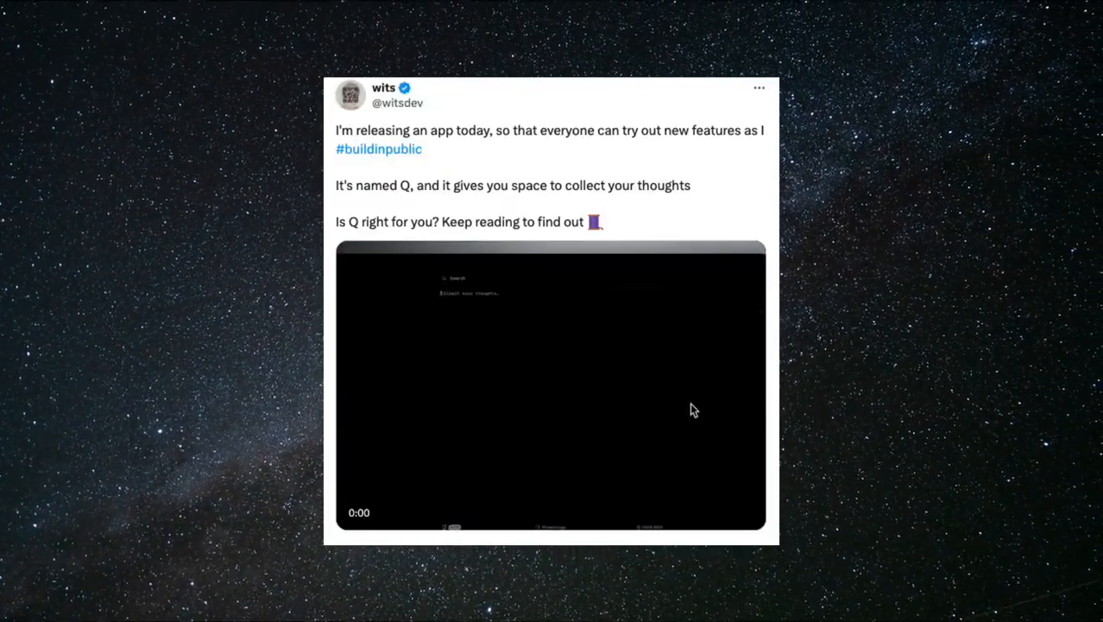
# Play the showcase video and scroll past 'Made with Screen Studio' to the auto-zoom and editing features.
pyautogui.click(551, 385)
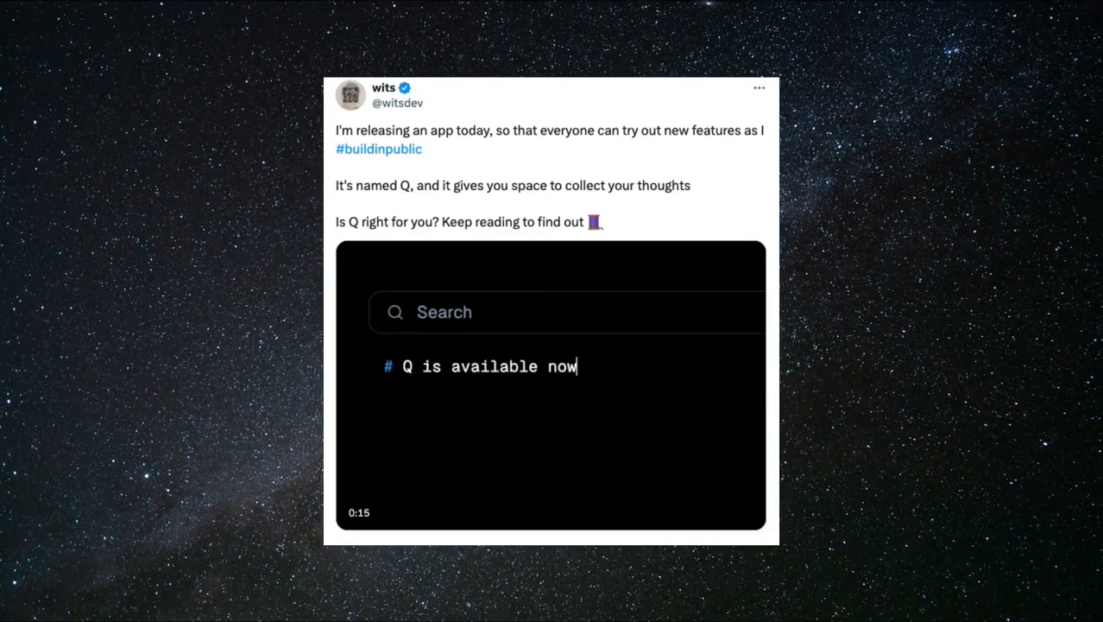
pyautogui.scroll(-3)
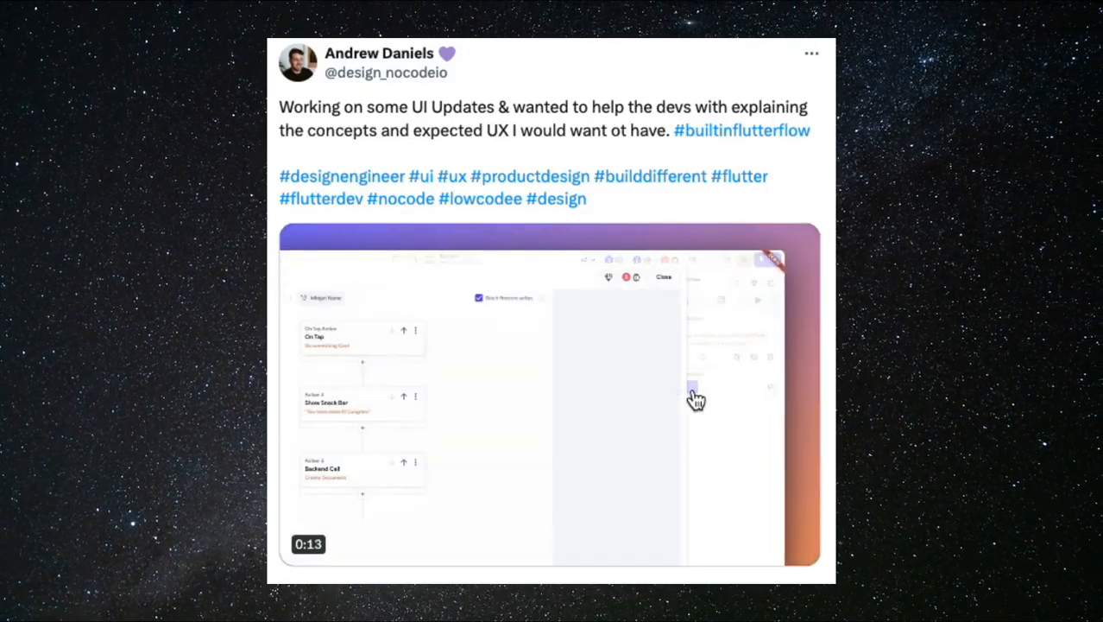
pyautogui.scroll(-3)
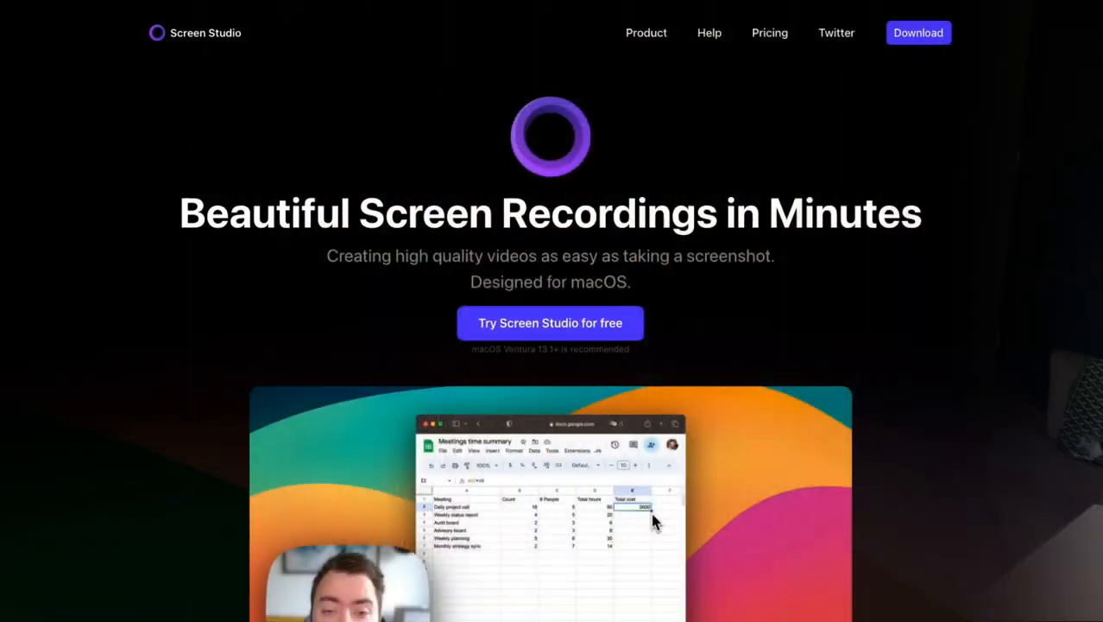
pyautogui.scroll(-3)
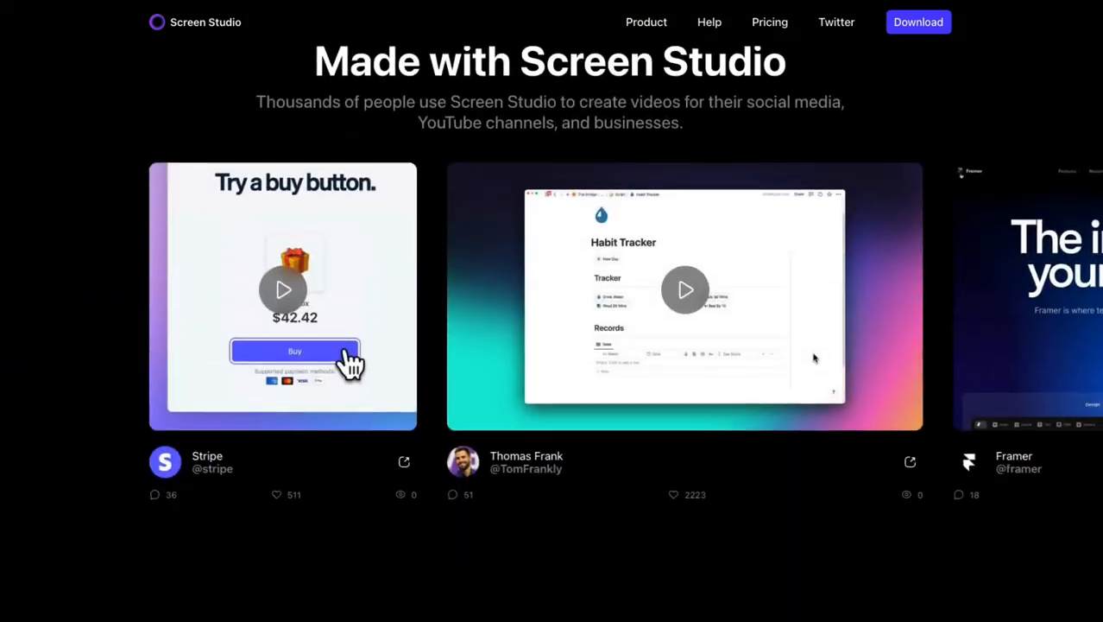
pyautogui.scroll(-3)
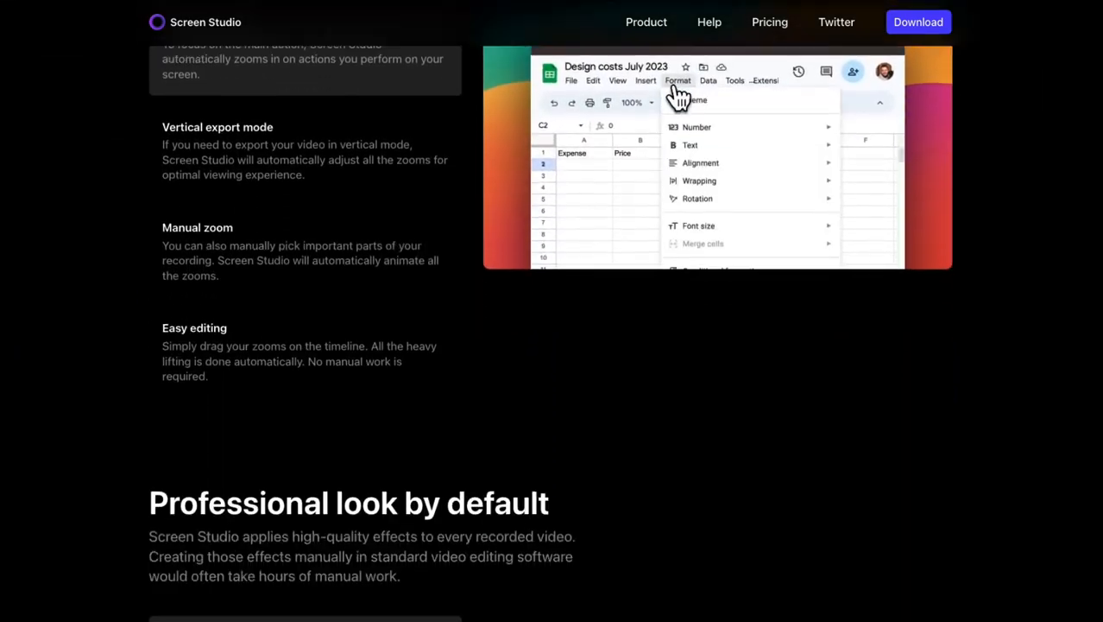
pyautogui.scroll(-3)
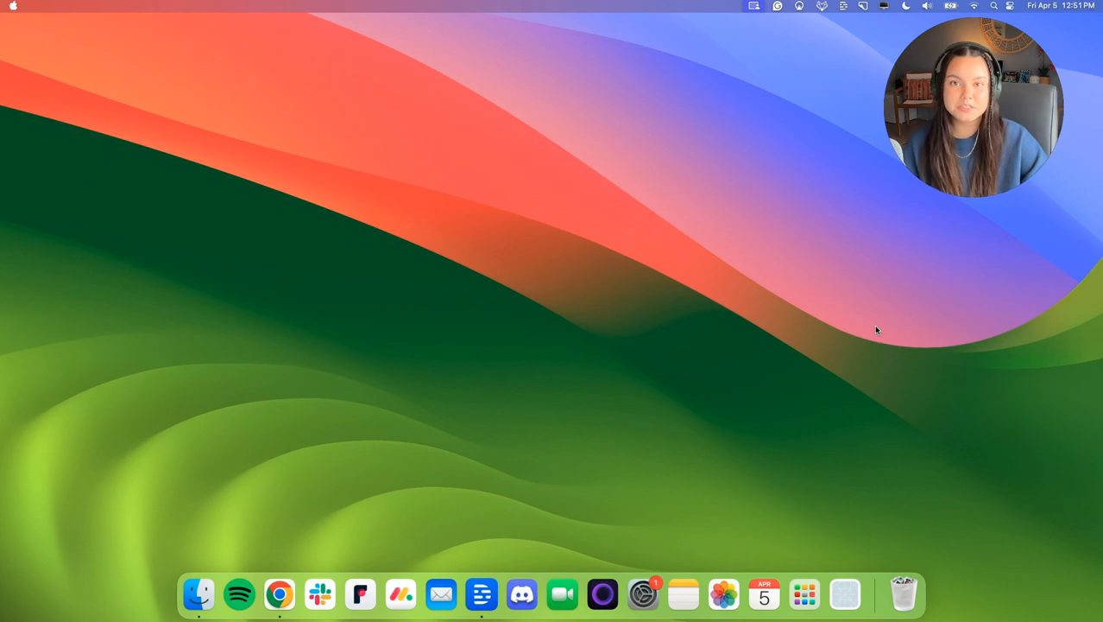
pyautogui.moveTo(663, 273)
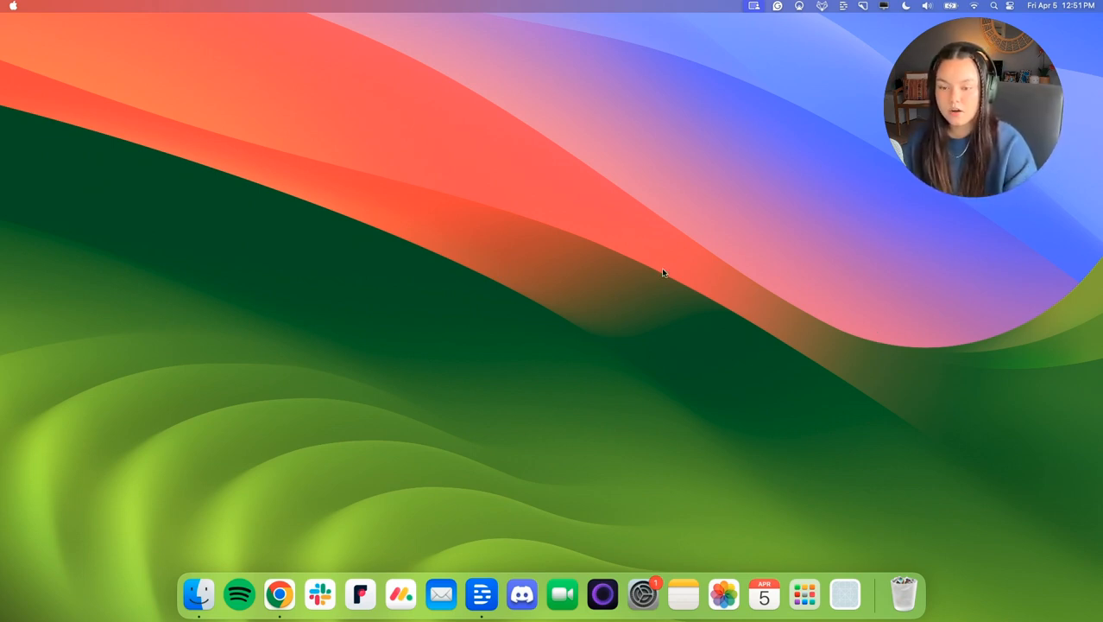
pyautogui.moveTo(603, 594)
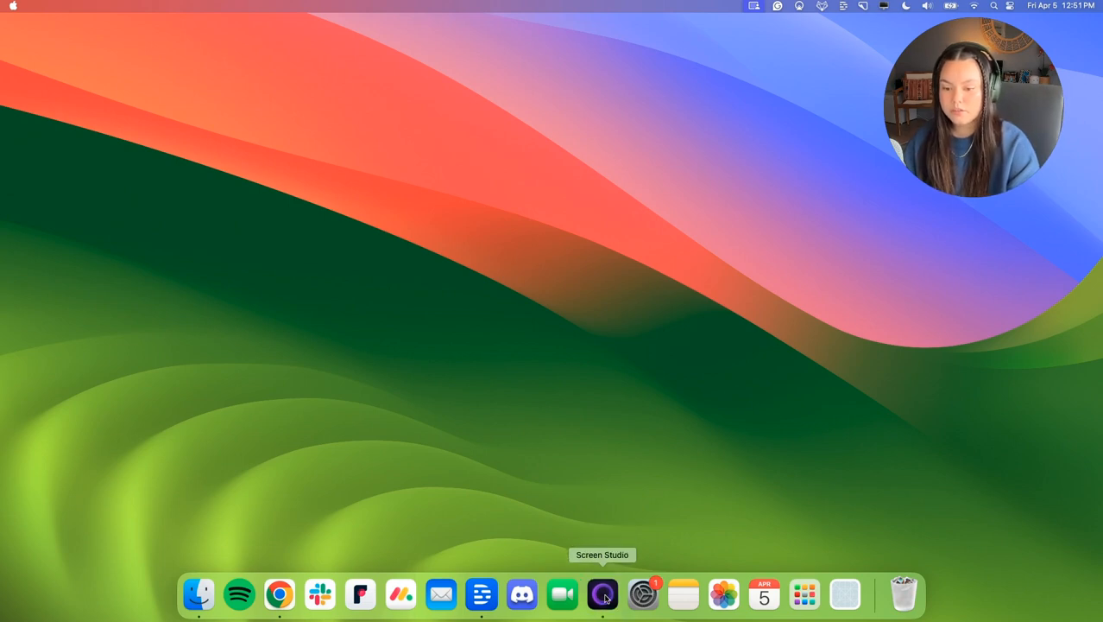
# Launch Screen Studio and choose single-window capture mode in the recording bar.
pyautogui.click(601, 594)
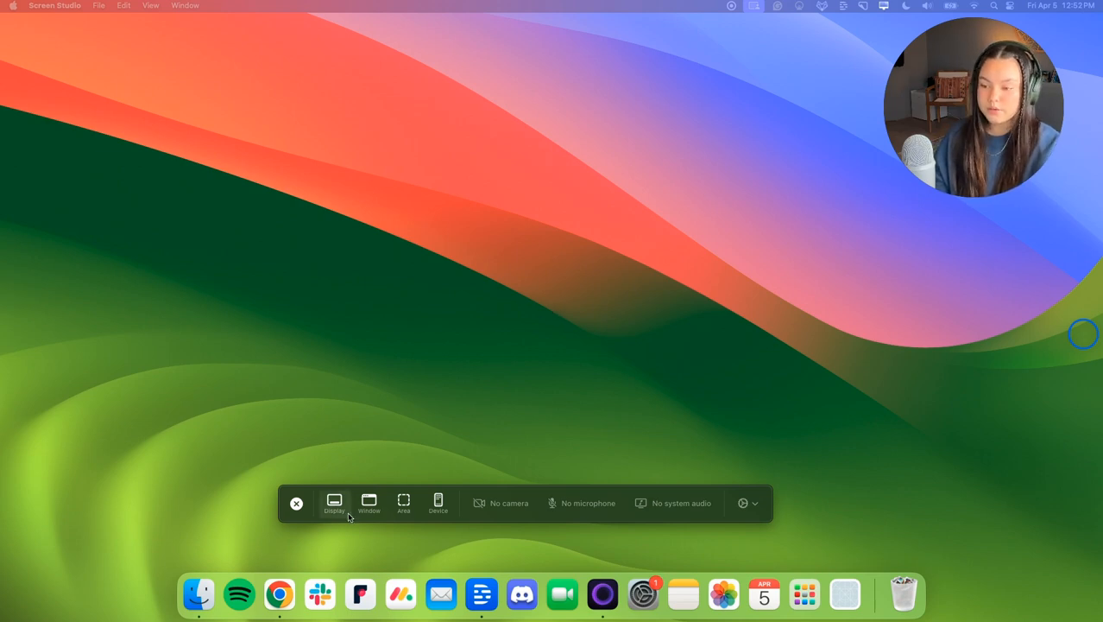
pyautogui.moveTo(385, 522)
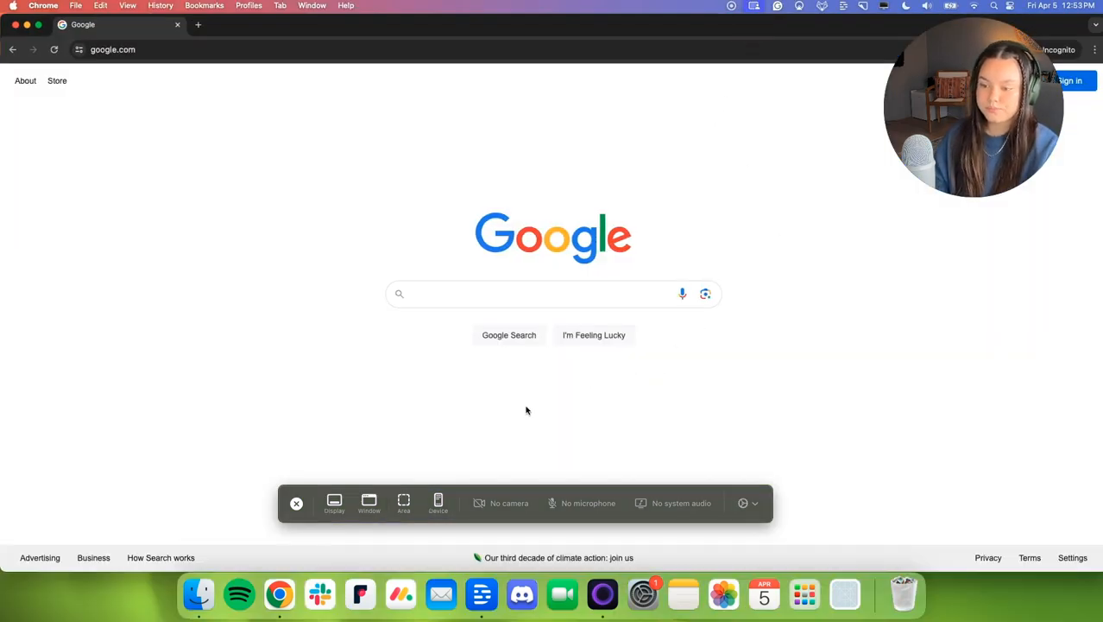
pyautogui.click(335, 502)
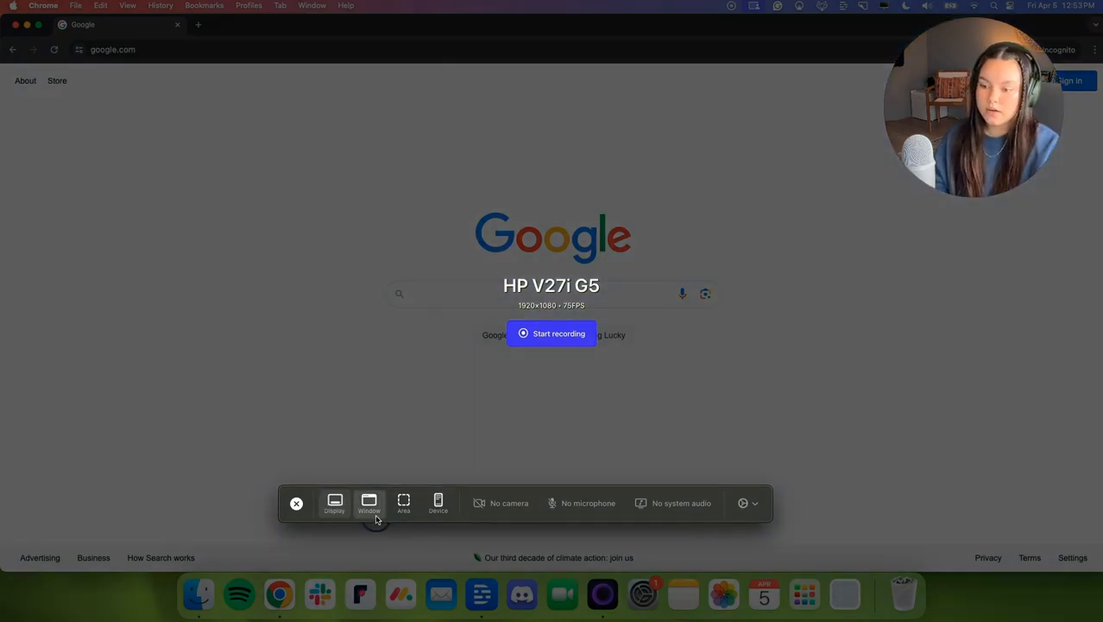
pyautogui.click(369, 503)
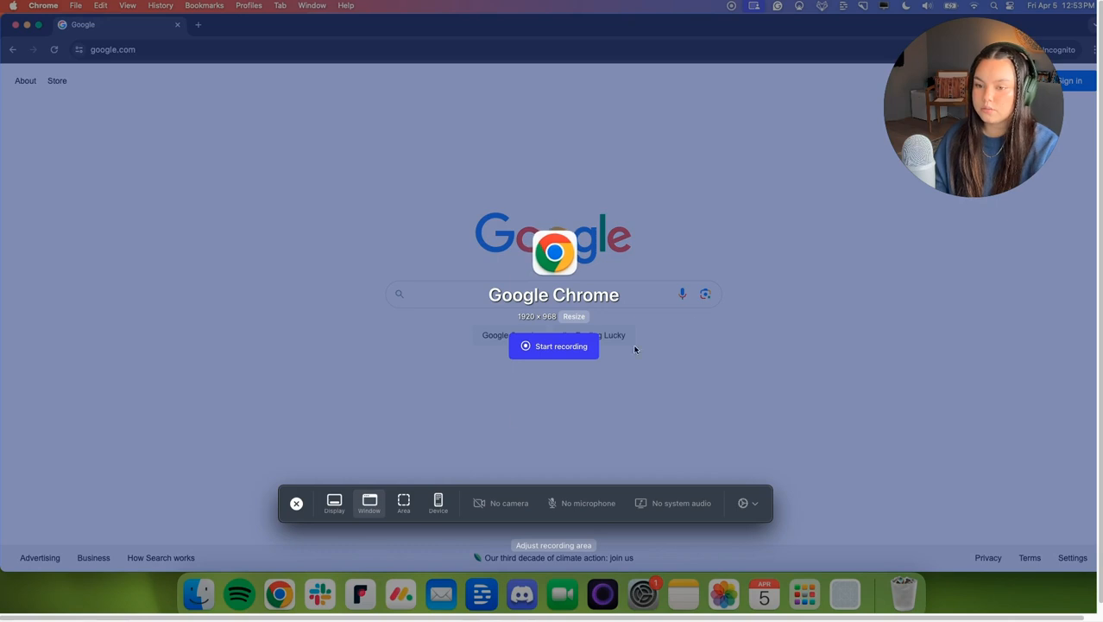
pyautogui.moveTo(366, 345)
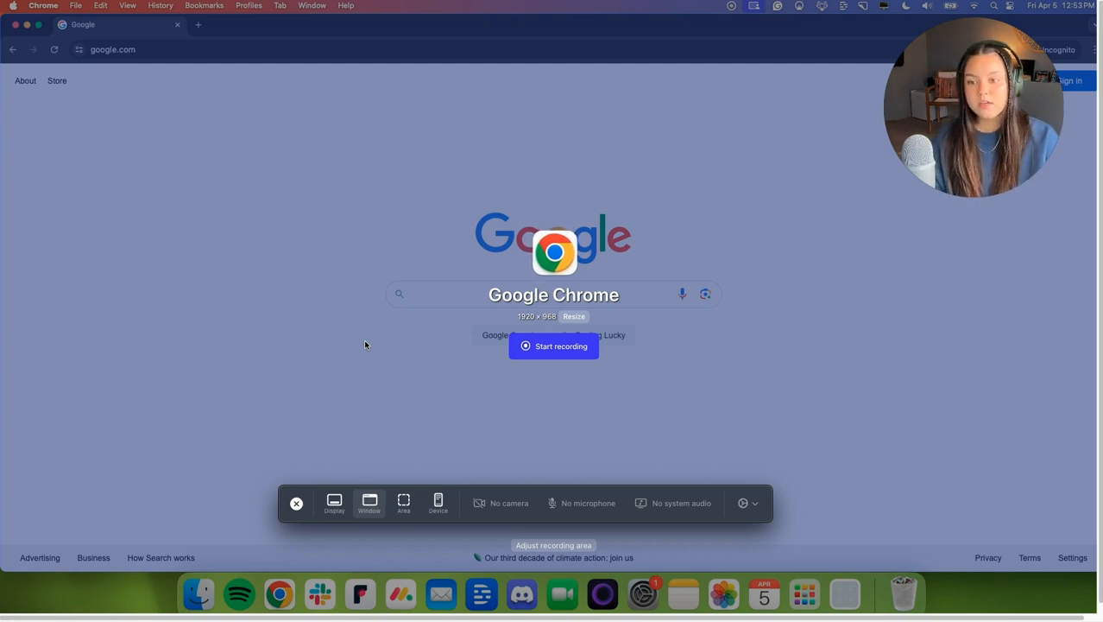
pyautogui.moveTo(373, 343)
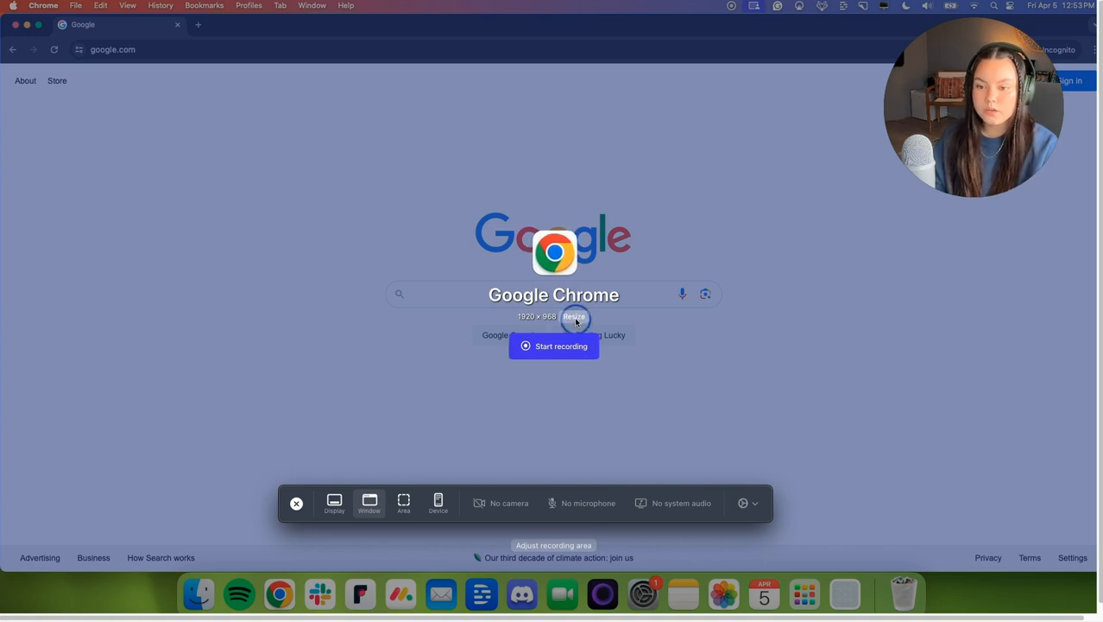
# Allow System Events control and resize the Chrome window to the 1920×1080 preset.
pyautogui.click(574, 316)
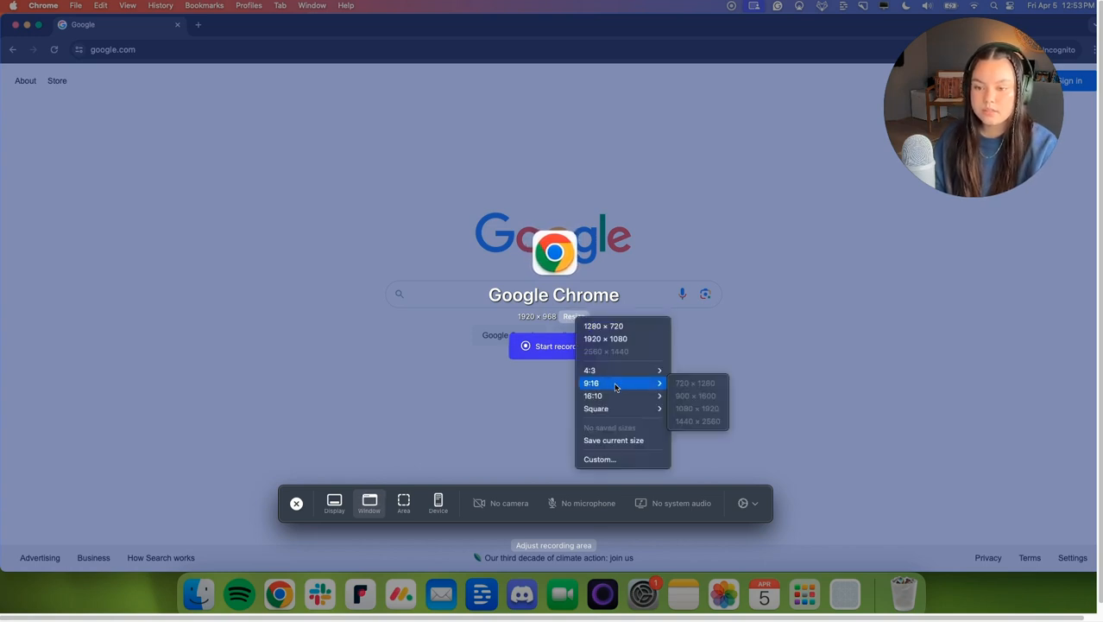
pyautogui.moveTo(596, 408)
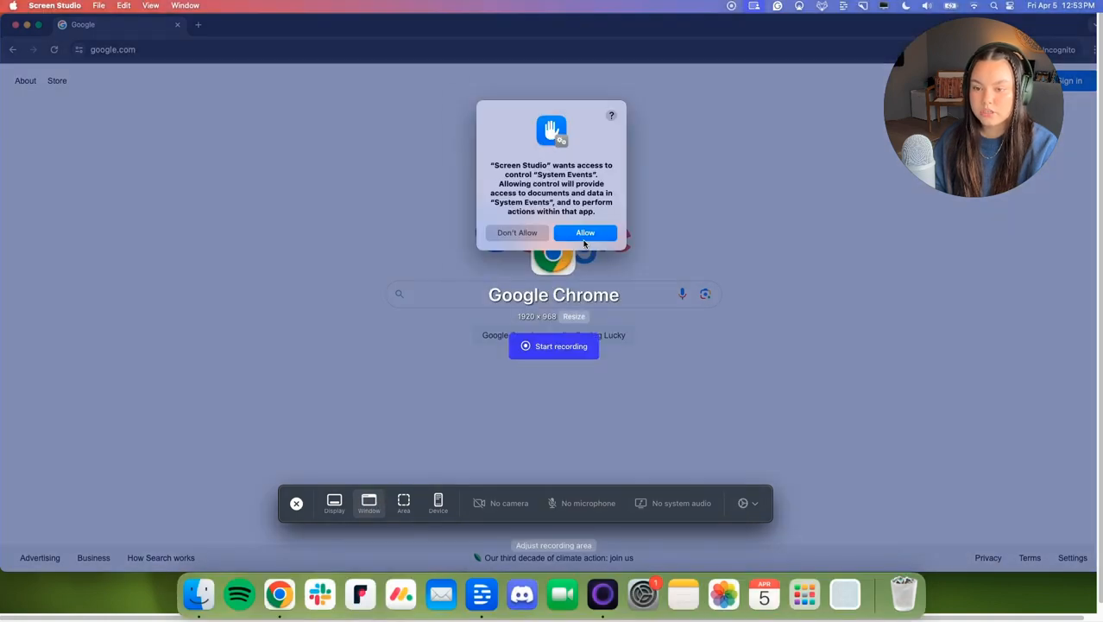
pyautogui.click(583, 231)
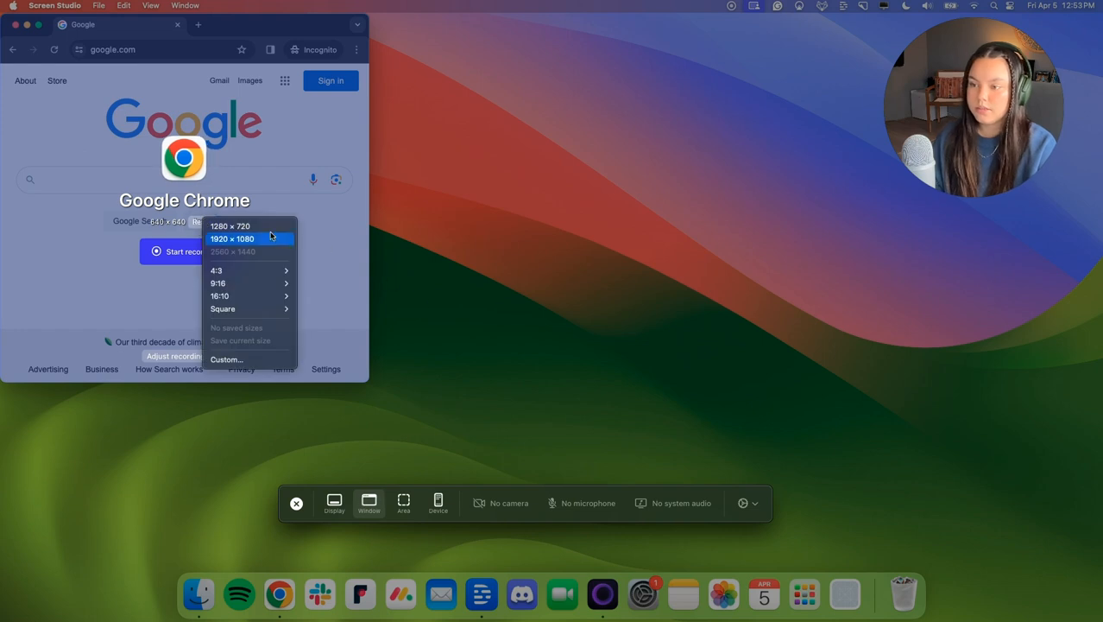
pyautogui.click(232, 239)
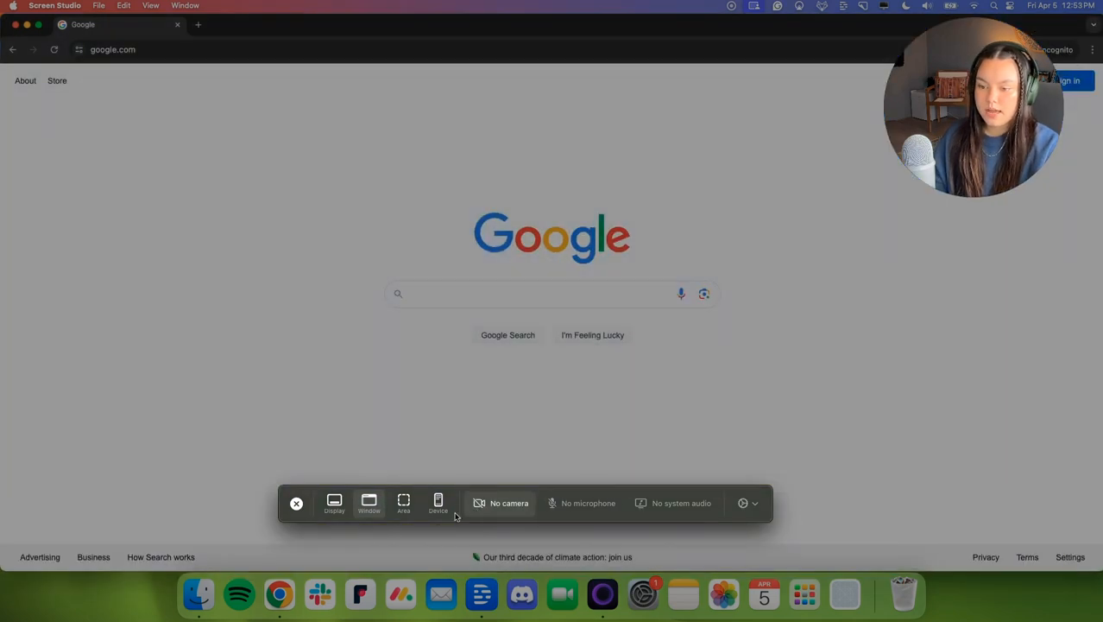
pyautogui.click(404, 504)
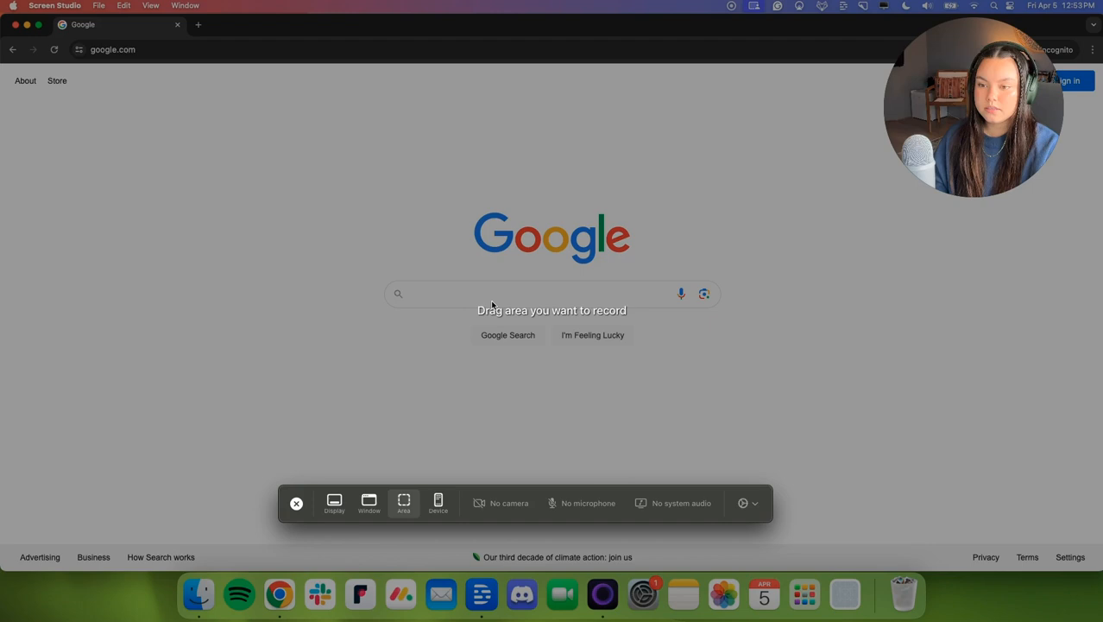
pyautogui.moveTo(325, 114); pyautogui.dragTo(777, 401)
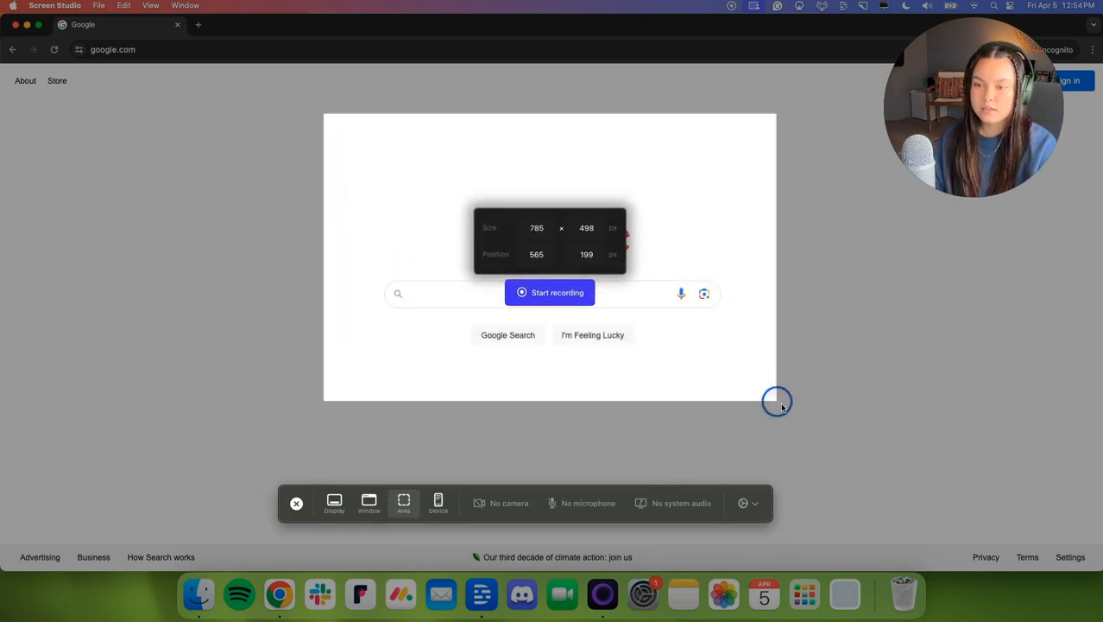
pyautogui.moveTo(777, 400); pyautogui.dragTo(822, 416)
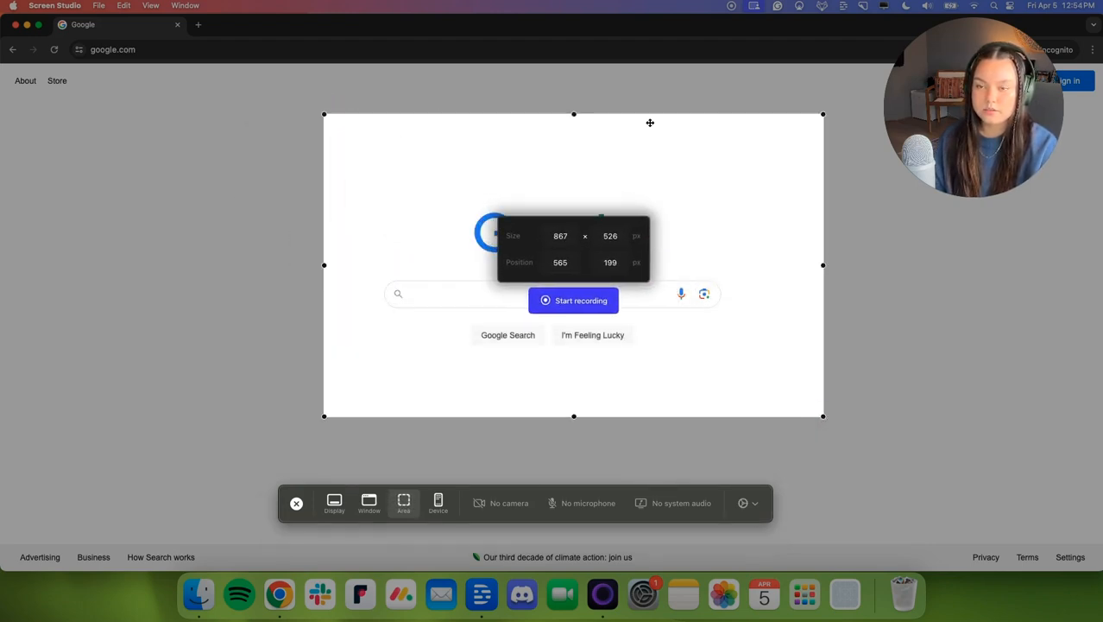
pyautogui.moveTo(250, 190)
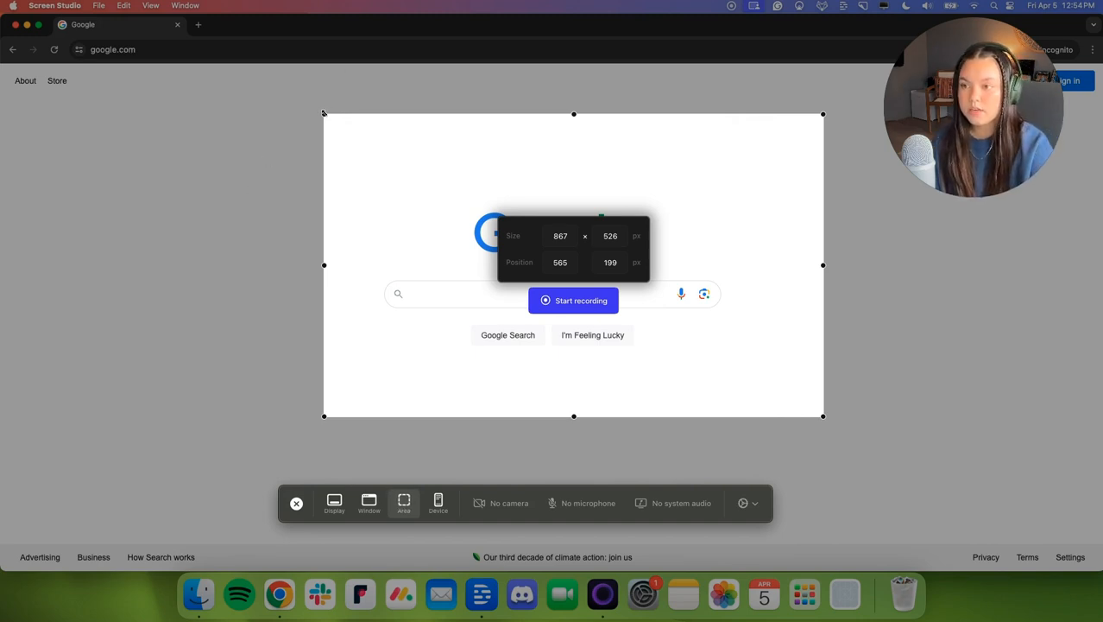
pyautogui.moveTo(325, 114); pyautogui.dragTo(366, 201)
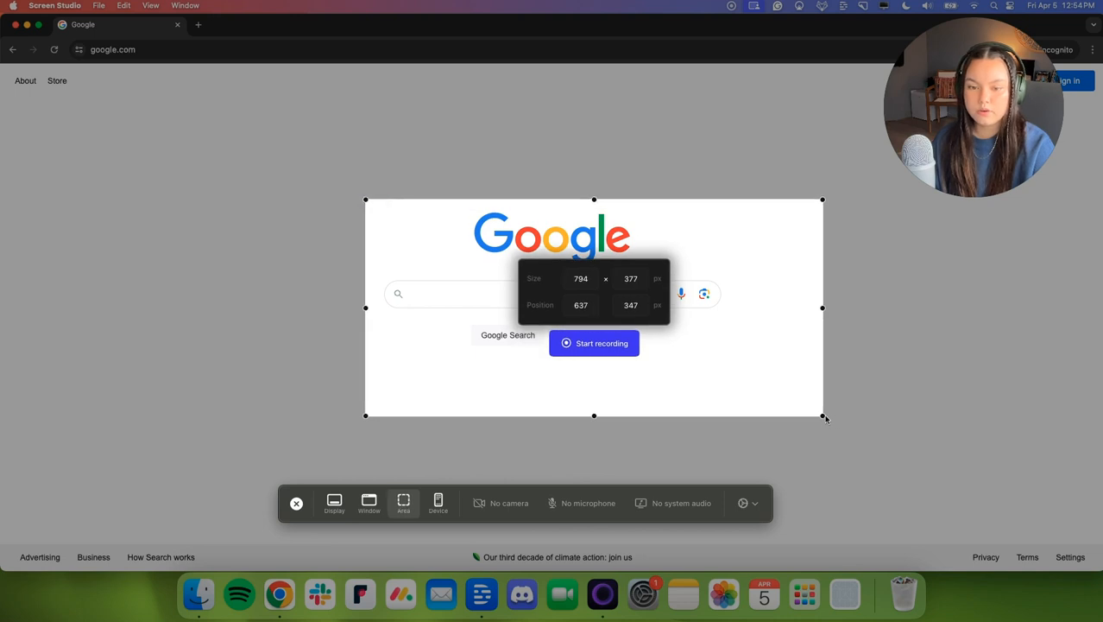
pyautogui.moveTo(822, 415); pyautogui.dragTo(784, 393)
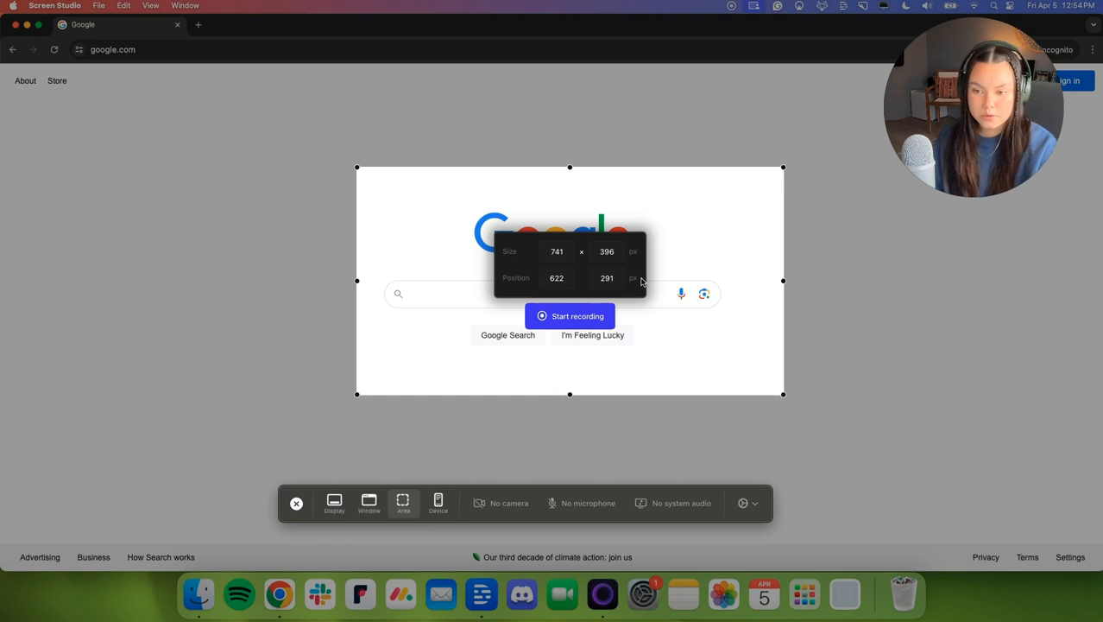
pyautogui.click(438, 503)
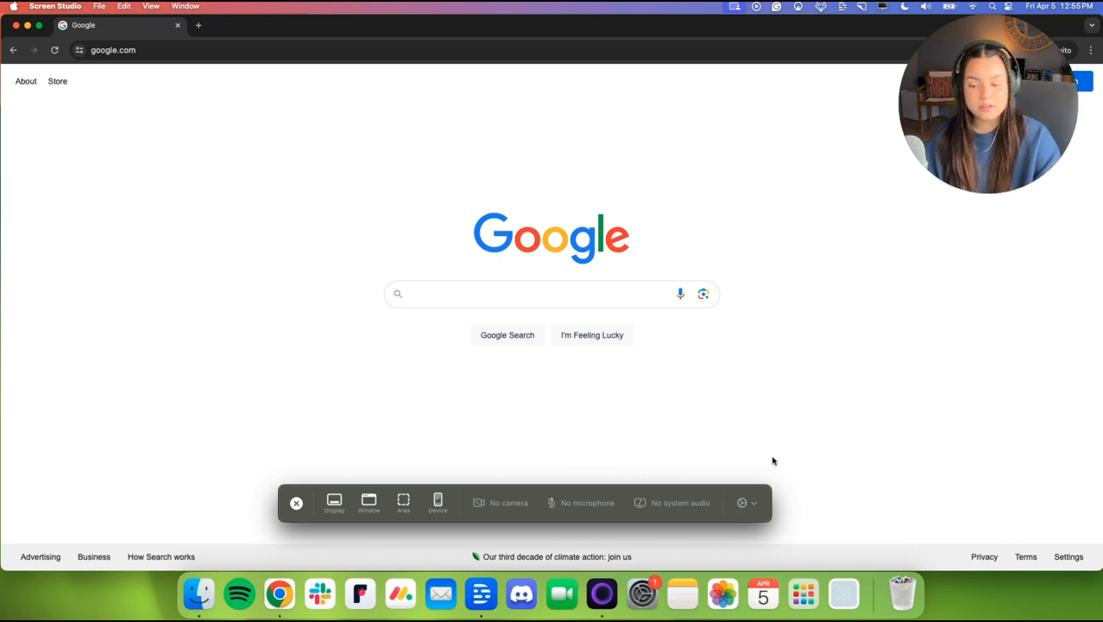
# Check the iOS/iPadOS device mode, which lists no connected devices, then return to window capture.
pyautogui.click(439, 501)
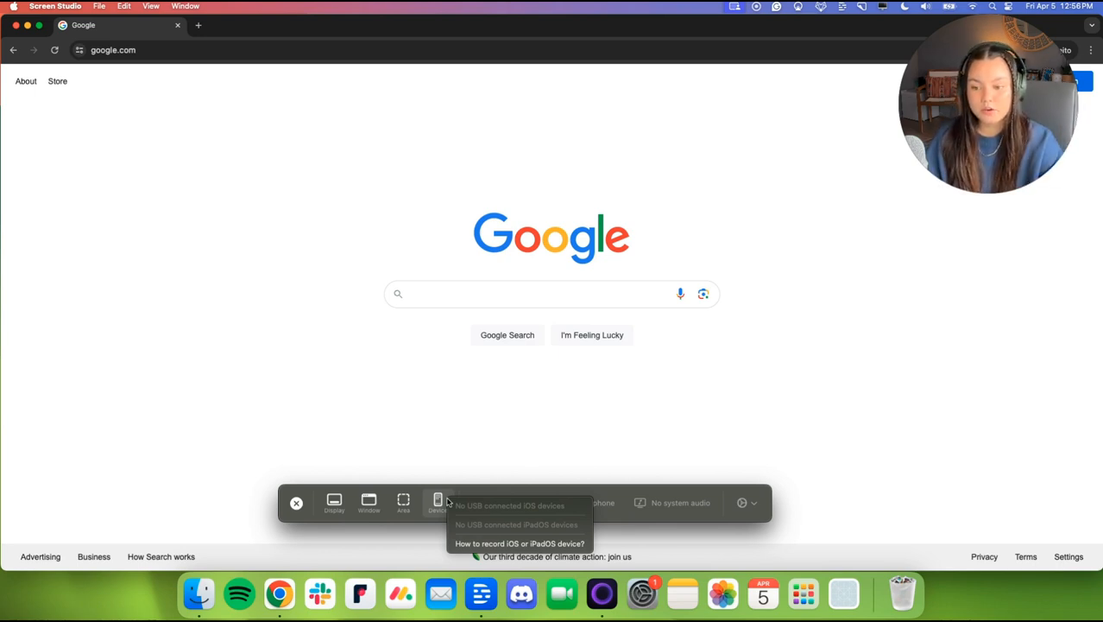
pyautogui.moveTo(473, 529)
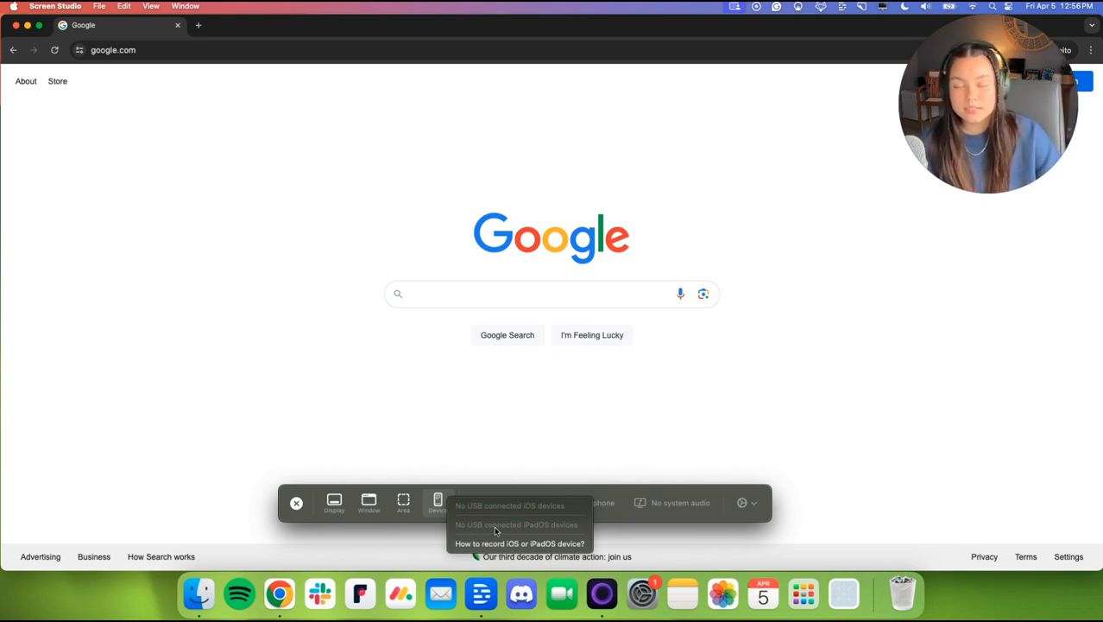
pyautogui.click(370, 502)
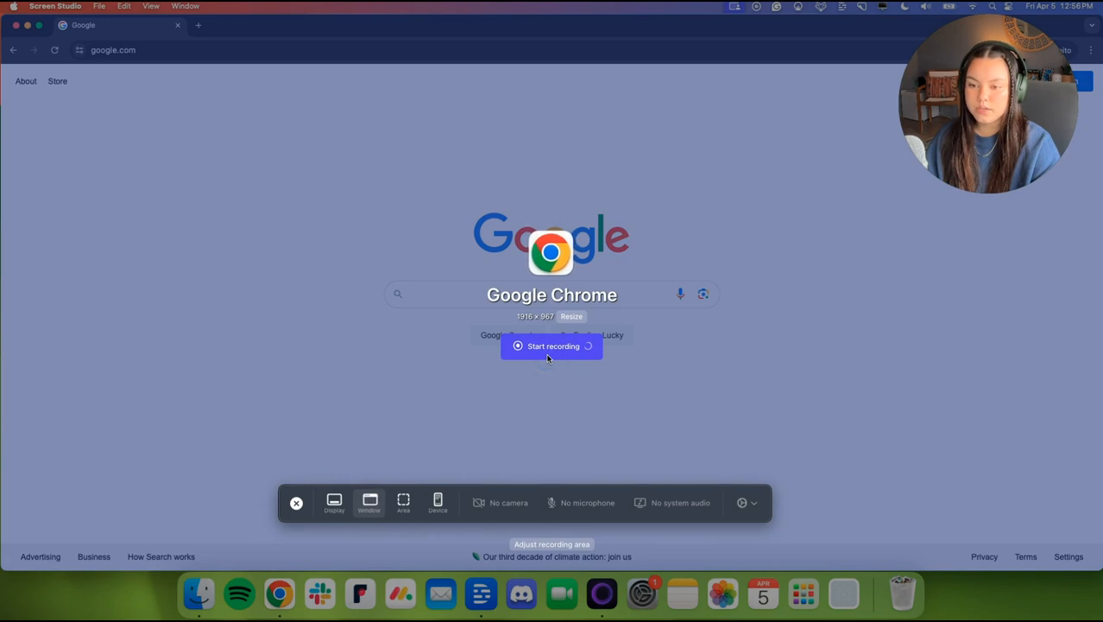
# Search Google for nocodedevs, browse the NoCodeDevs listings and its Advertise with Us pricing page.
pyautogui.click(553, 345)
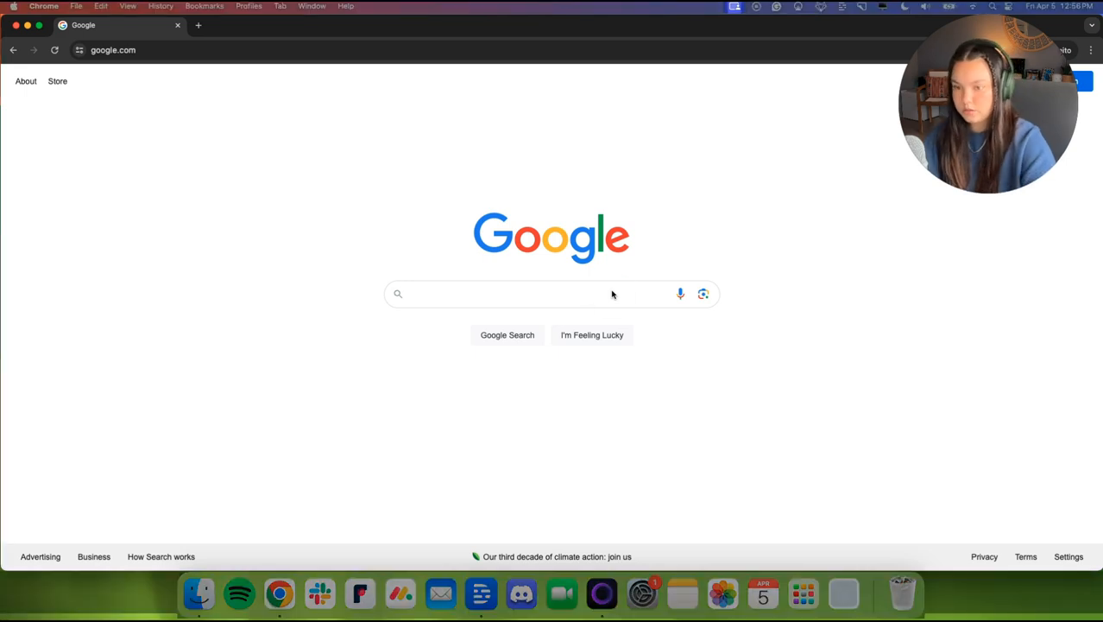
pyautogui.write('nocodedevs')
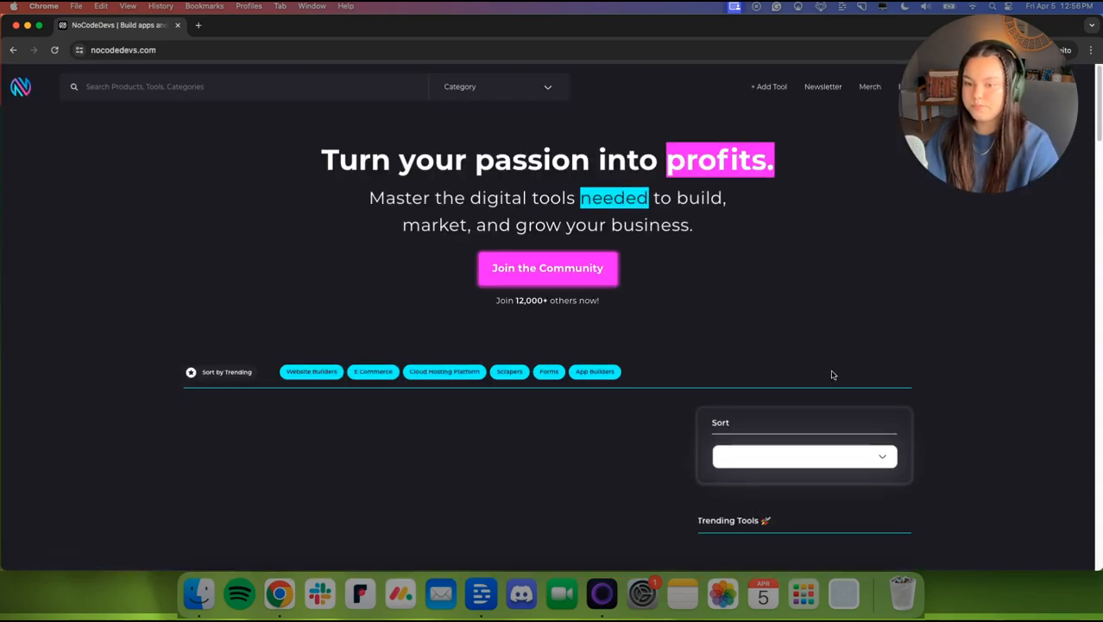
pyautogui.scroll(-3)
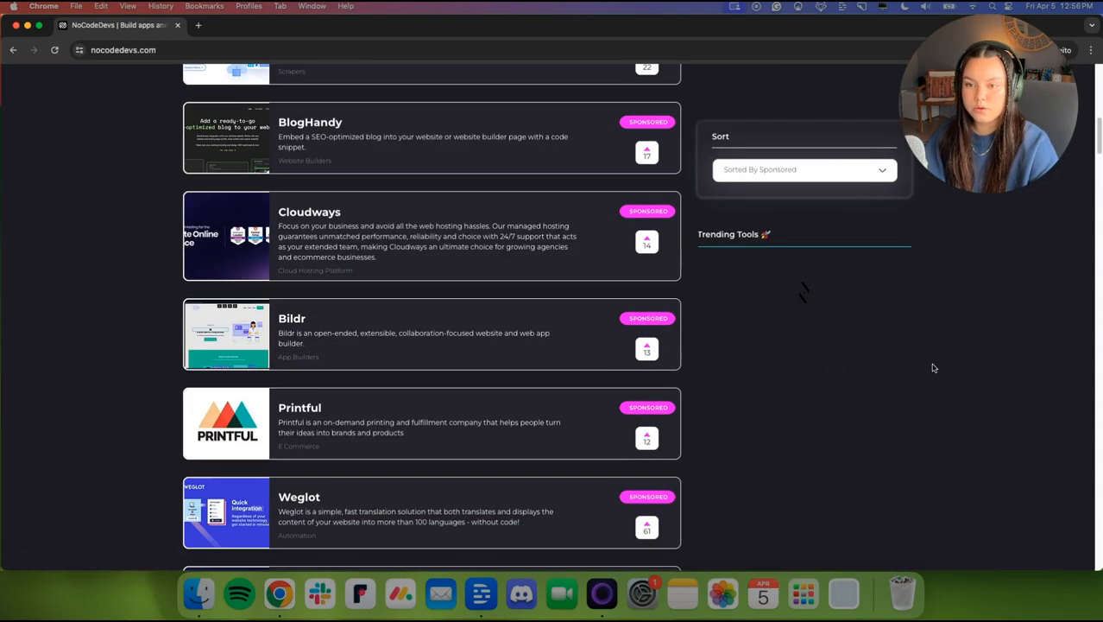
pyautogui.click(801, 169)
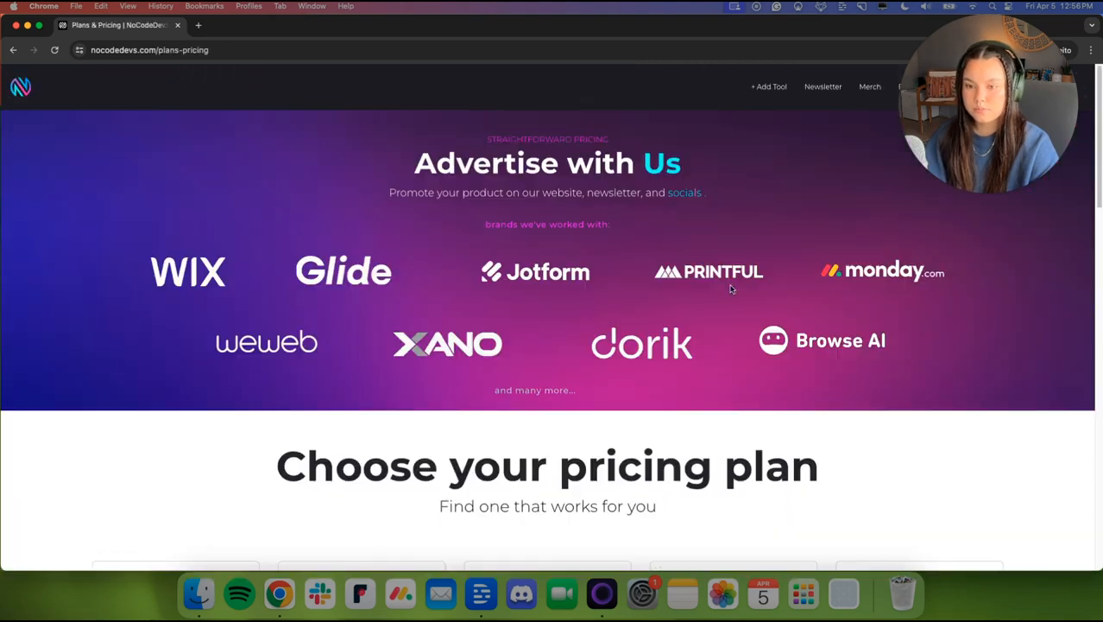
pyautogui.scroll(-3)
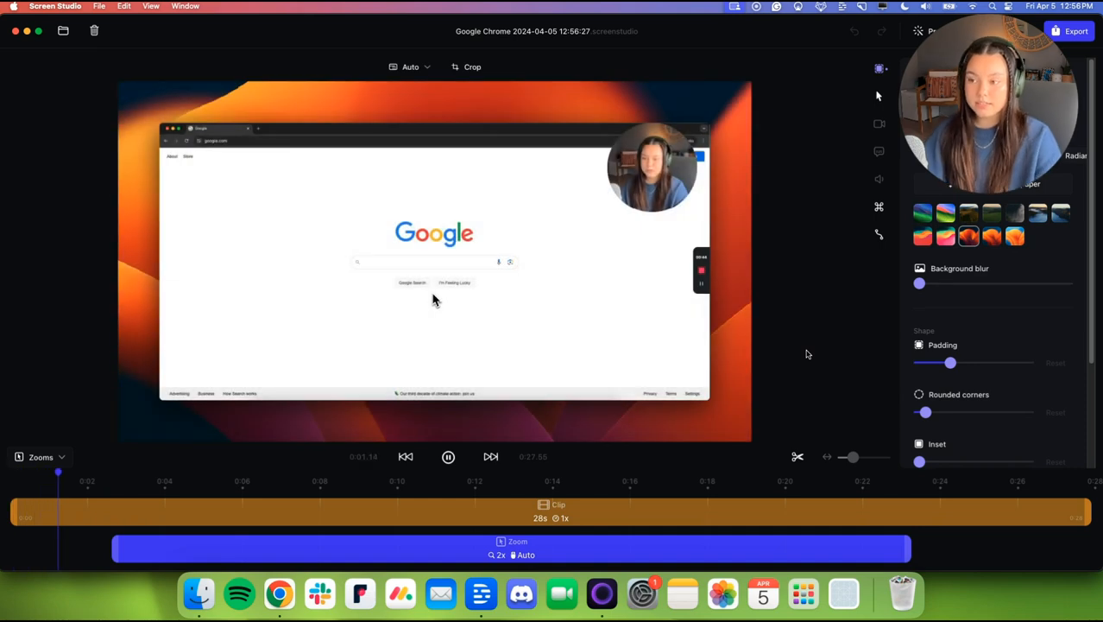
# Rename the project title to 'YT demo' and confirm it.
pyautogui.click(449, 456)
pyautogui.write('YT demo')
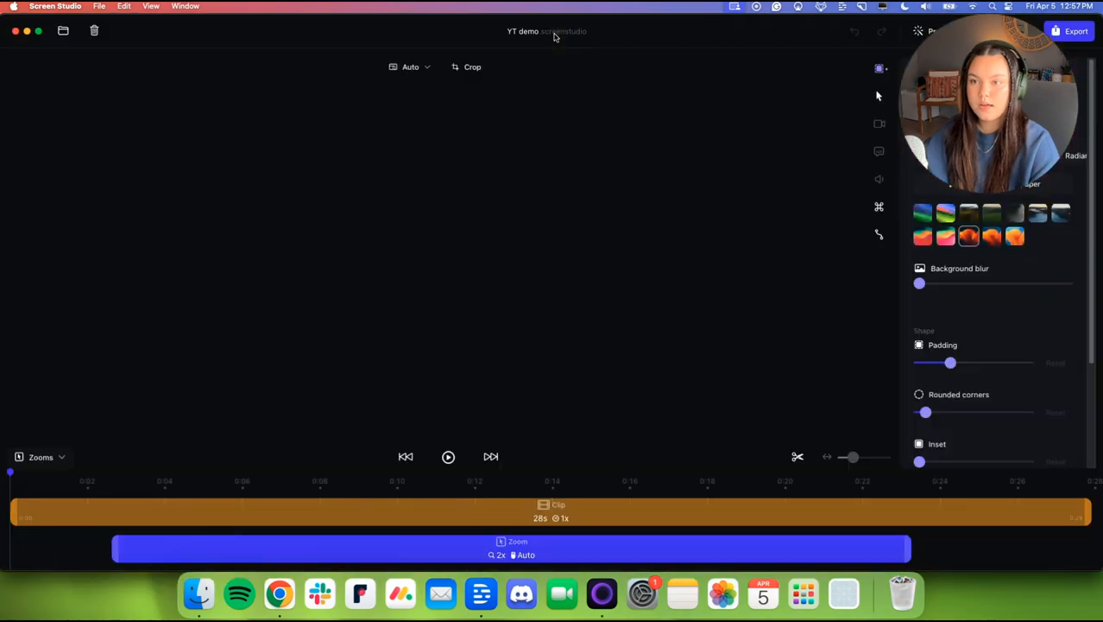
pyautogui.click(449, 456)
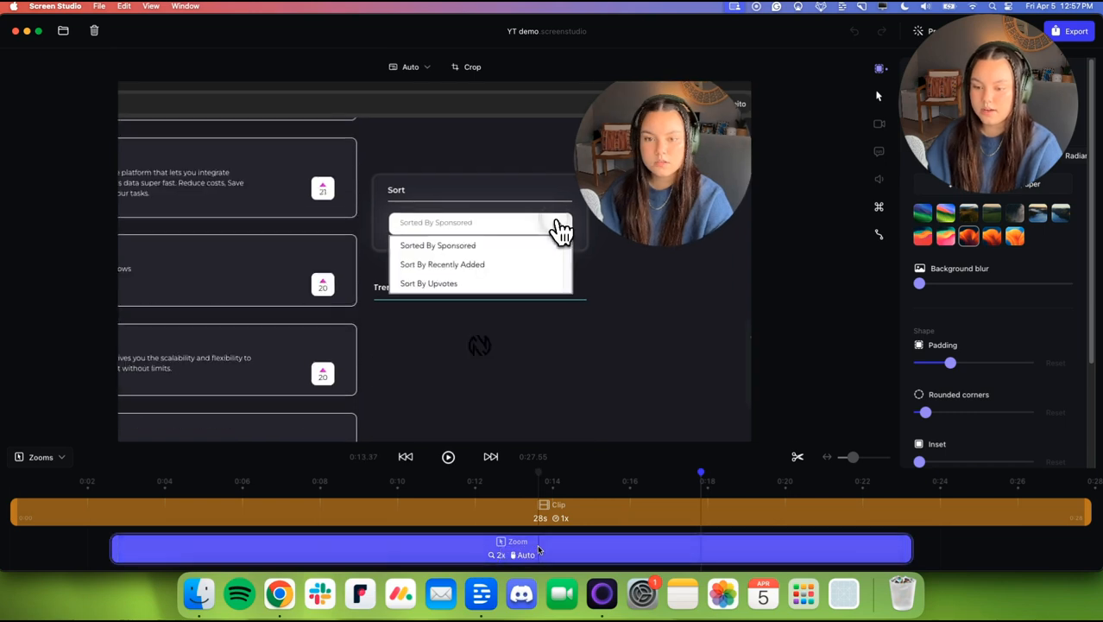
# Delete the purple auto-zoom range from the timeline via its right-click options.
pyautogui.rightClick(539, 549)
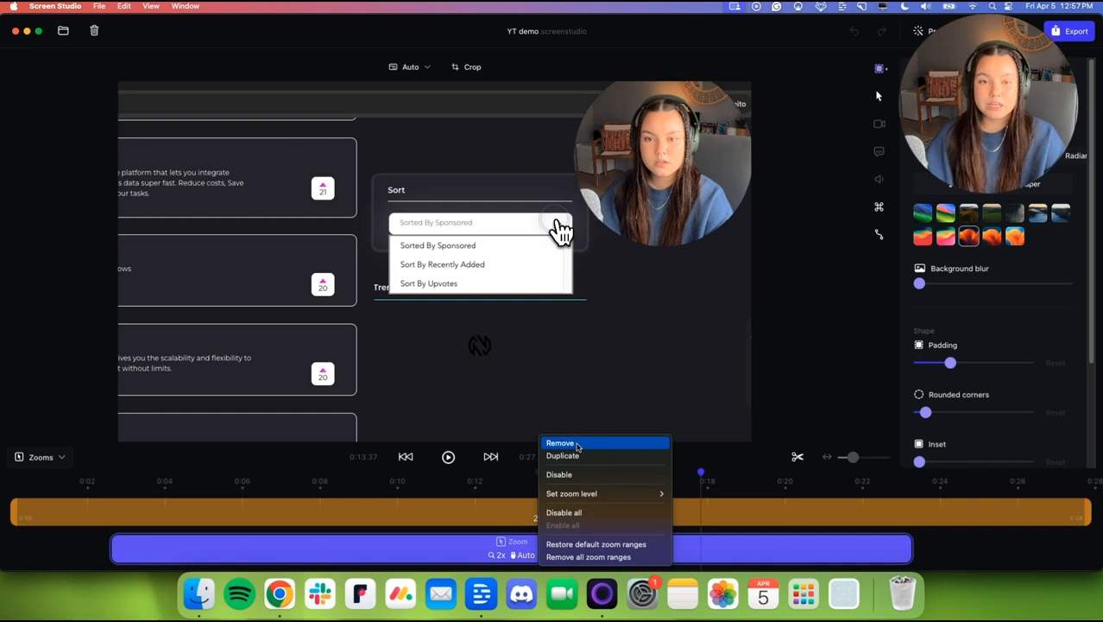
pyautogui.click(560, 442)
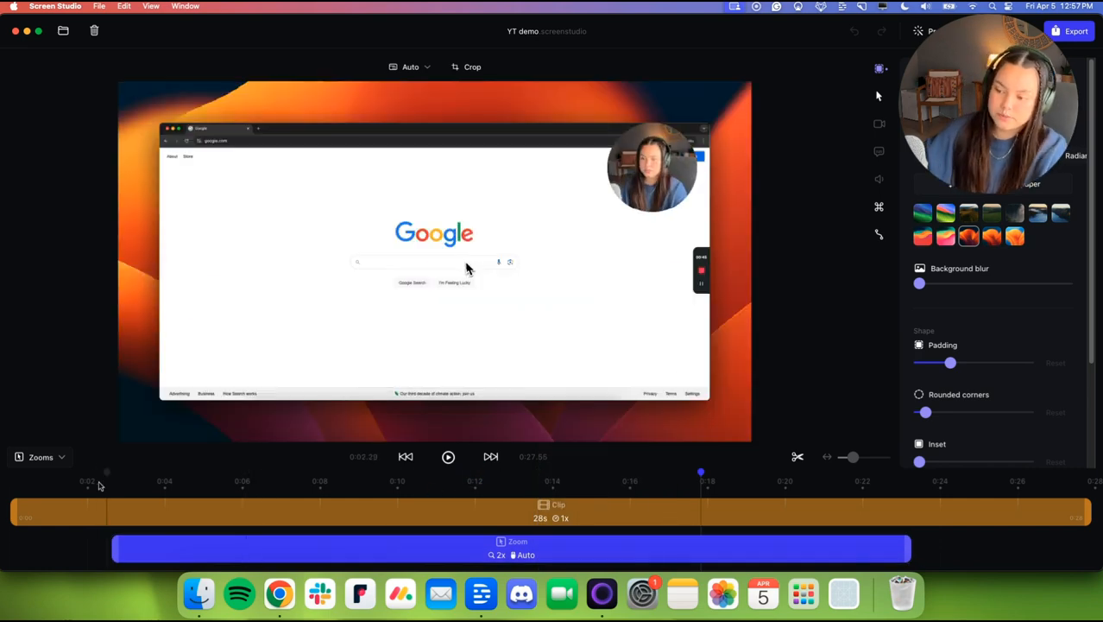
pyautogui.click(449, 456)
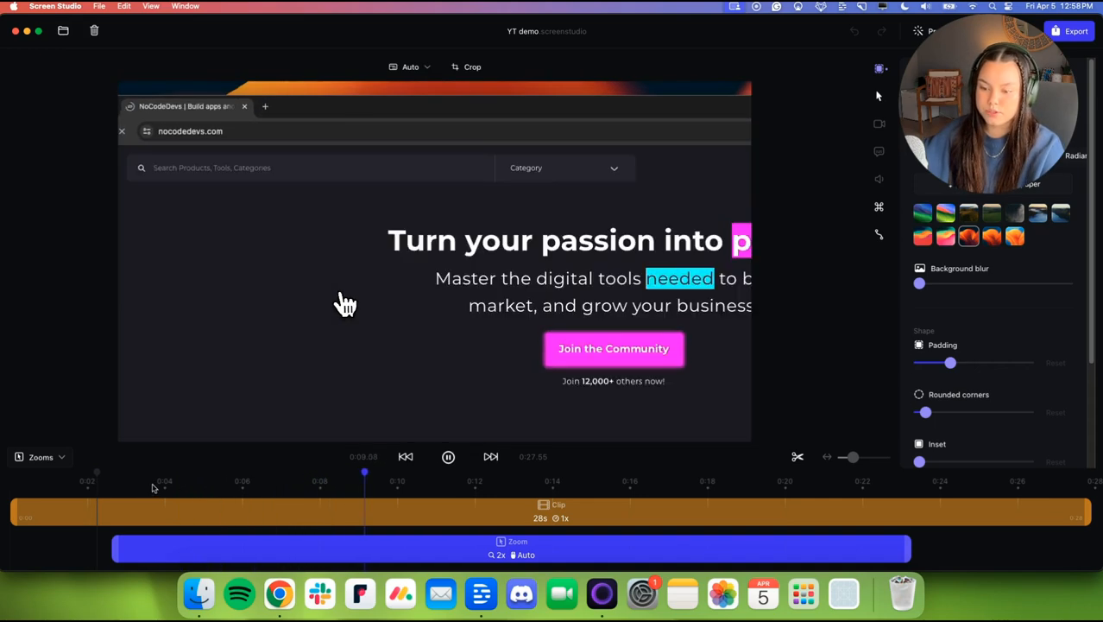
pyautogui.rightClick(511, 549)
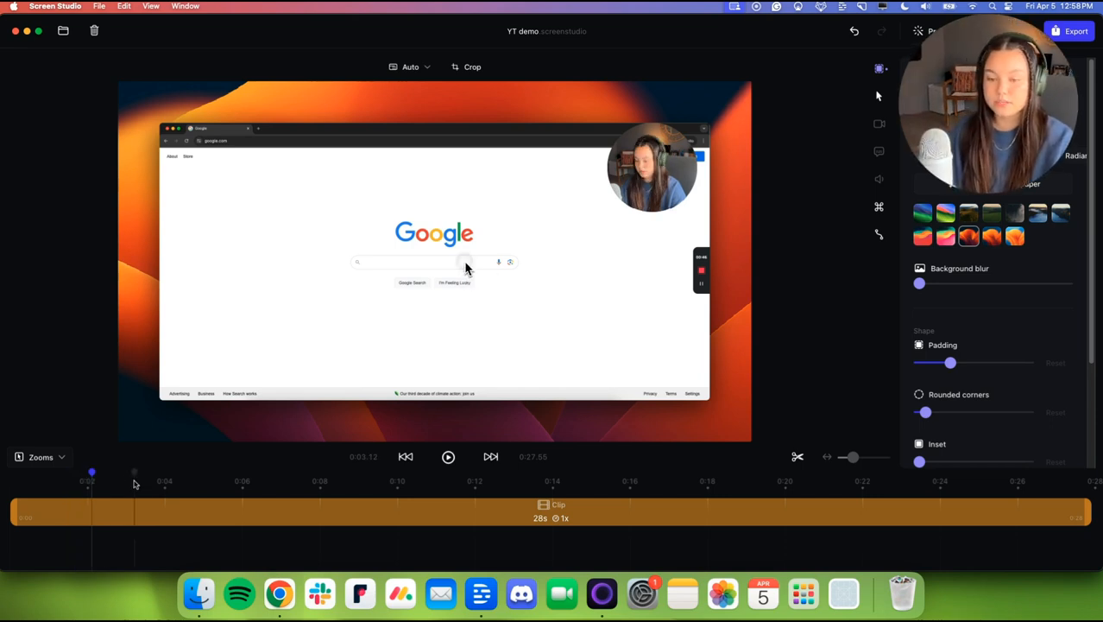
pyautogui.moveTo(92, 481); pyautogui.dragTo(141, 485)
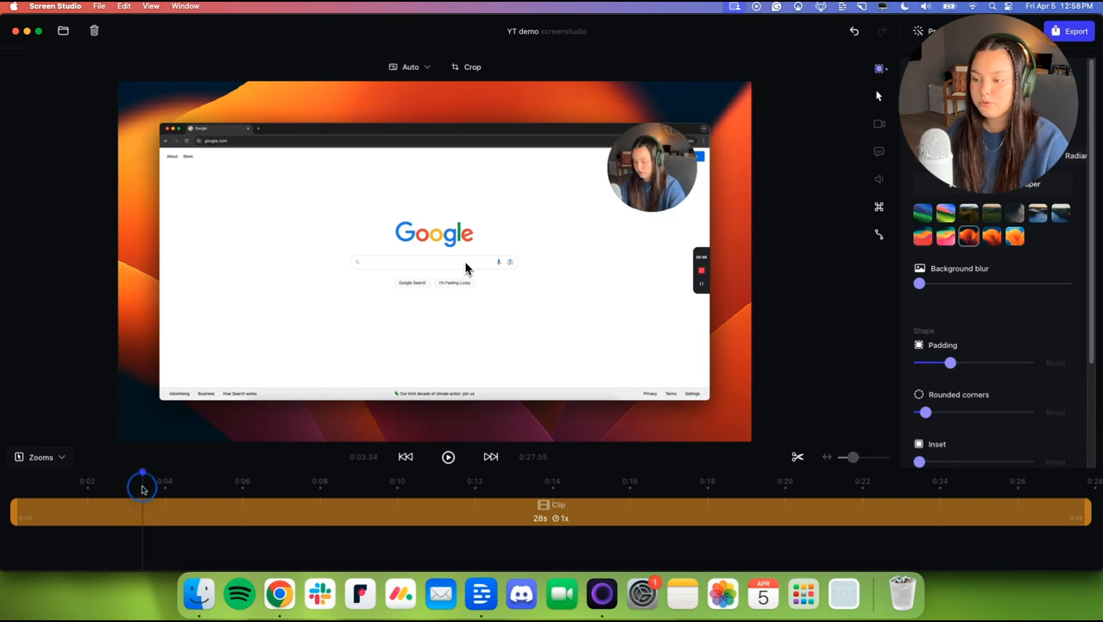
pyautogui.moveTo(142, 480); pyautogui.dragTo(552, 480)
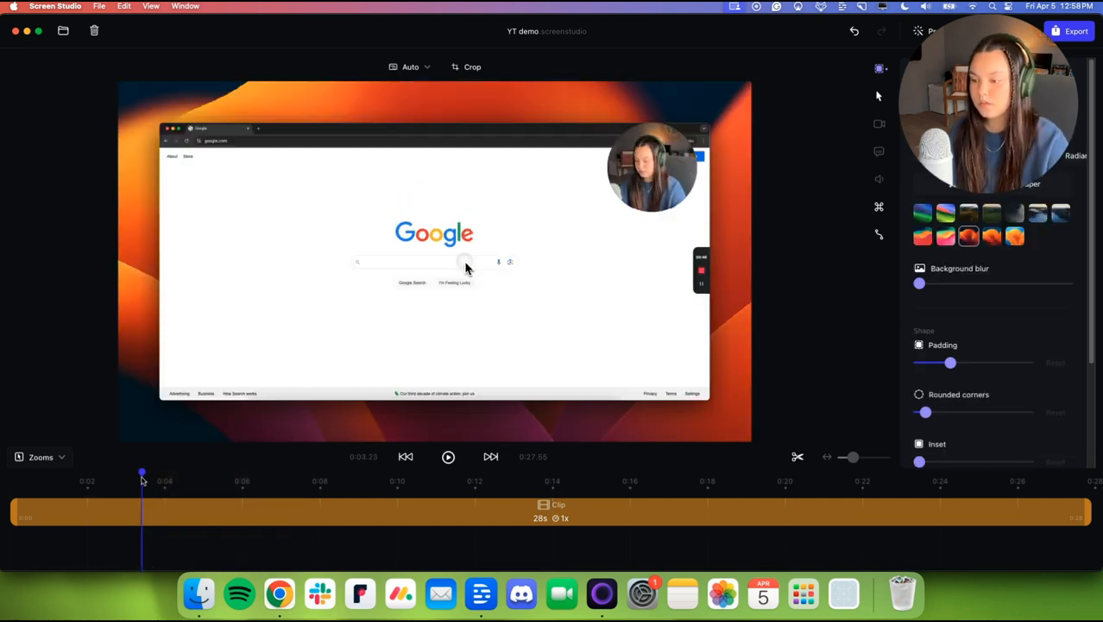
pyautogui.moveTo(141, 473); pyautogui.dragTo(183, 473)
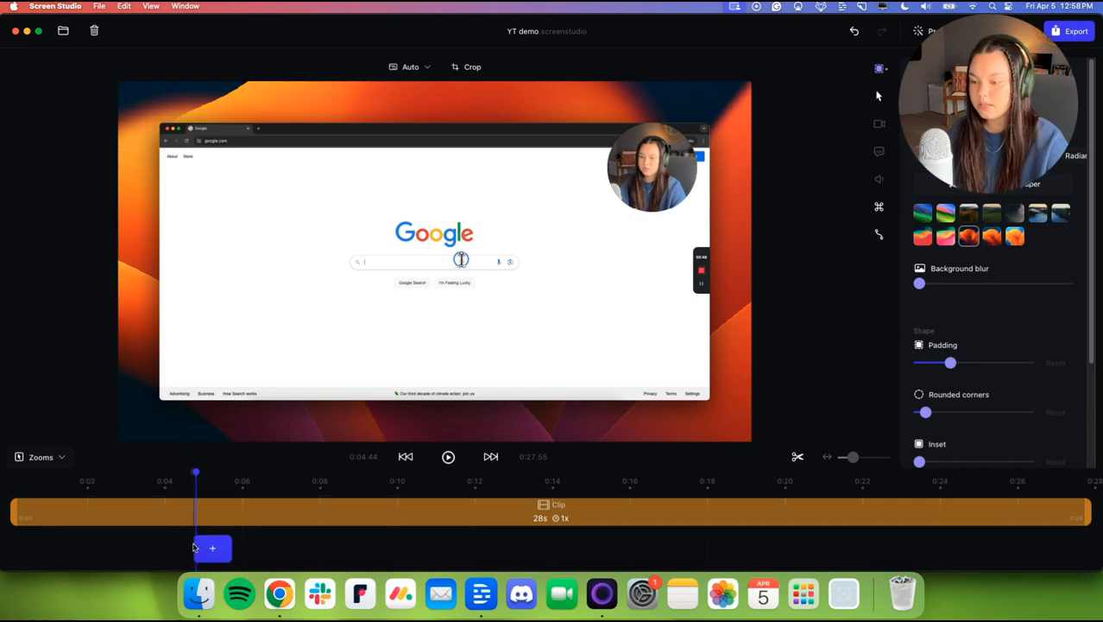
# Add a zoom range at the Google search near the start, preview it and enable it in its settings.
pyautogui.click(212, 549)
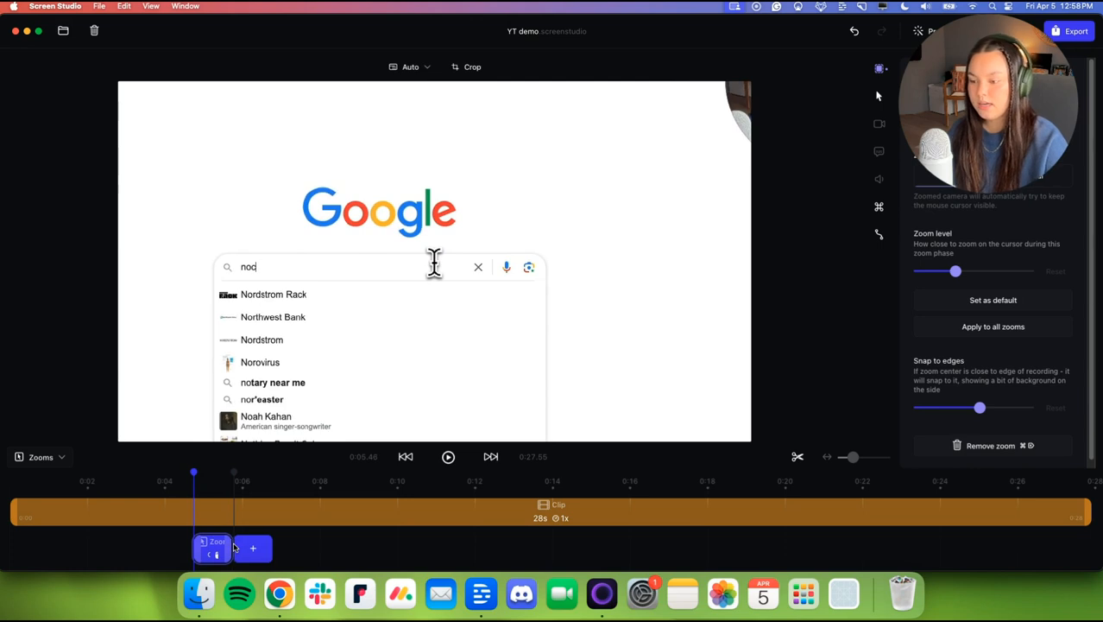
pyautogui.press('backspace')
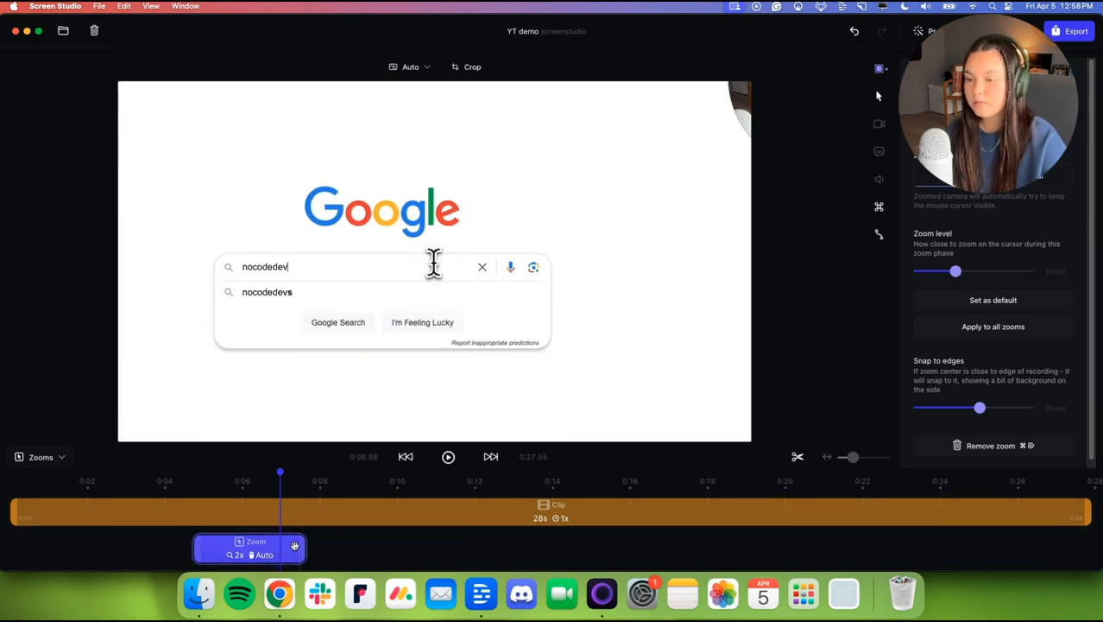
pyautogui.click(251, 549)
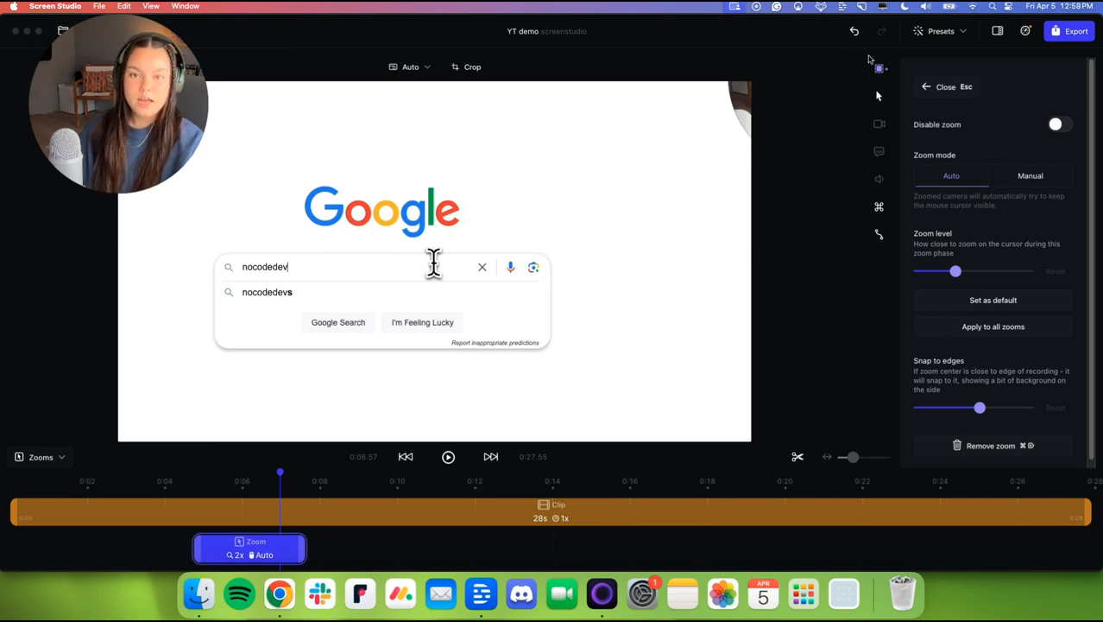
pyautogui.moveTo(879, 81)
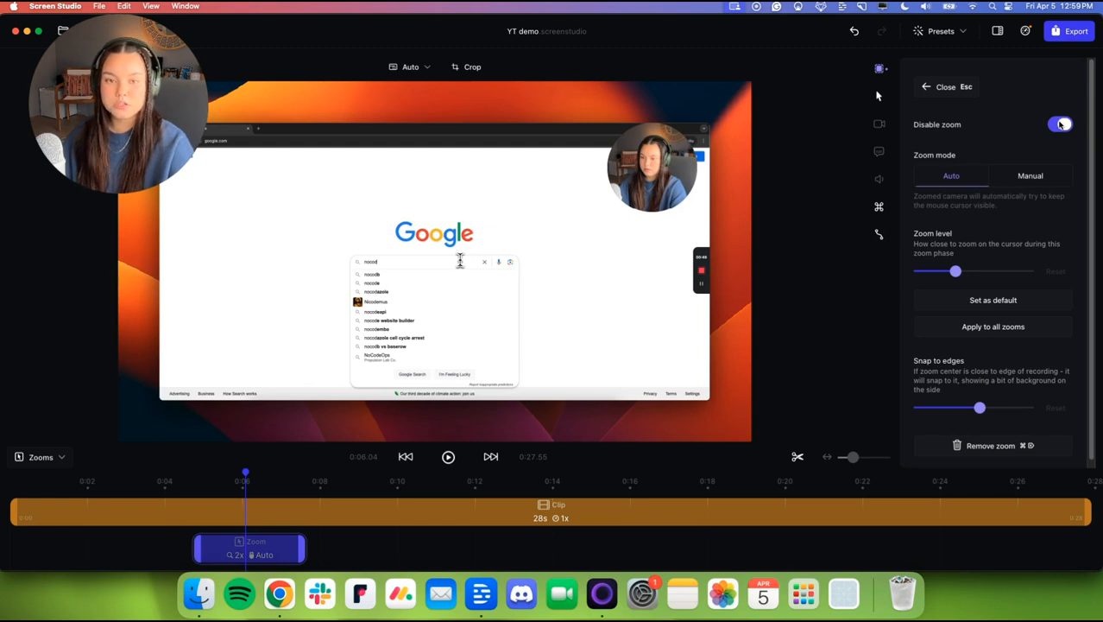
pyautogui.click(1060, 124)
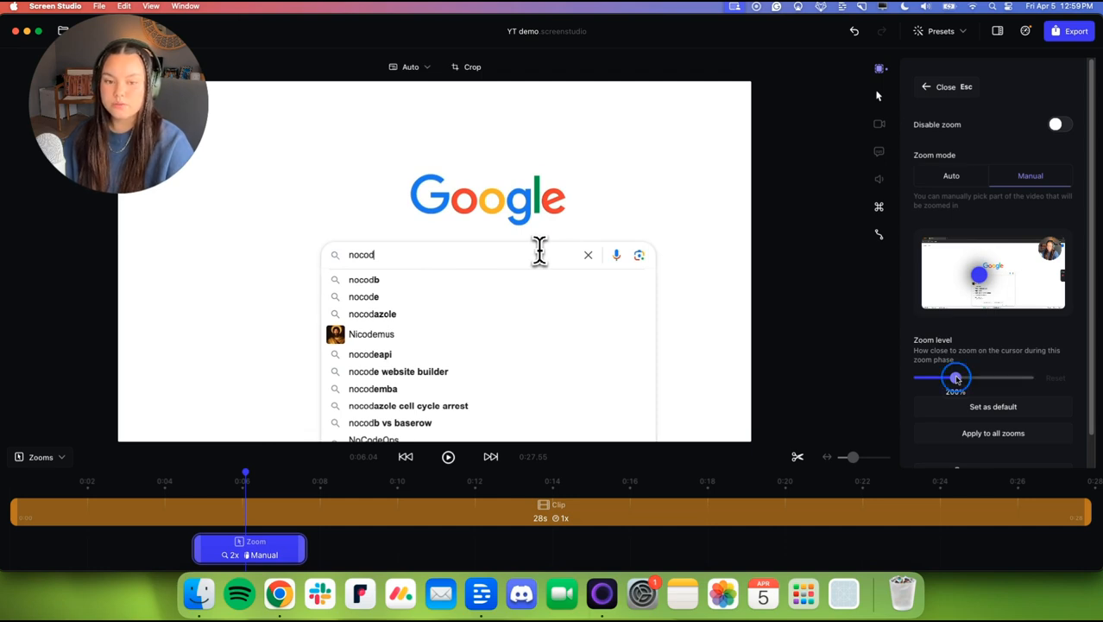
# Drag the manual zoom level from none up to maximum and settle at about 2.4x.
pyautogui.moveTo(956, 376); pyautogui.dragTo(917, 377)
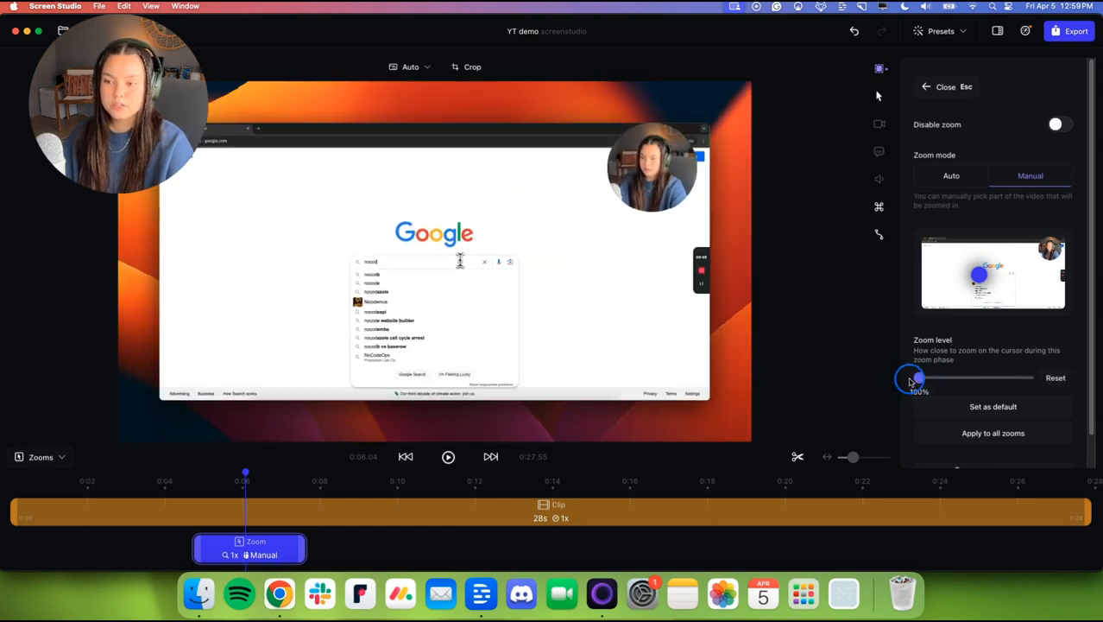
pyautogui.moveTo(911, 380); pyautogui.dragTo(926, 380)
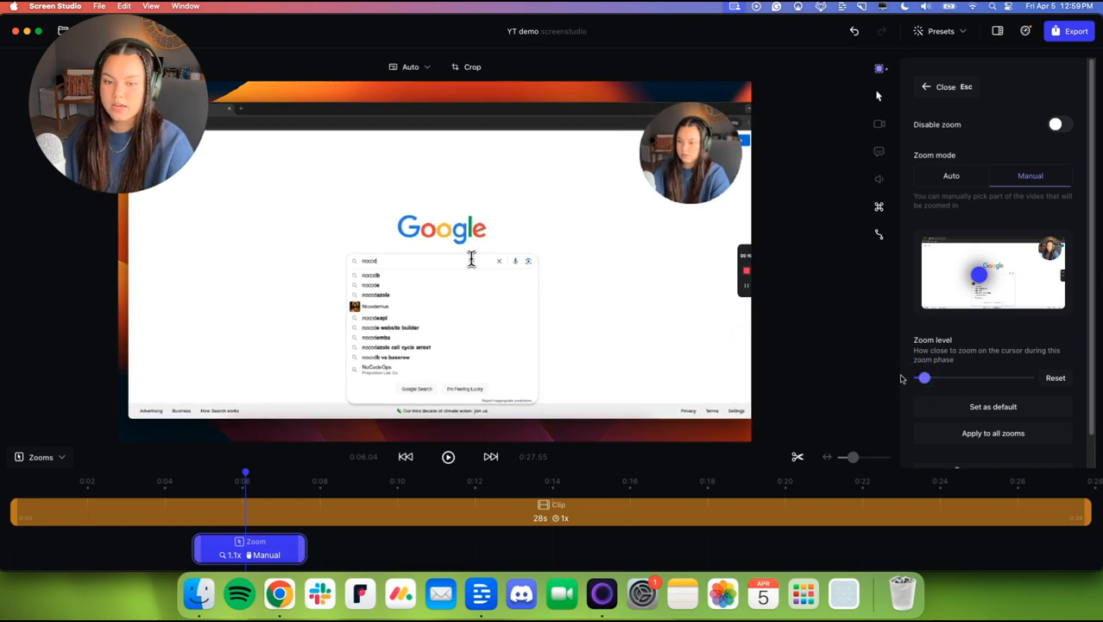
pyautogui.moveTo(924, 378); pyautogui.dragTo(1026, 378)
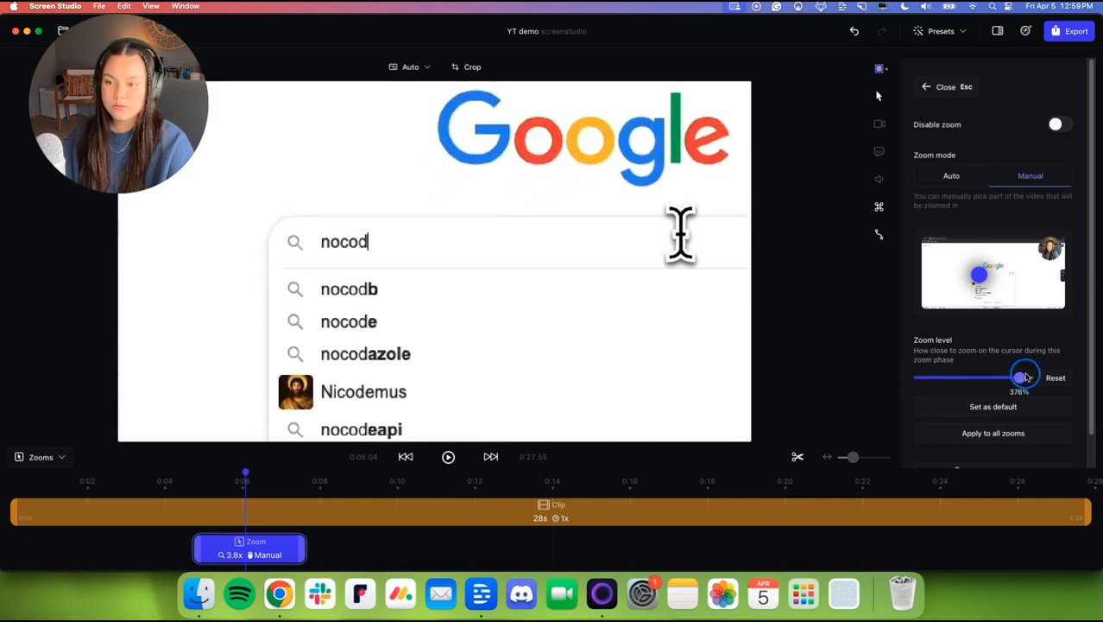
pyautogui.moveTo(1022, 376); pyautogui.dragTo(1036, 377)
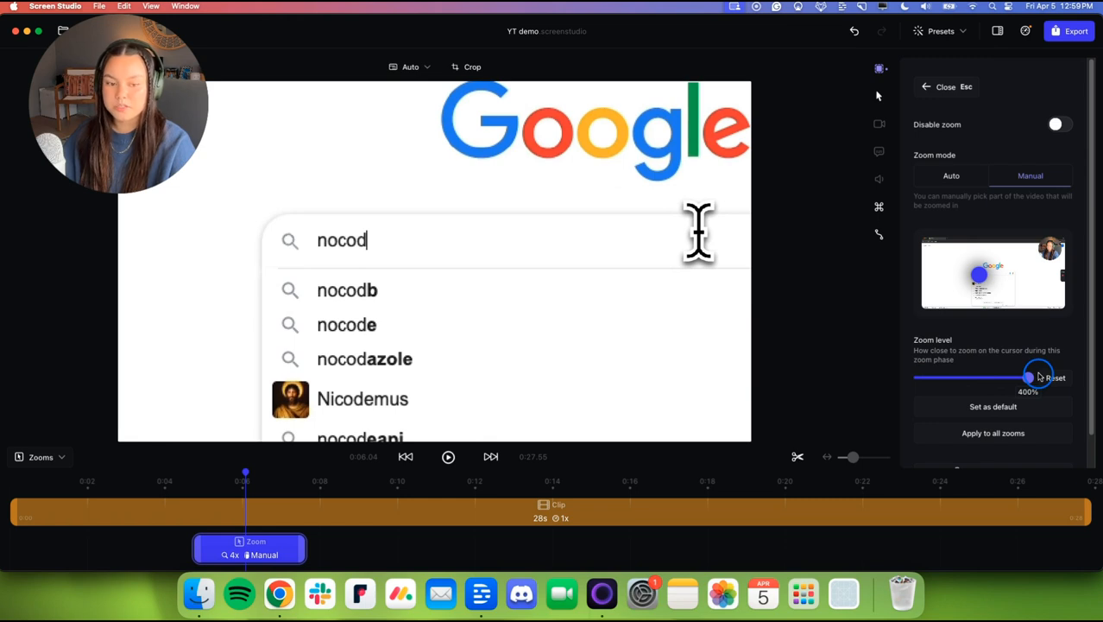
pyautogui.moveTo(1039, 377); pyautogui.dragTo(971, 376)
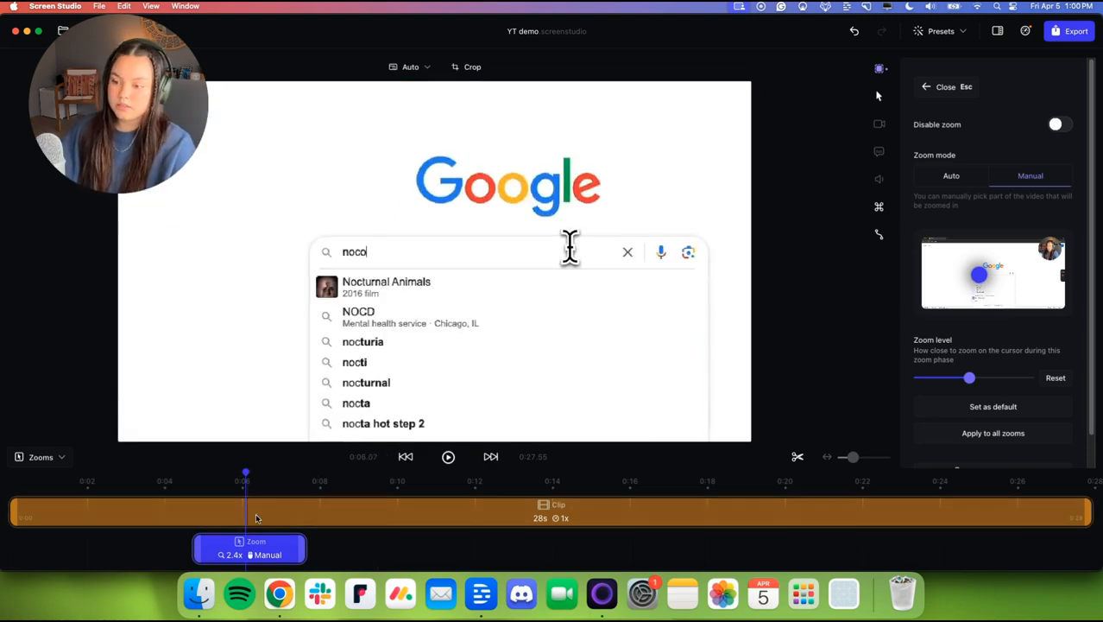
# Scrub over the zoomed-in search box and set the manual zoom level to about 1.6x.
pyautogui.moveTo(245, 482); pyautogui.dragTo(197, 481)
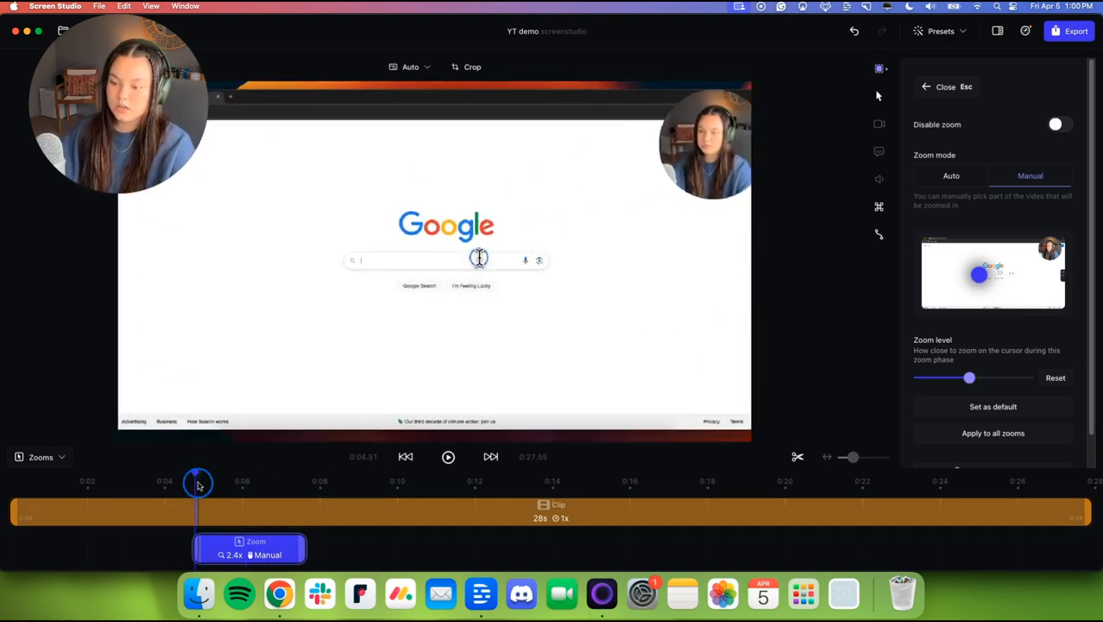
pyautogui.moveTo(197, 480); pyautogui.dragTo(209, 473)
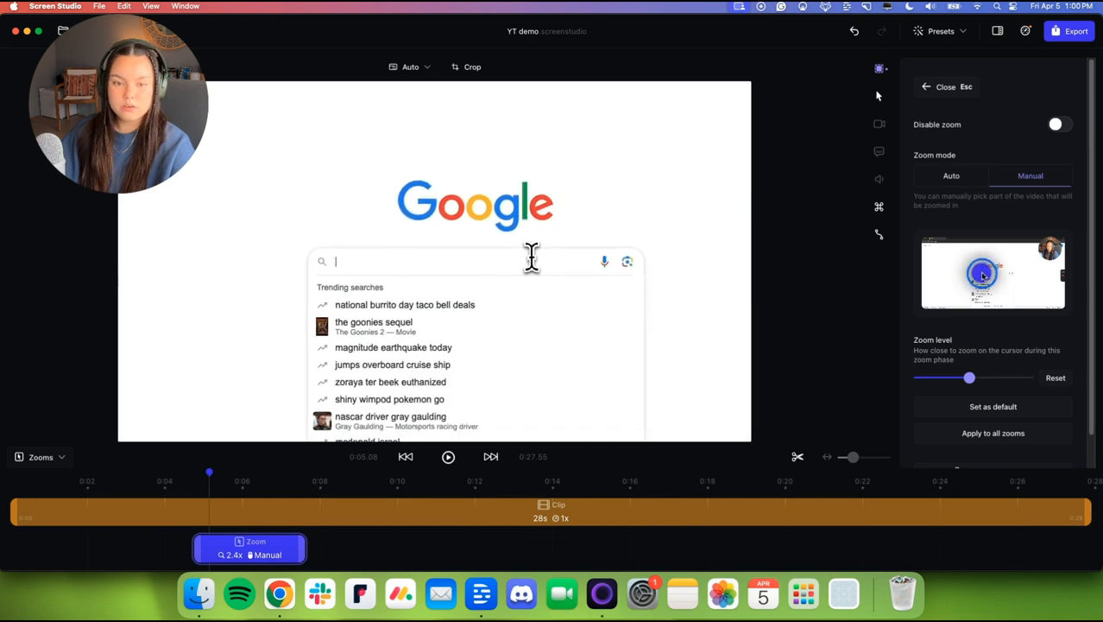
pyautogui.moveTo(971, 377); pyautogui.dragTo(974, 376)
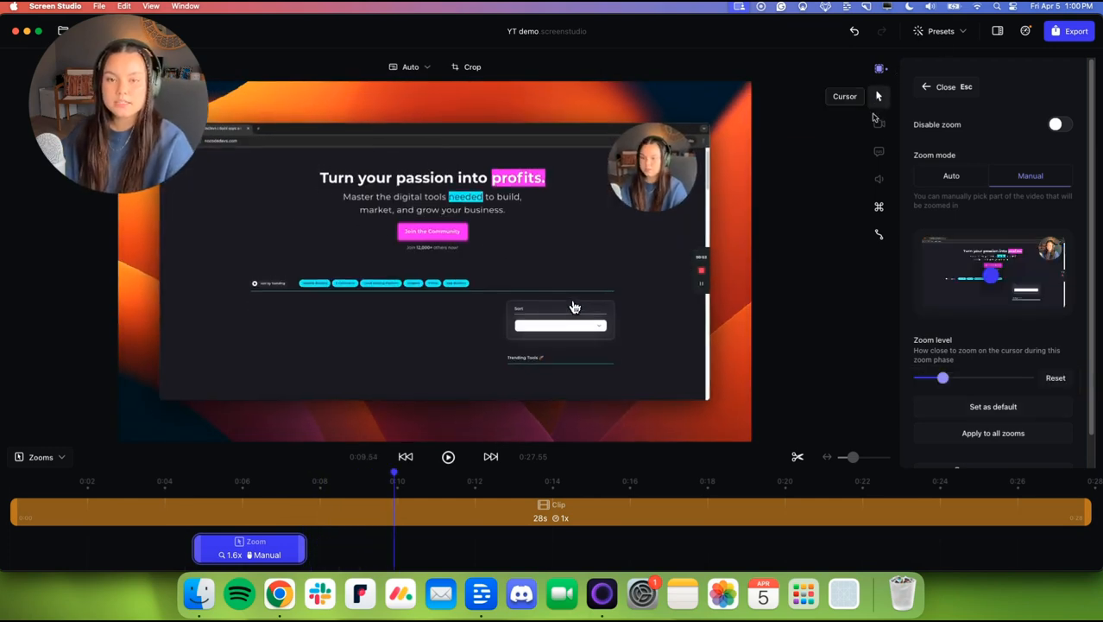
pyautogui.moveTo(881, 69)
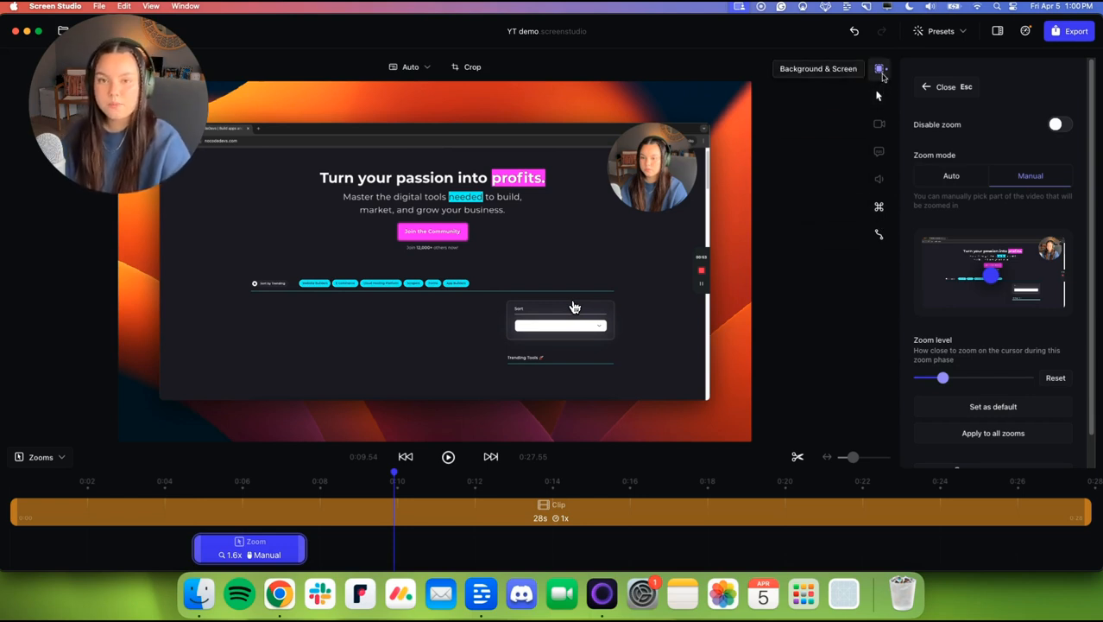
# Try green and yellow-orange macOS and orange Raycast wallpapers, then settle on the blue-purple gradient background.
pyautogui.click(879, 69)
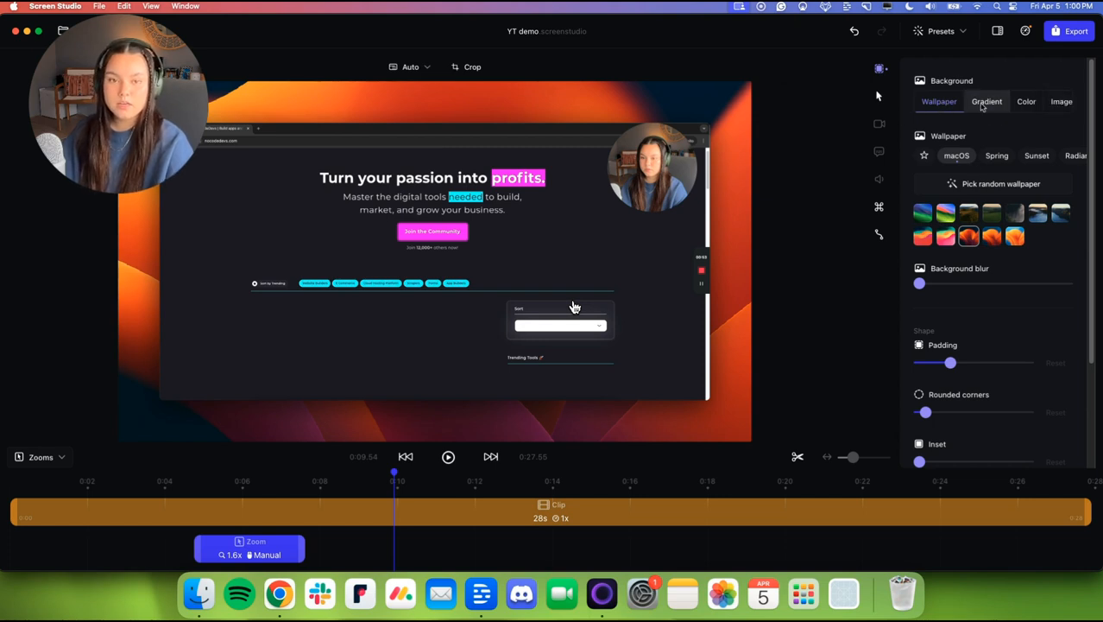
pyautogui.click(988, 100)
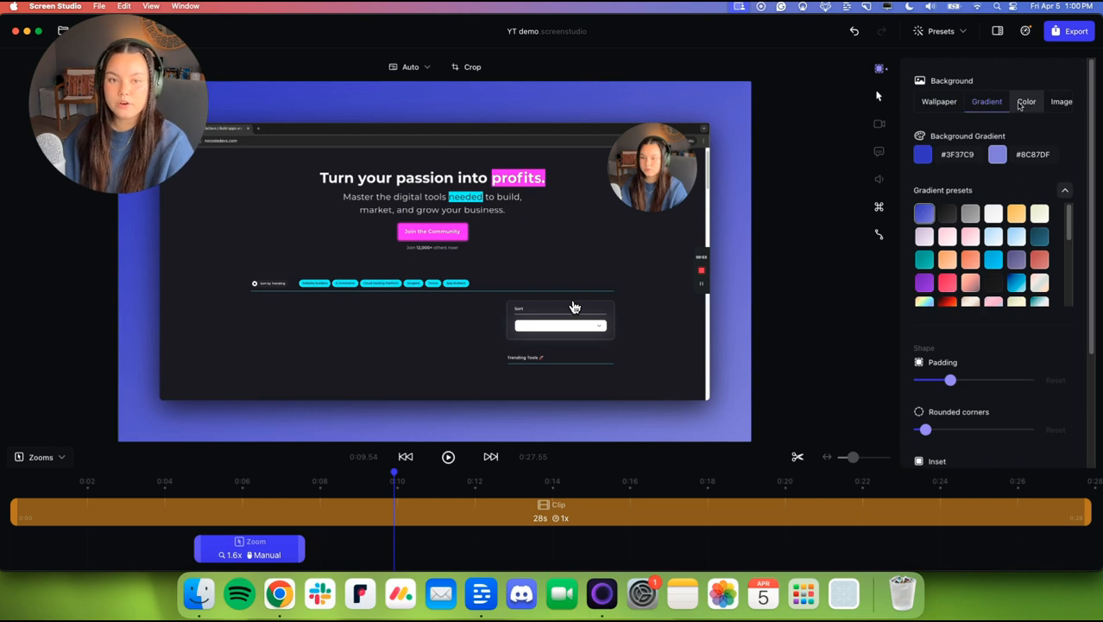
pyautogui.click(1060, 100)
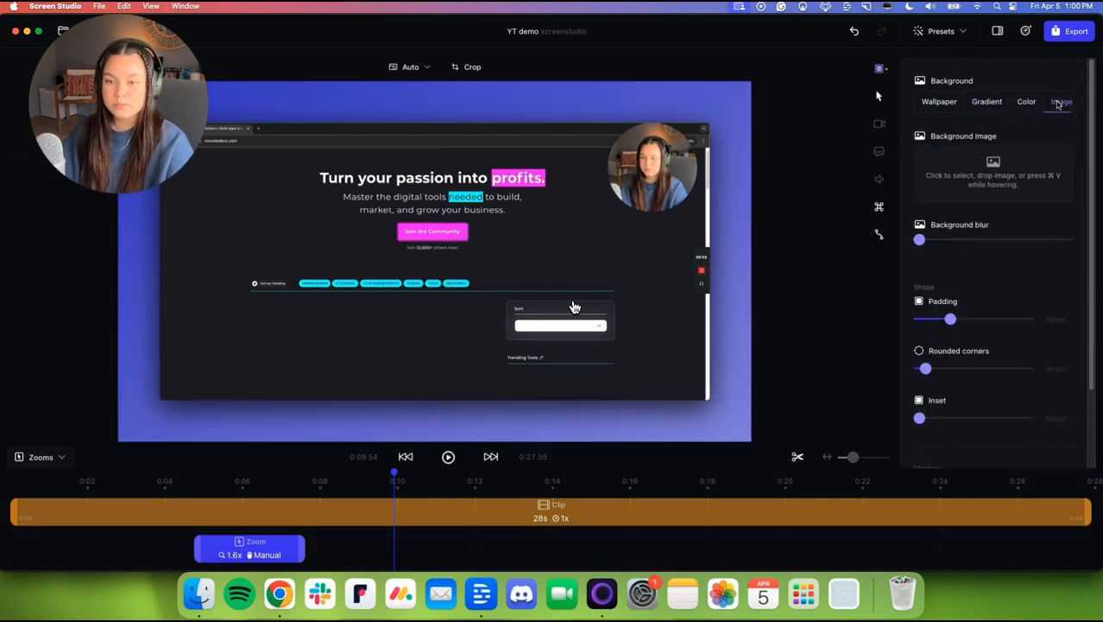
pyautogui.click(940, 100)
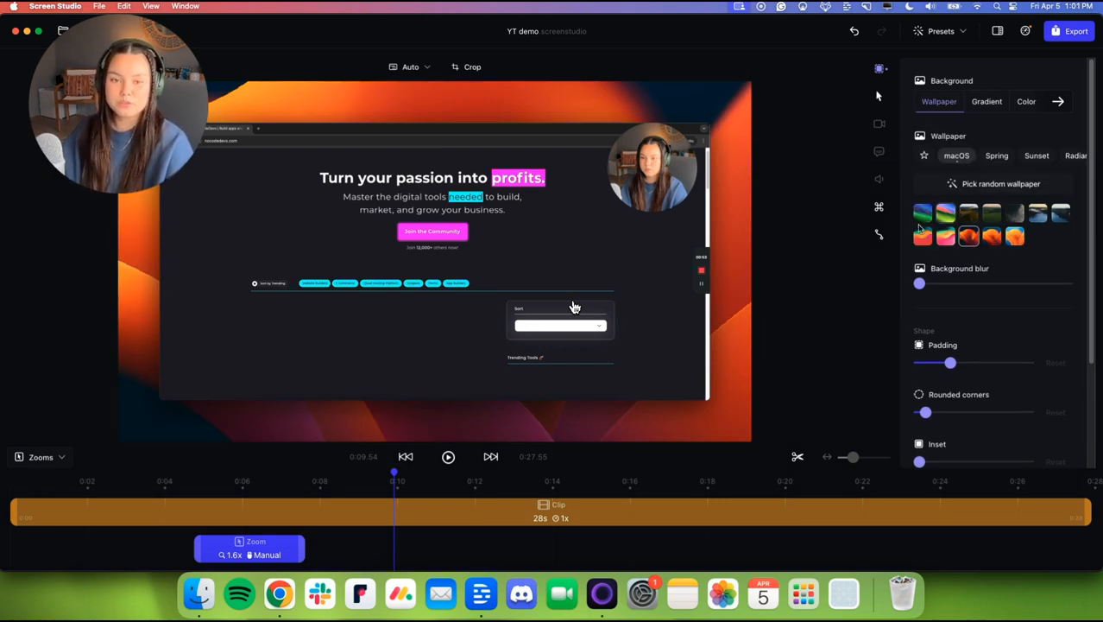
pyautogui.click(946, 214)
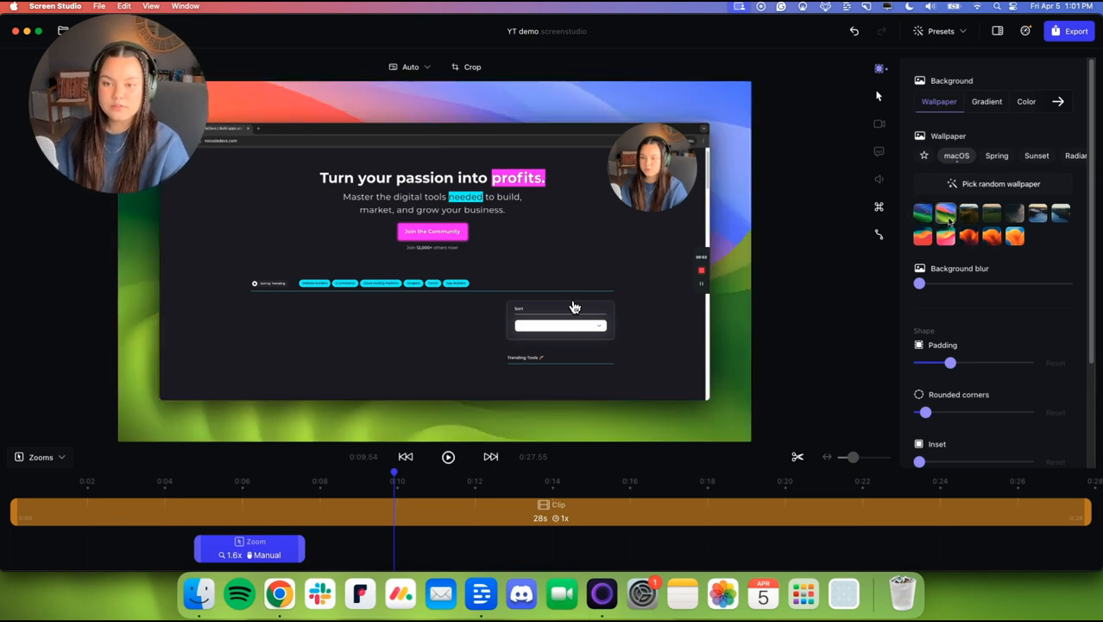
pyautogui.click(991, 213)
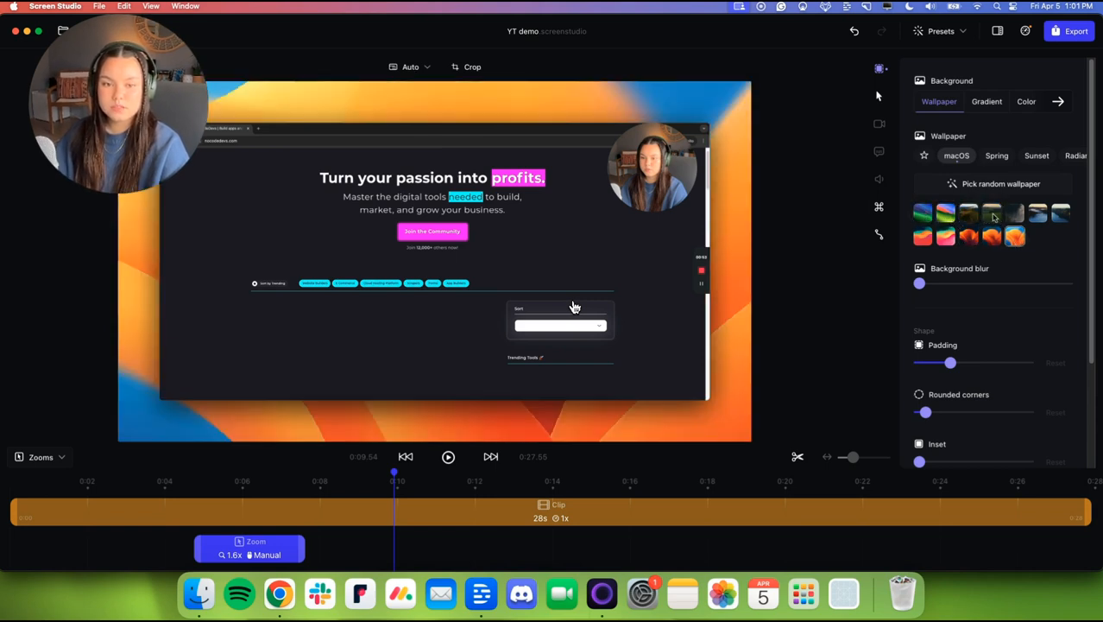
pyautogui.click(993, 156)
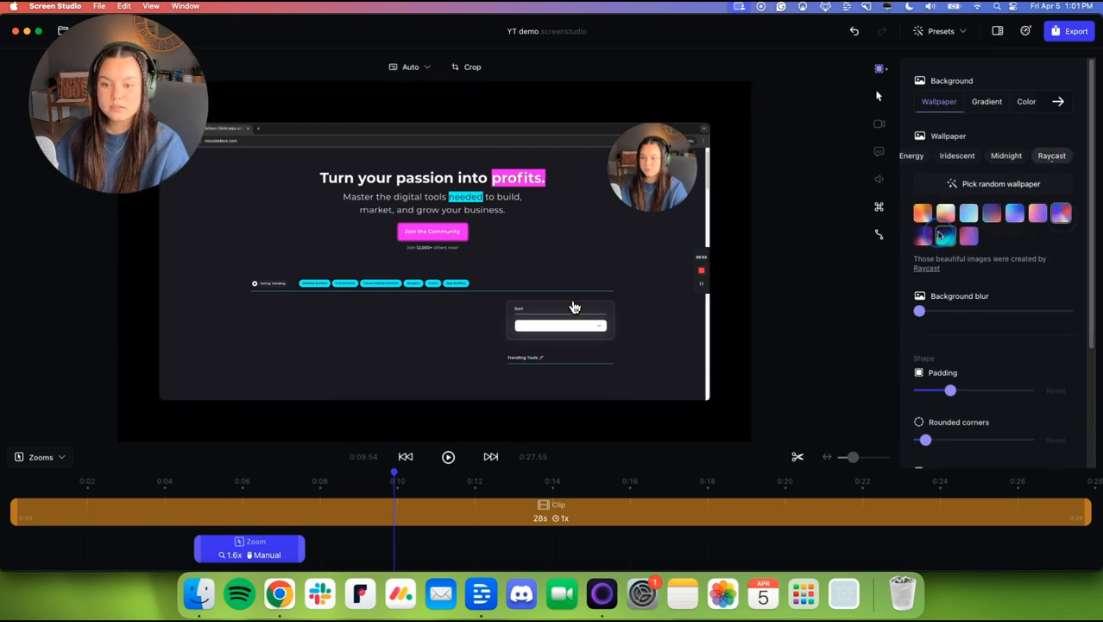
pyautogui.click(988, 101)
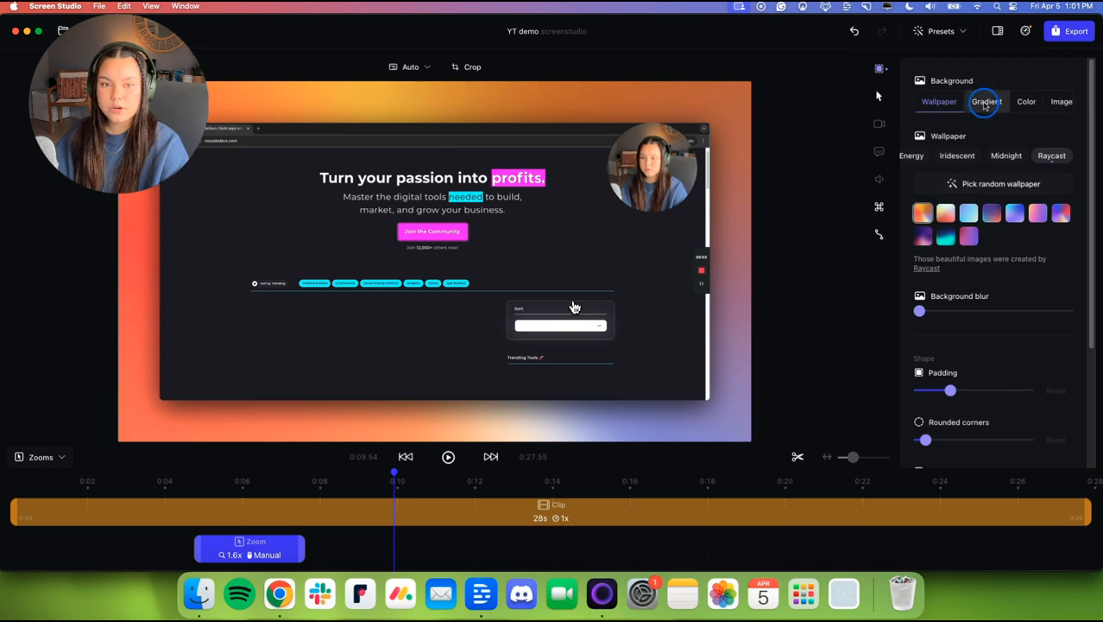
pyautogui.click(988, 100)
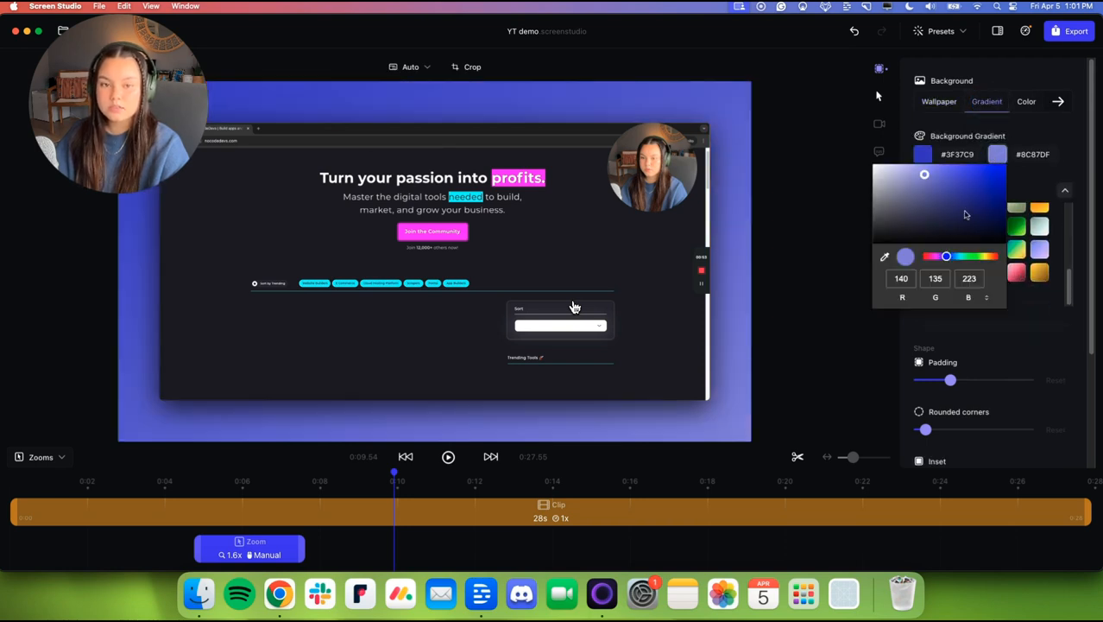
pyautogui.moveTo(958, 177)
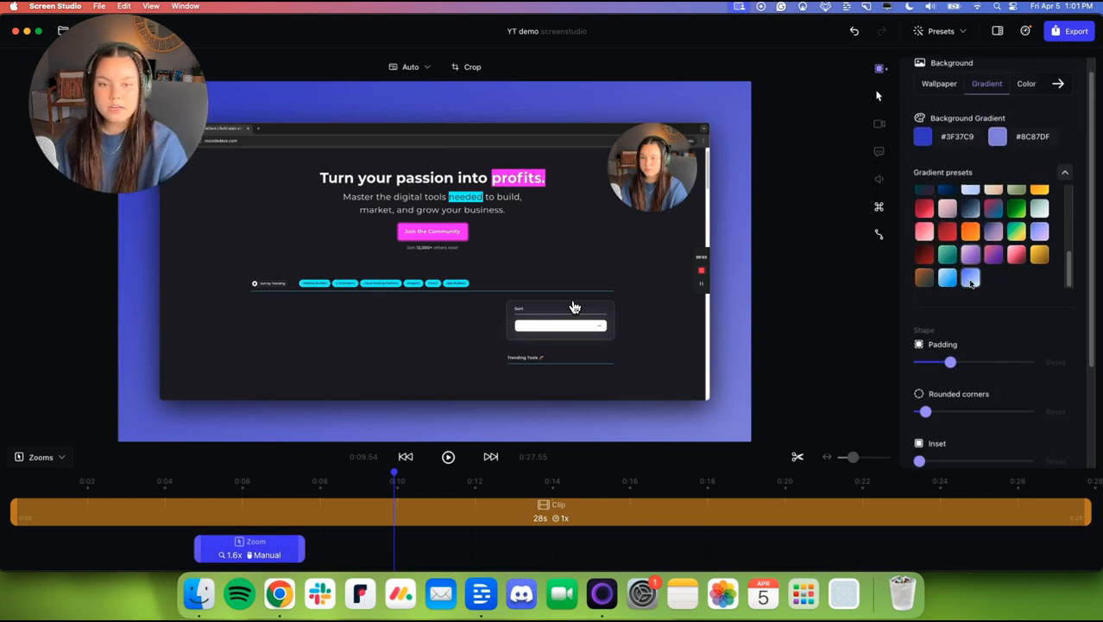
# Drag the Shape padding slider up to about 39% and back down to 0 so the recording fills the frame.
pyautogui.scroll(-3)
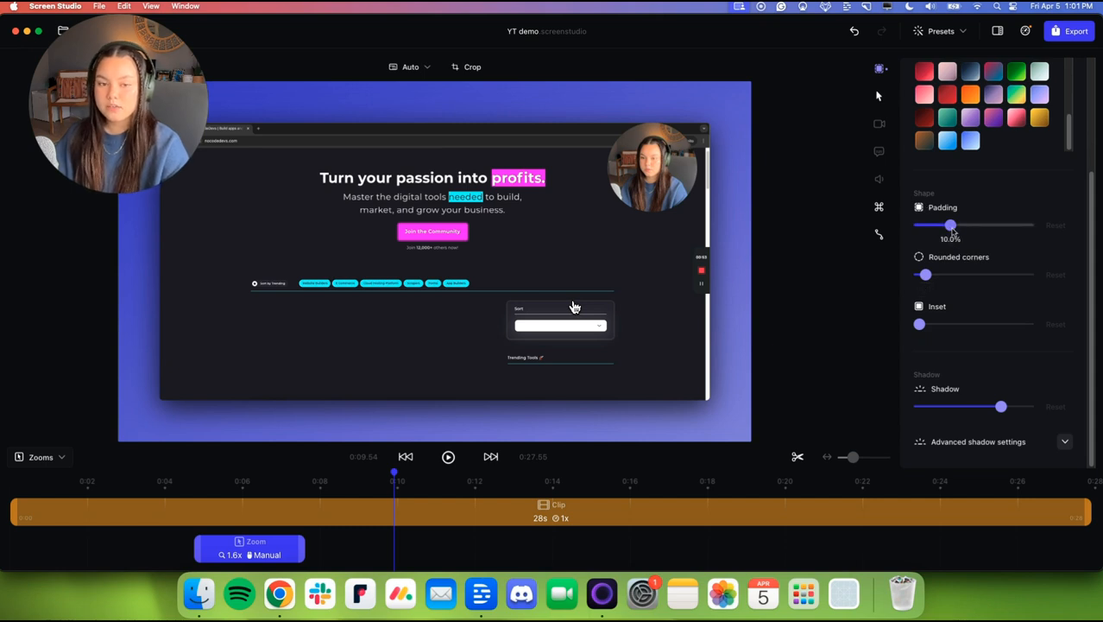
pyautogui.moveTo(954, 224); pyautogui.dragTo(970, 228)
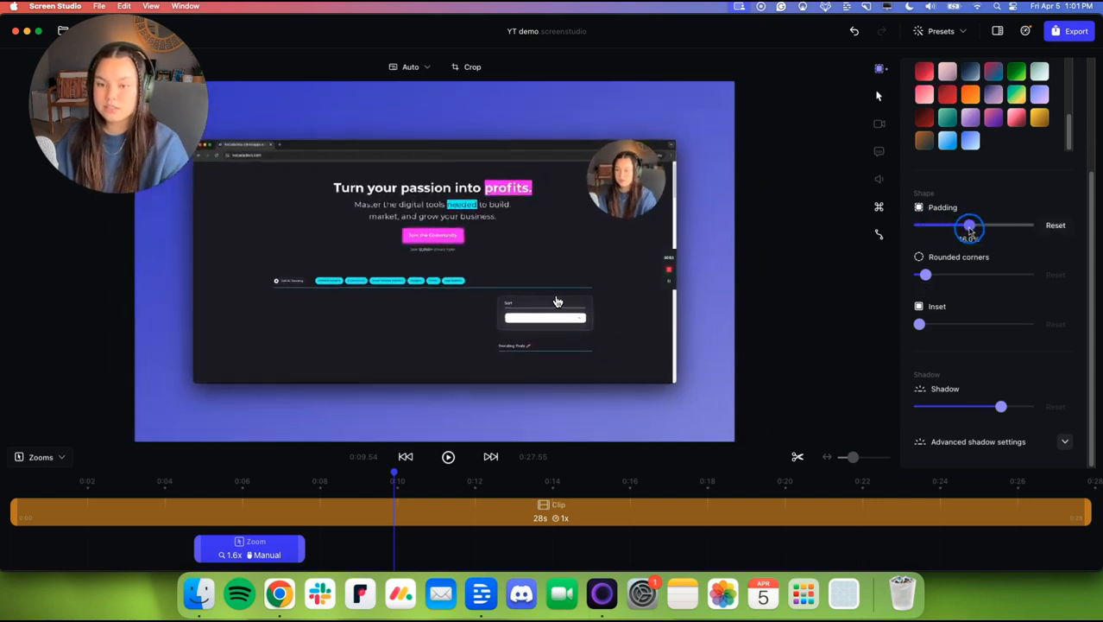
pyautogui.moveTo(970, 225); pyautogui.dragTo(1009, 232)
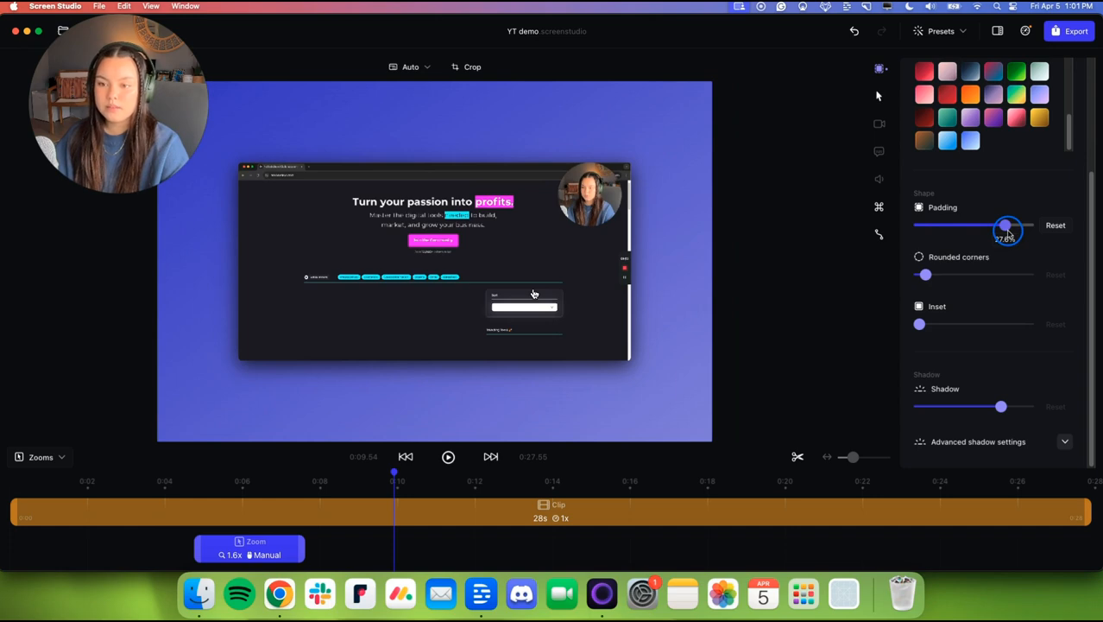
pyautogui.moveTo(1009, 227); pyautogui.dragTo(950, 228)
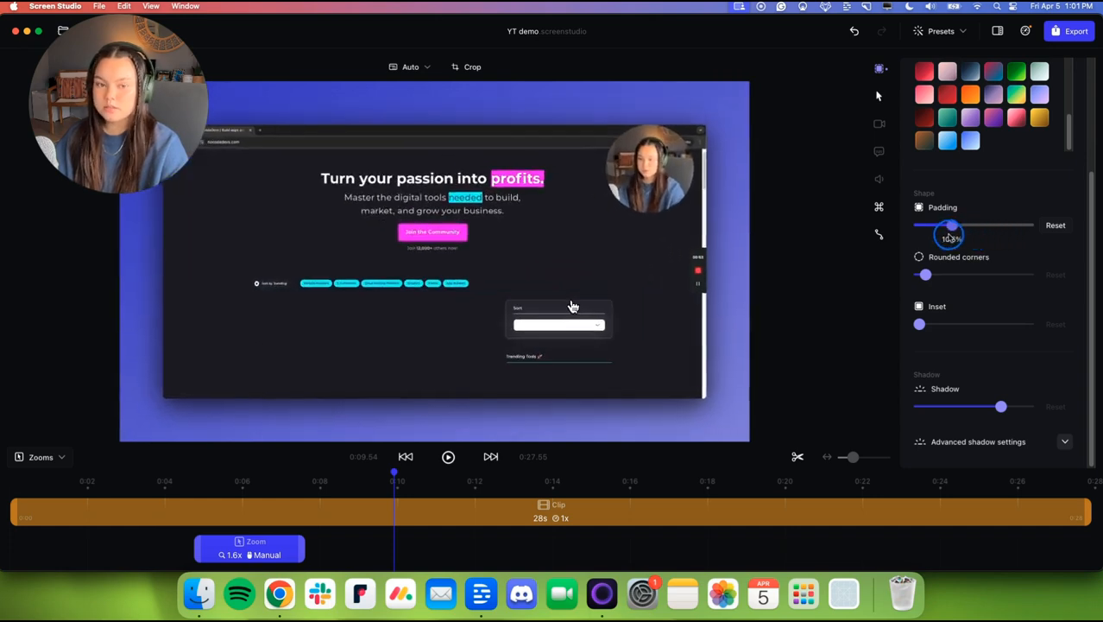
pyautogui.moveTo(949, 225); pyautogui.dragTo(1027, 224)
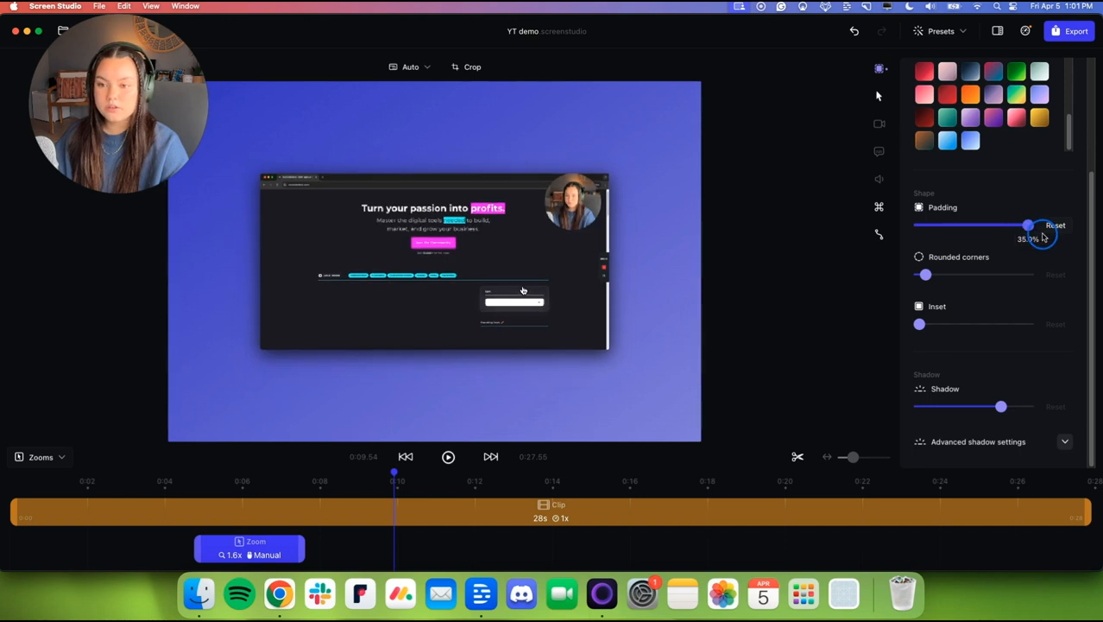
pyautogui.moveTo(1028, 225); pyautogui.dragTo(926, 224)
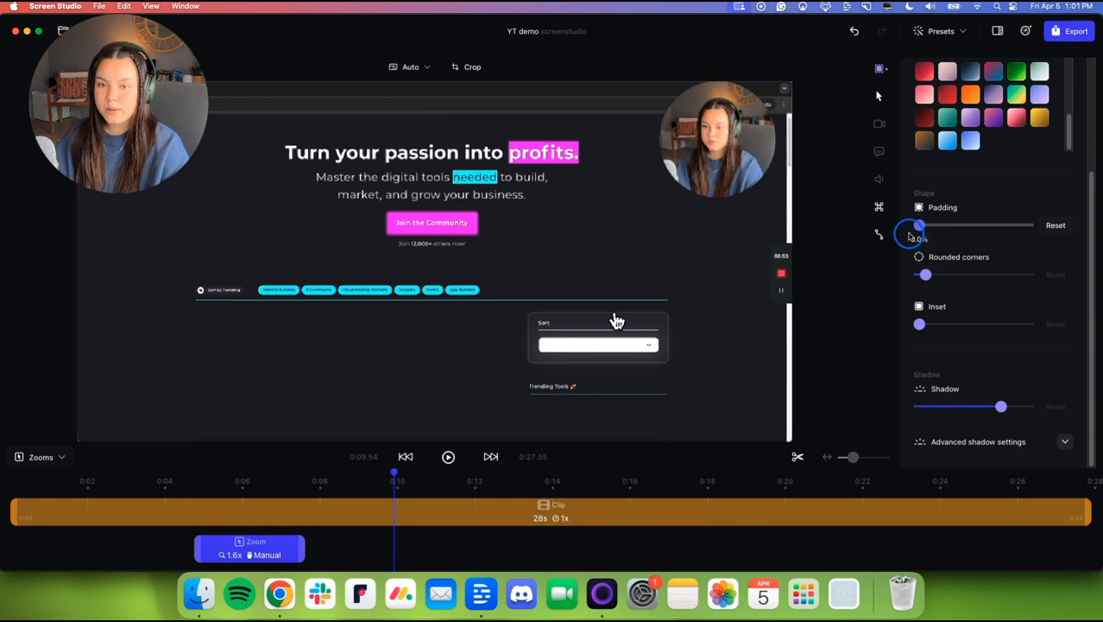
# Play the preview, skip forward and pause it.
pyautogui.click(449, 456)
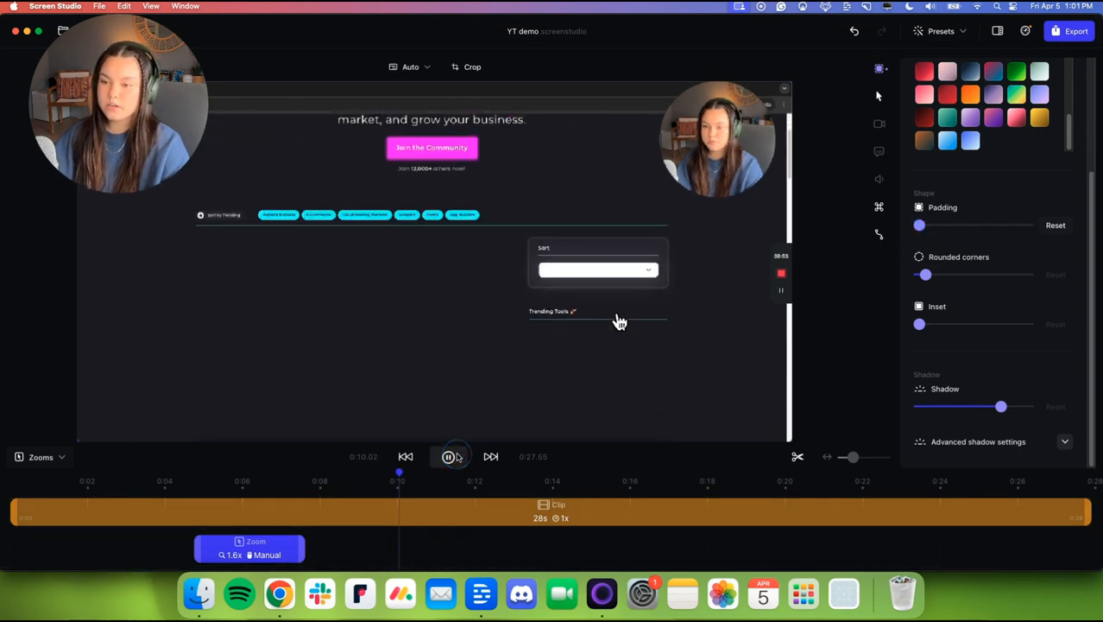
pyautogui.click(449, 456)
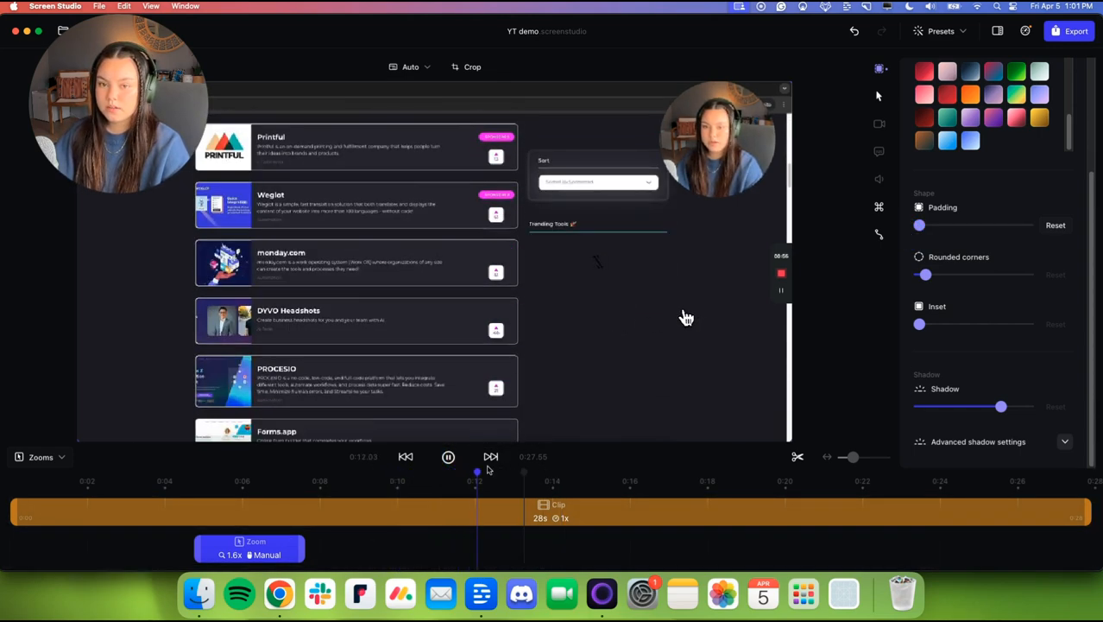
pyautogui.click(449, 456)
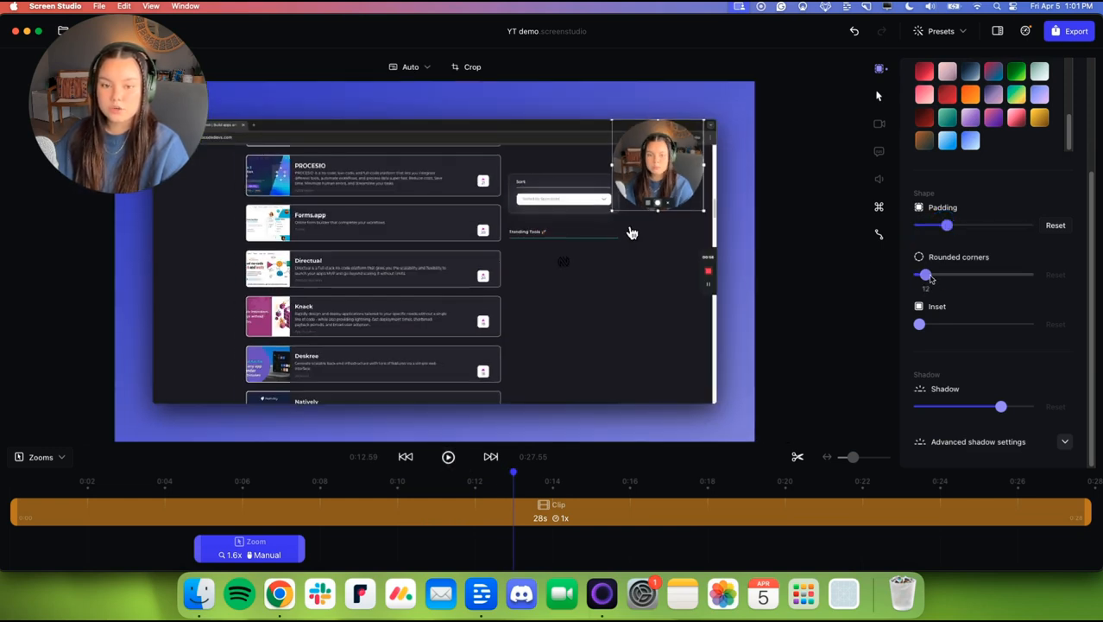
# Give the recording slight corner rounding, try and remove the inset border, and strengthen its shadow.
pyautogui.moveTo(925, 274); pyautogui.dragTo(995, 275)
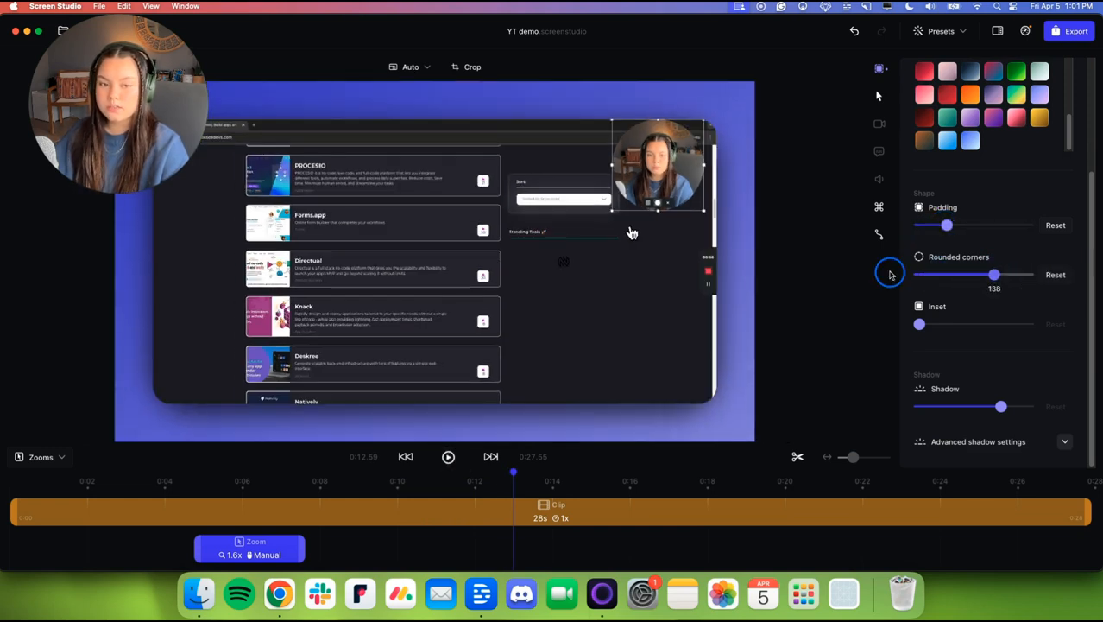
pyautogui.moveTo(993, 273); pyautogui.dragTo(919, 273)
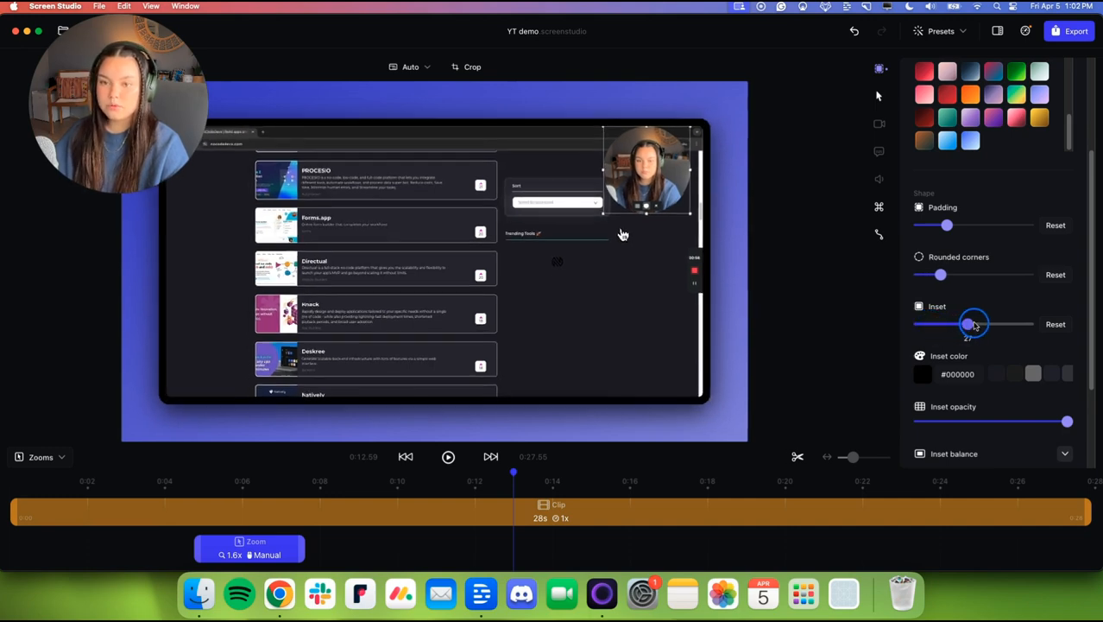
pyautogui.moveTo(967, 324); pyautogui.dragTo(981, 325)
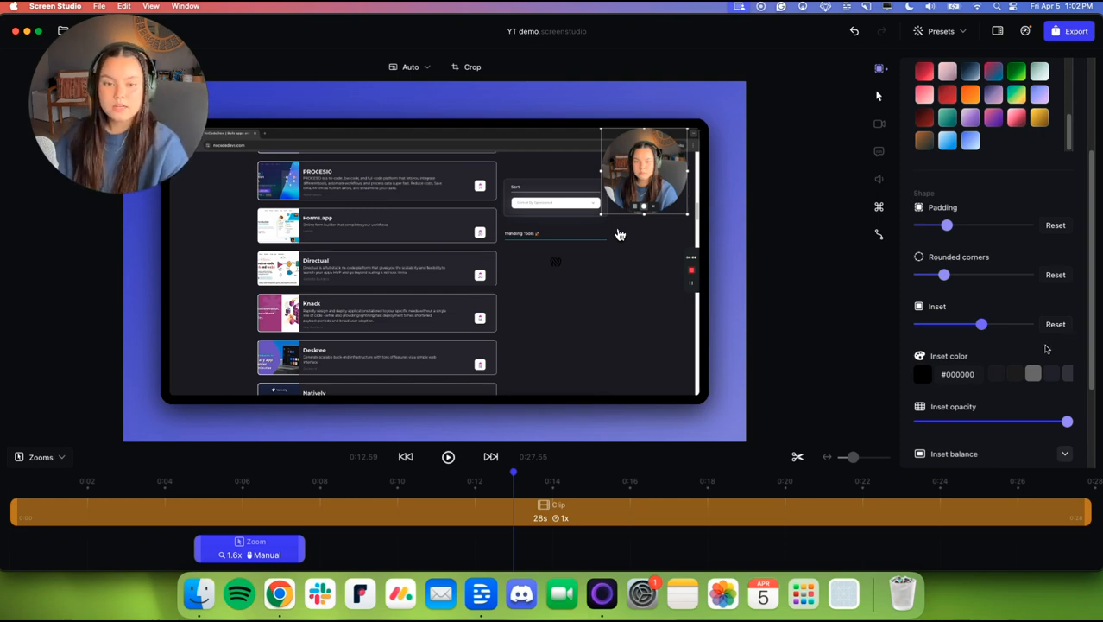
pyautogui.moveTo(981, 325); pyautogui.dragTo(953, 324)
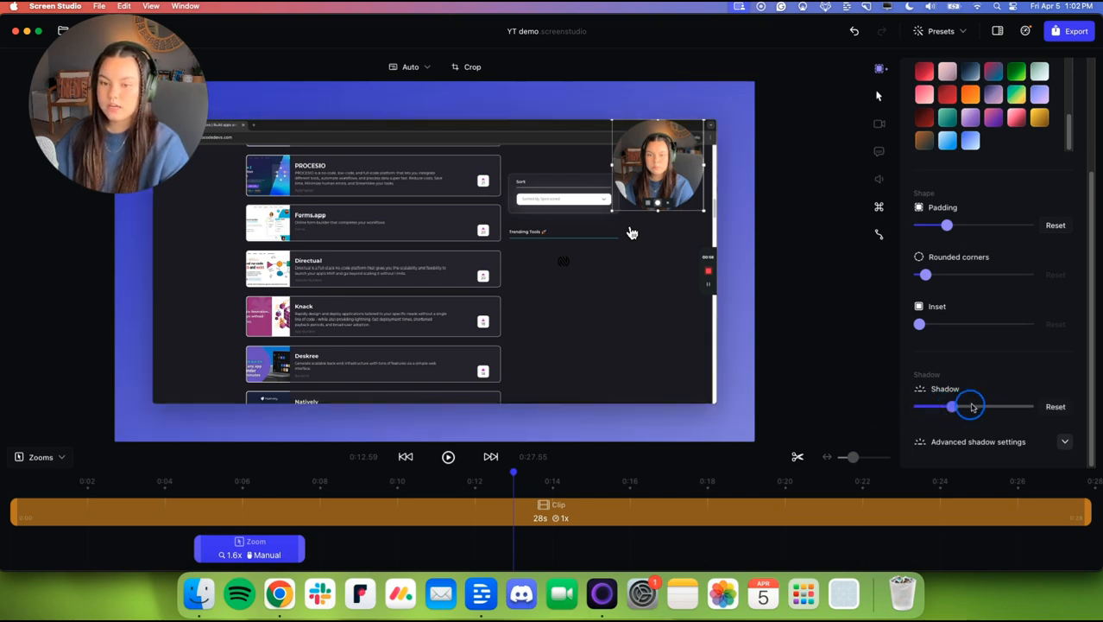
pyautogui.moveTo(954, 406); pyautogui.dragTo(1012, 406)
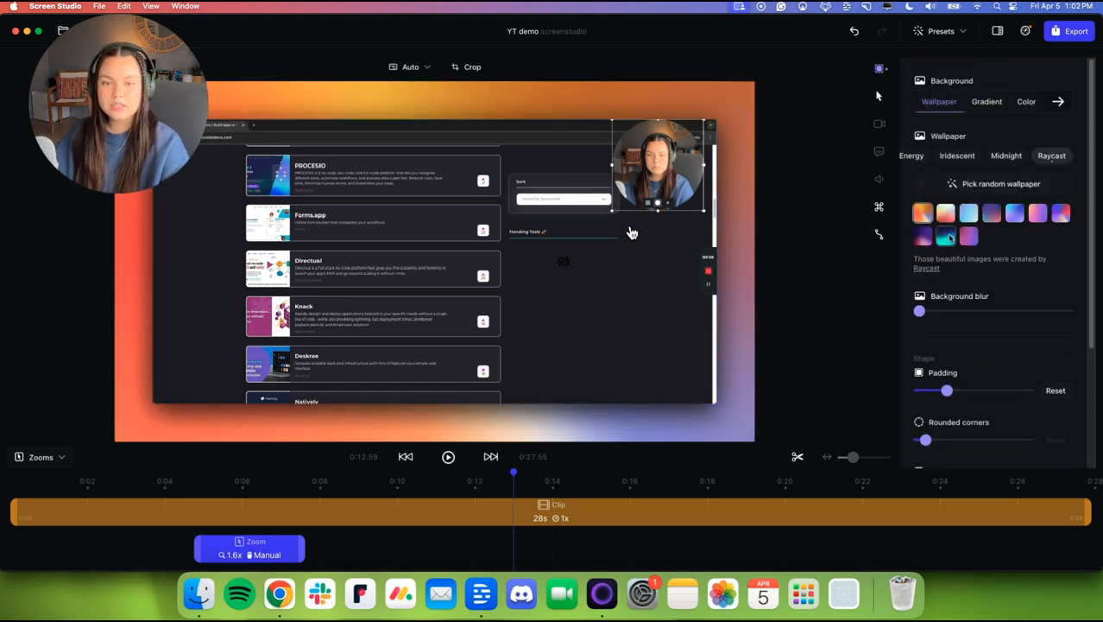
pyautogui.scroll(-3)
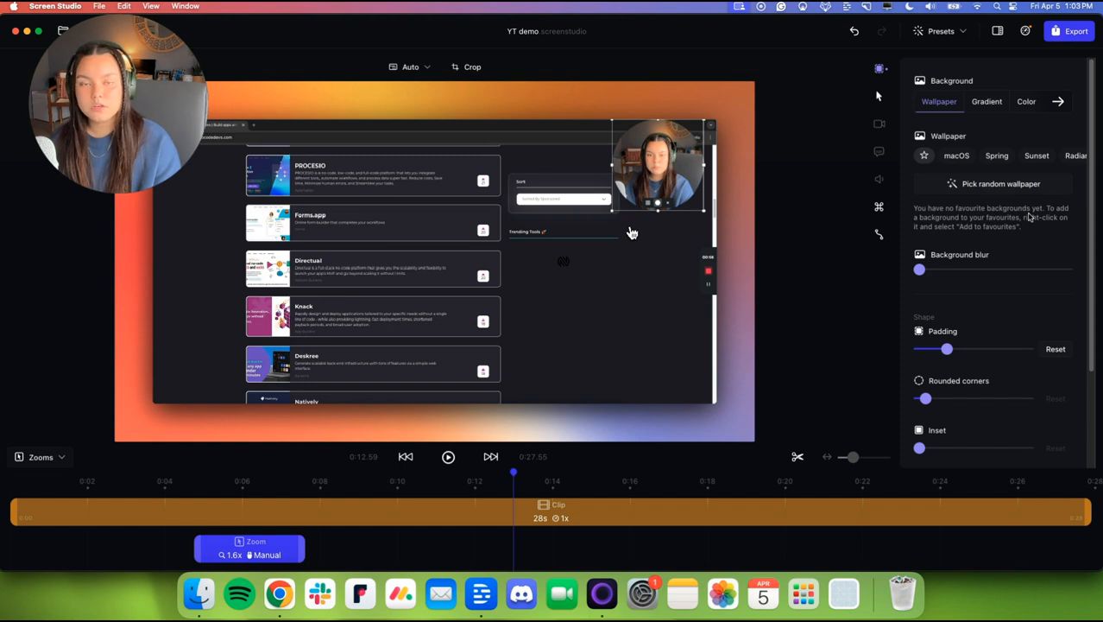
pyautogui.moveTo(881, 95)
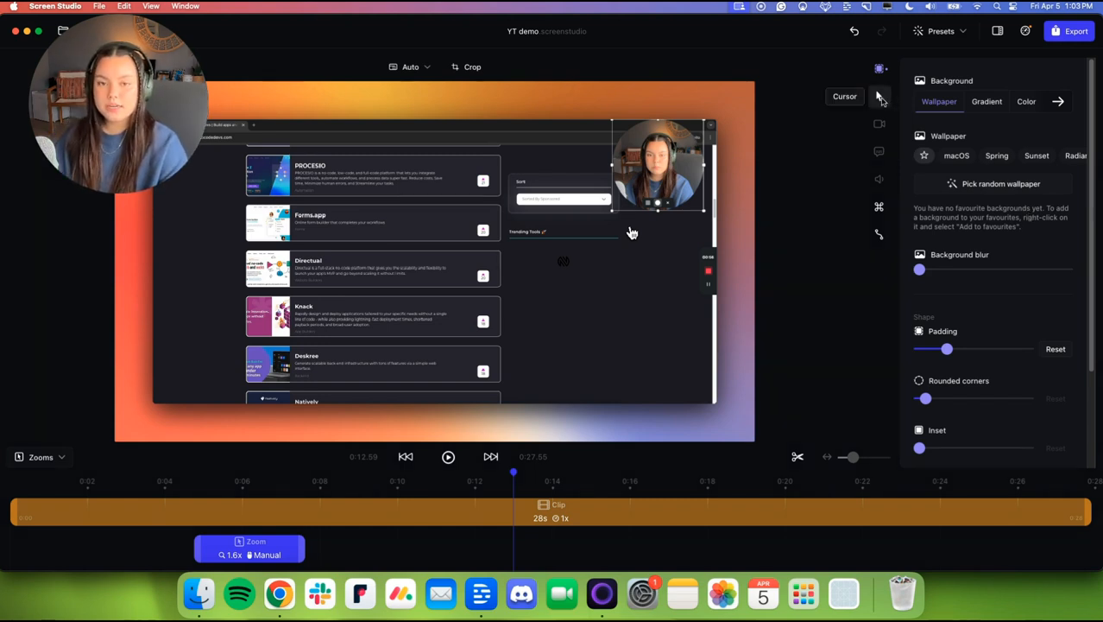
# Hide the recorded cursor, preview the result, then show the cursor again.
pyautogui.click(878, 97)
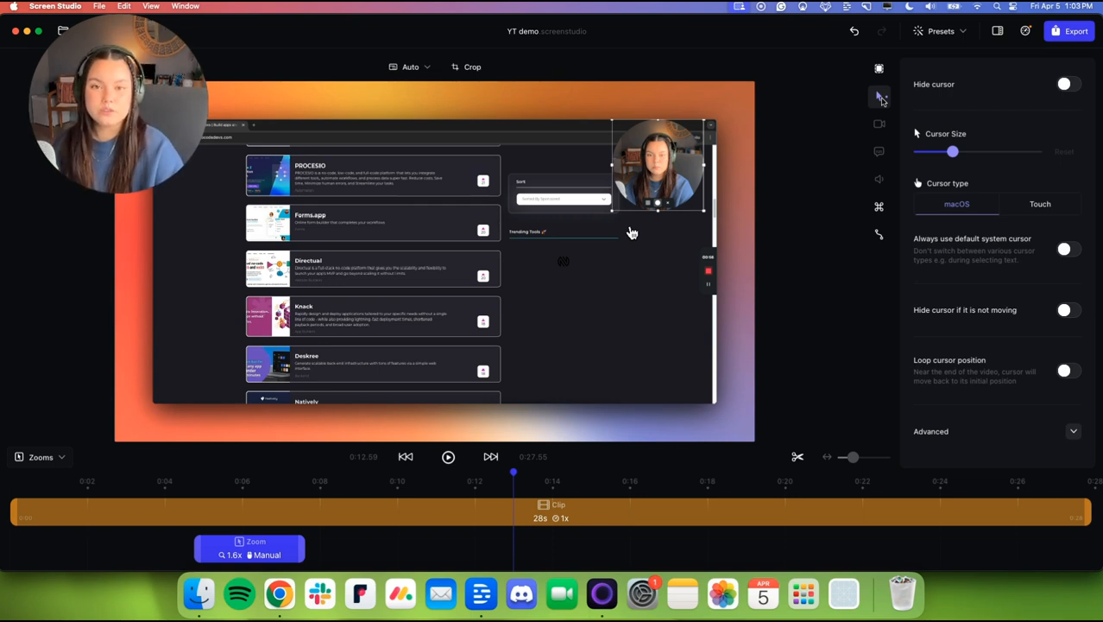
pyautogui.moveTo(879, 96)
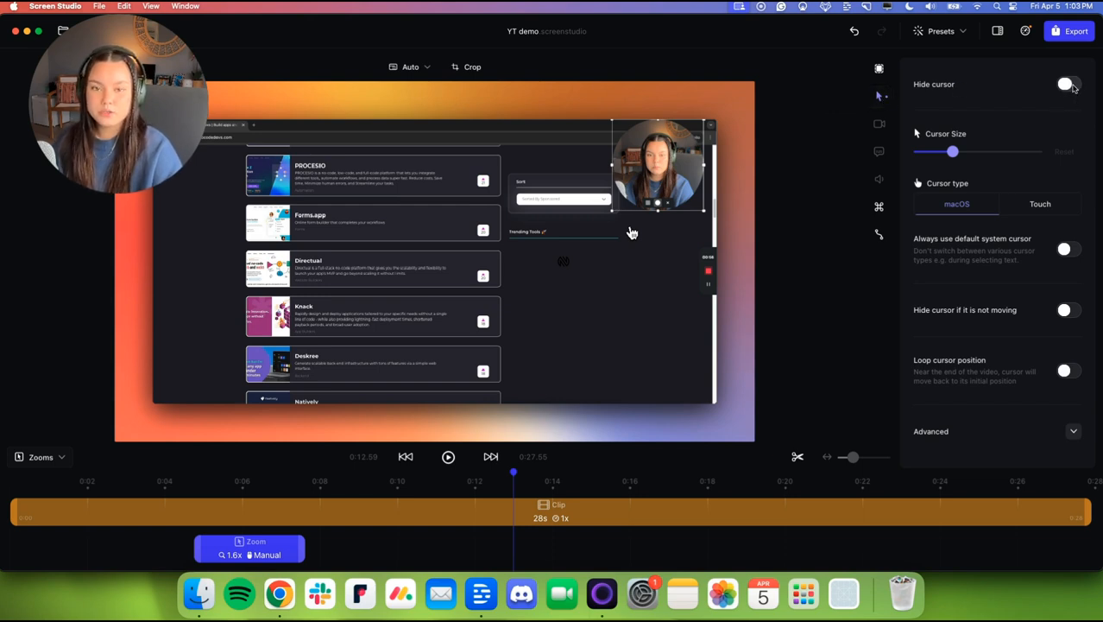
pyautogui.click(1067, 83)
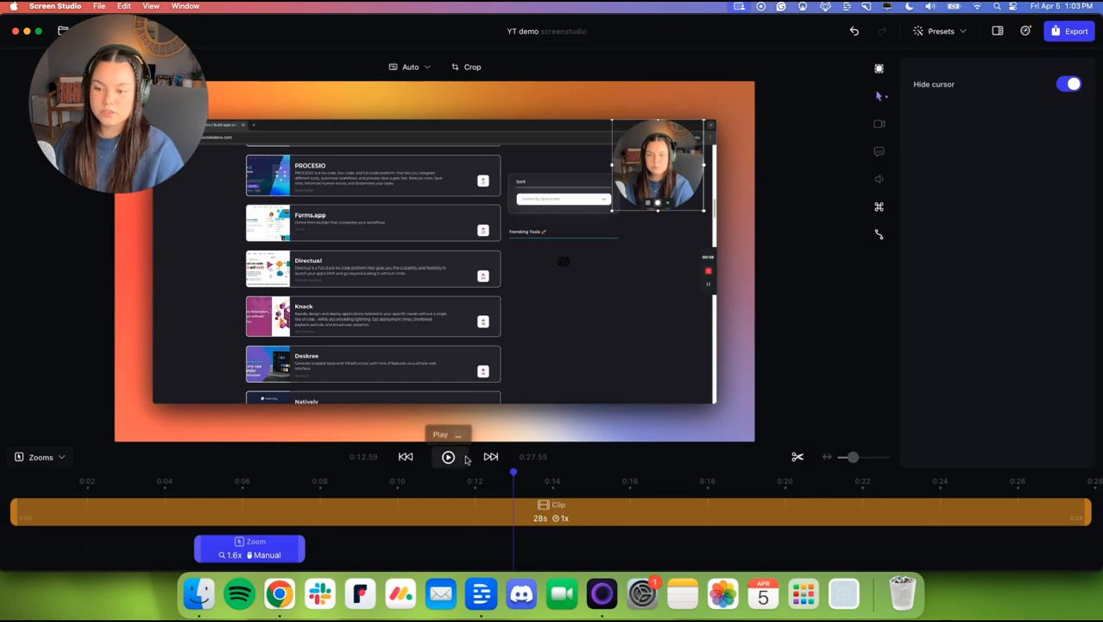
pyautogui.click(448, 456)
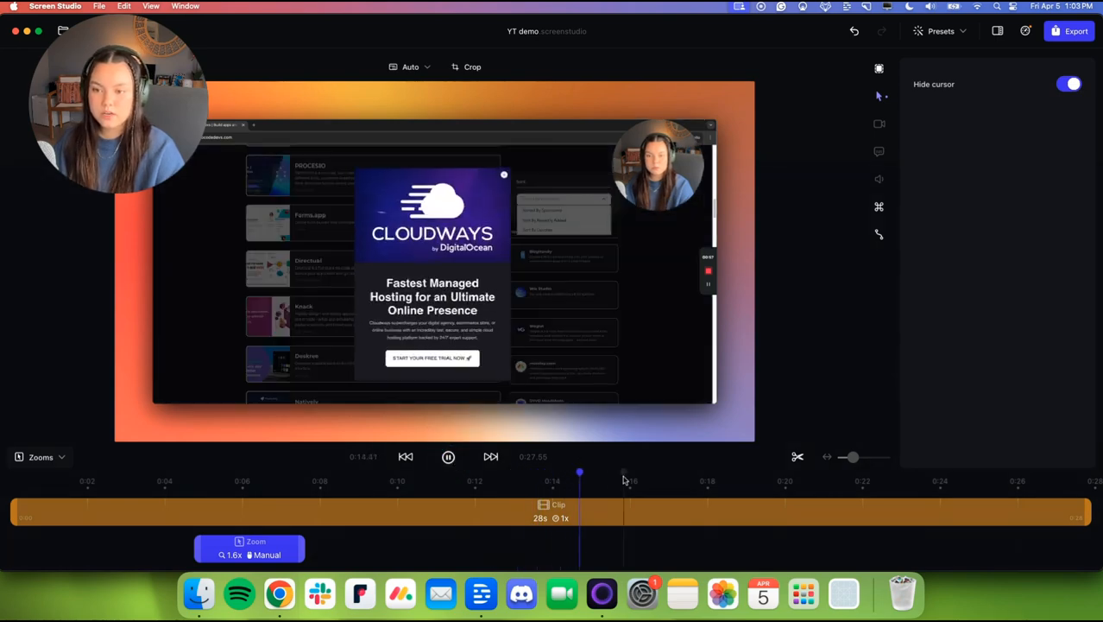
pyautogui.click(1071, 83)
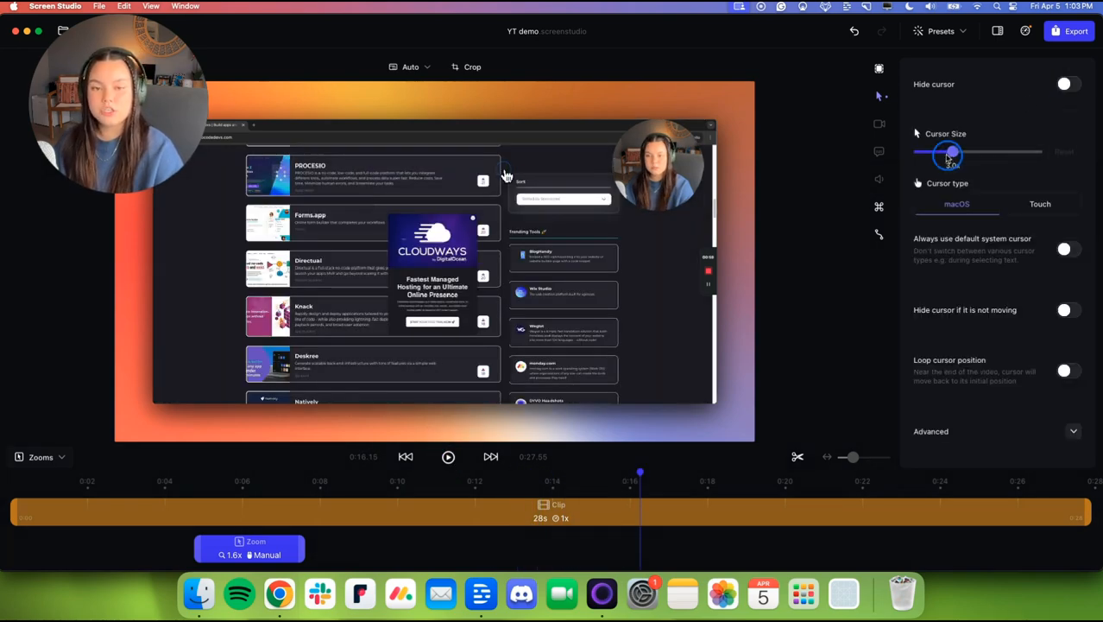
# Try the smallest and largest cursor sizes, settling on a medium, slightly enlarged cursor.
pyautogui.moveTo(950, 152); pyautogui.dragTo(919, 152)
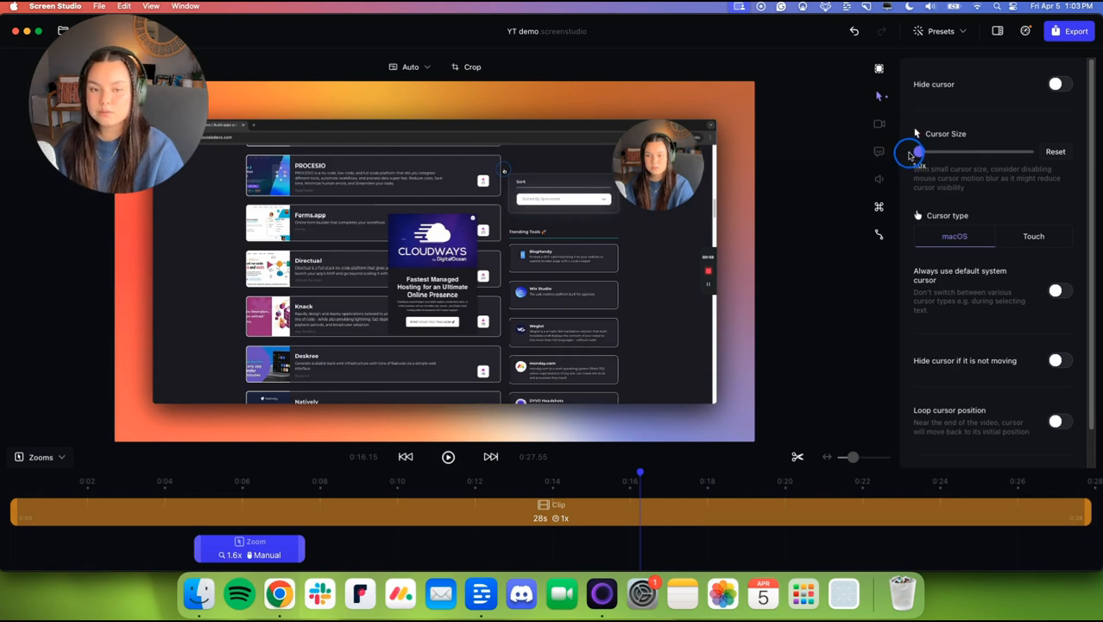
pyautogui.moveTo(917, 152); pyautogui.dragTo(1038, 152)
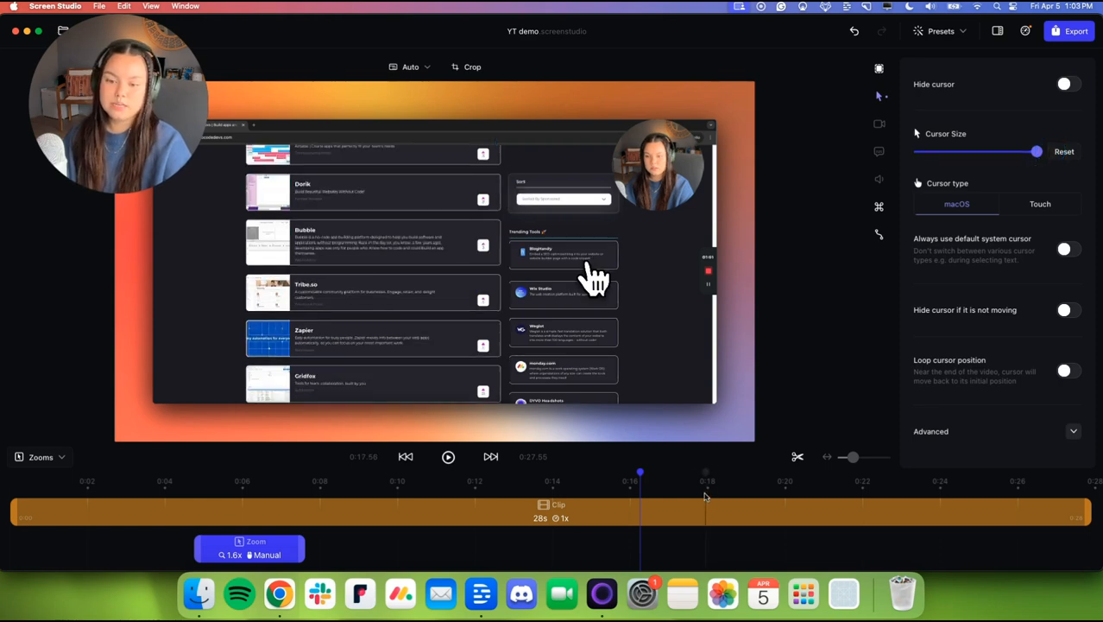
pyautogui.moveTo(1036, 152); pyautogui.dragTo(976, 152)
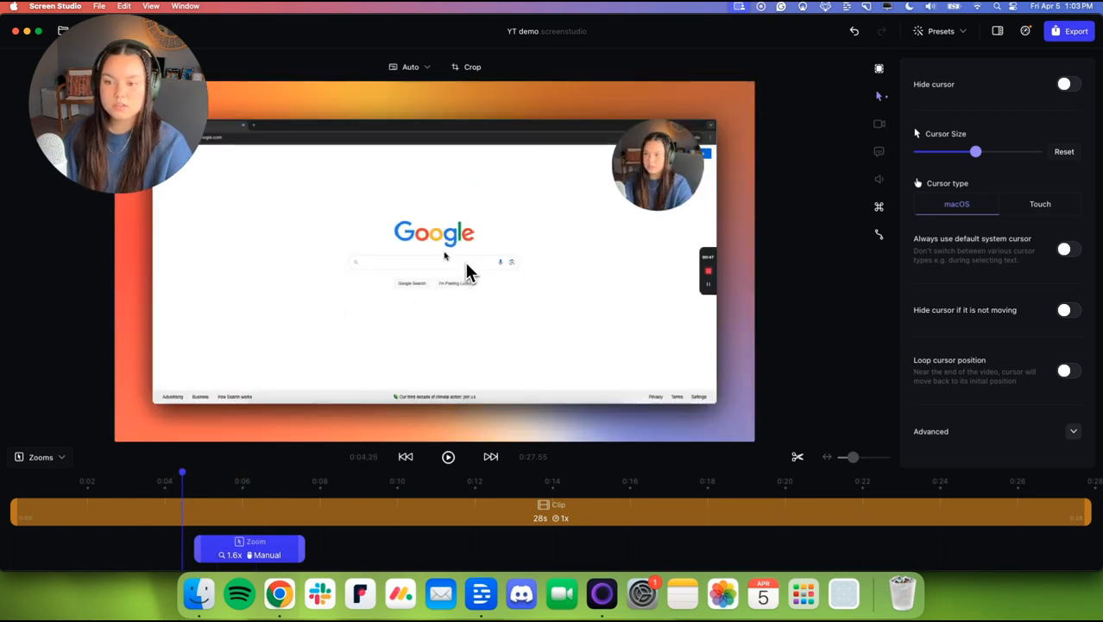
# Preview the Touch cursor style, then switch the cursor back to macOS style.
pyautogui.click(1040, 204)
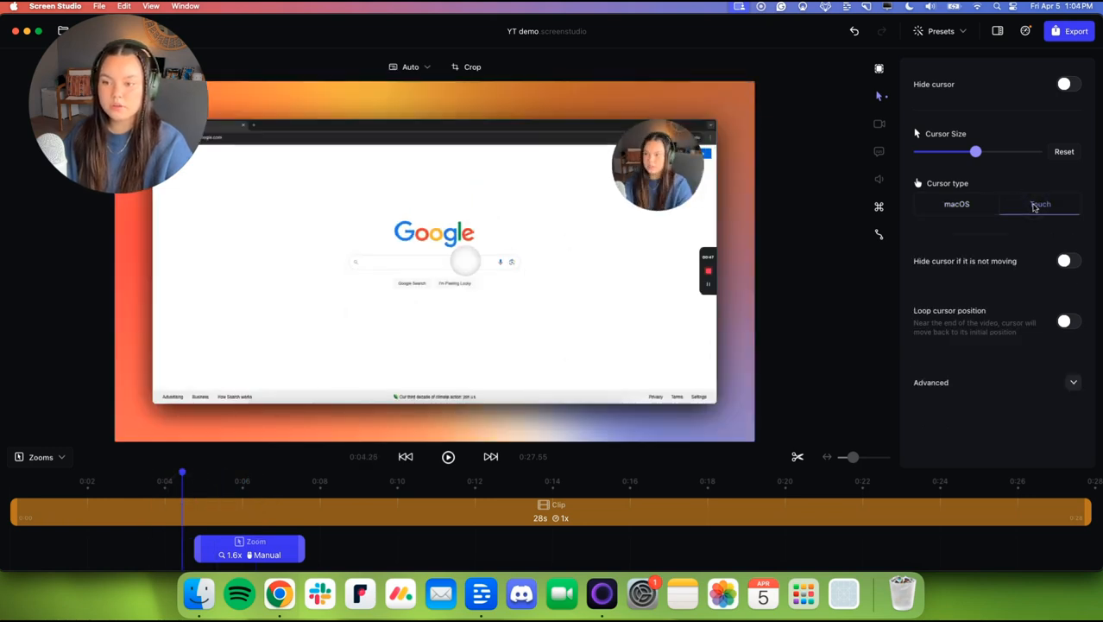
pyautogui.click(449, 456)
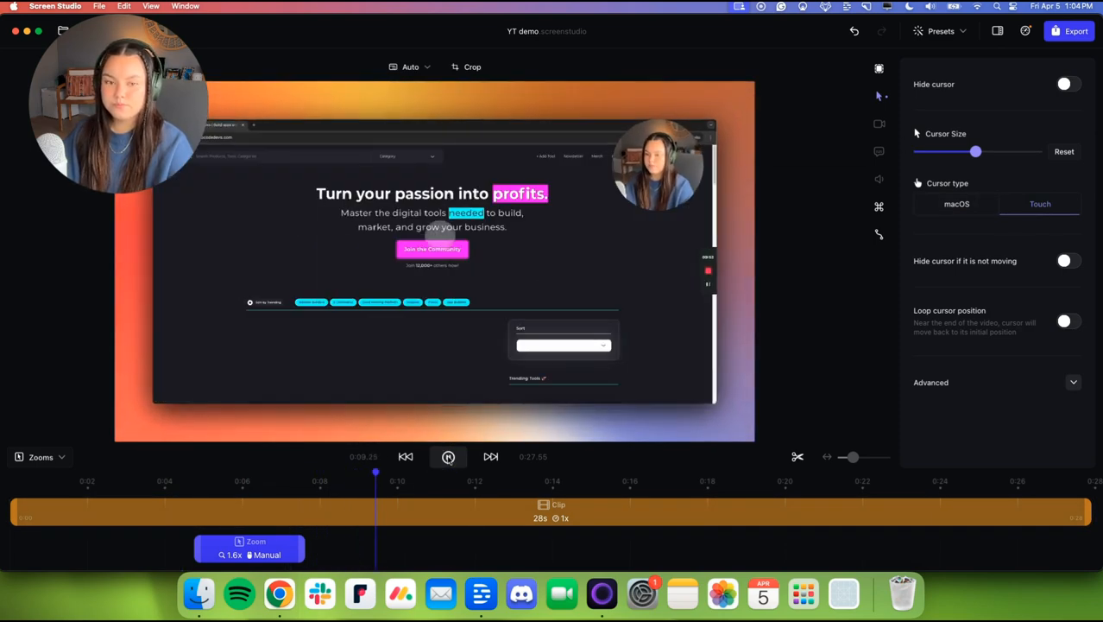
pyautogui.click(449, 456)
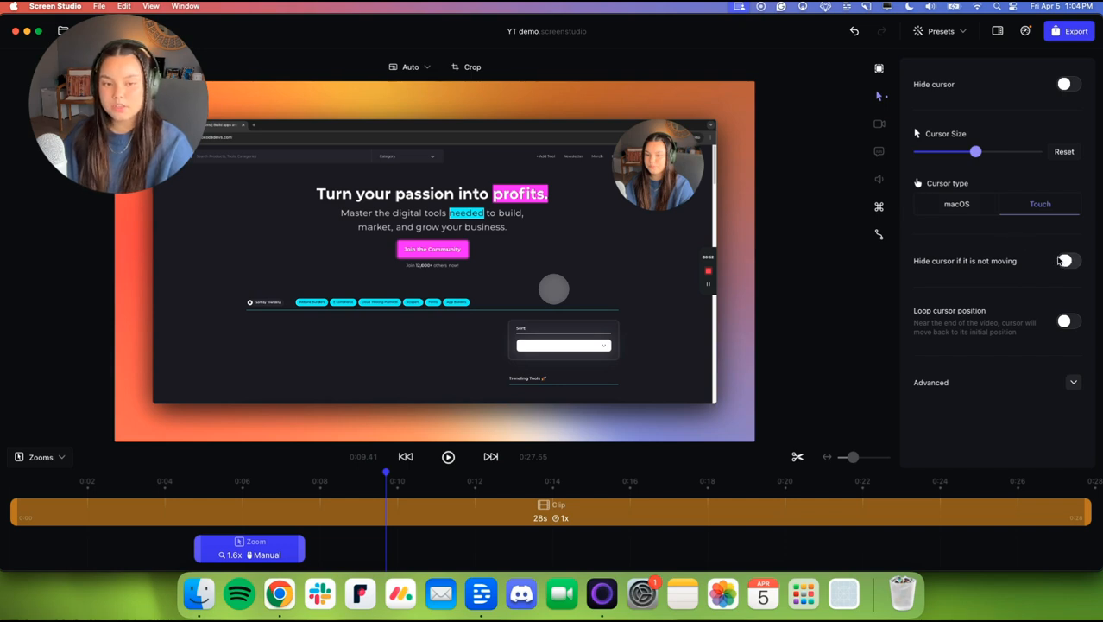
pyautogui.click(956, 204)
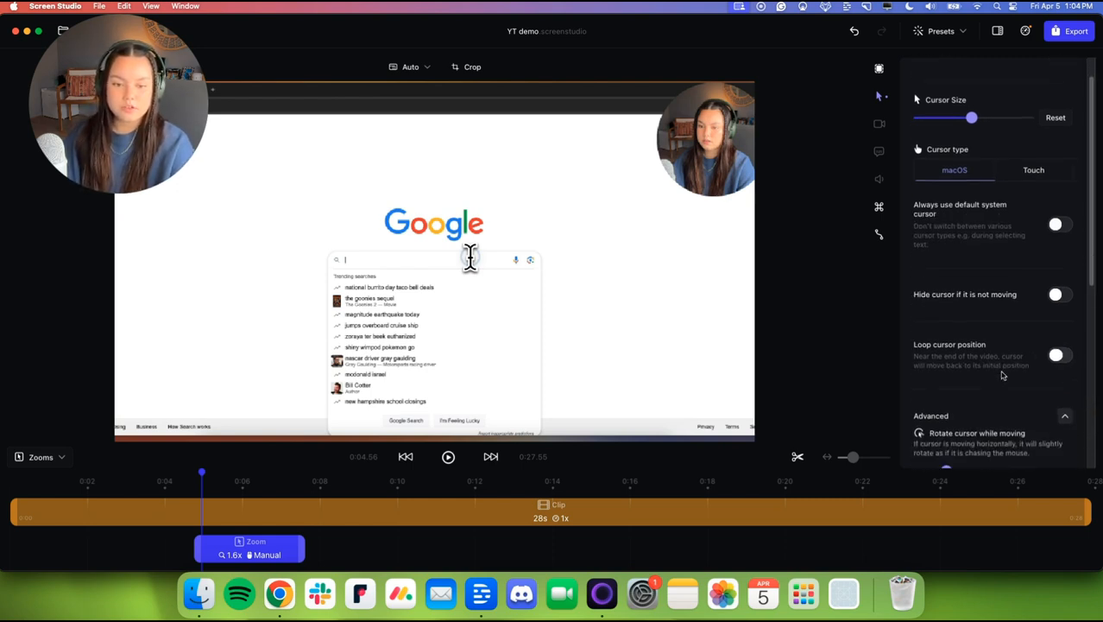
pyautogui.scroll(-3)
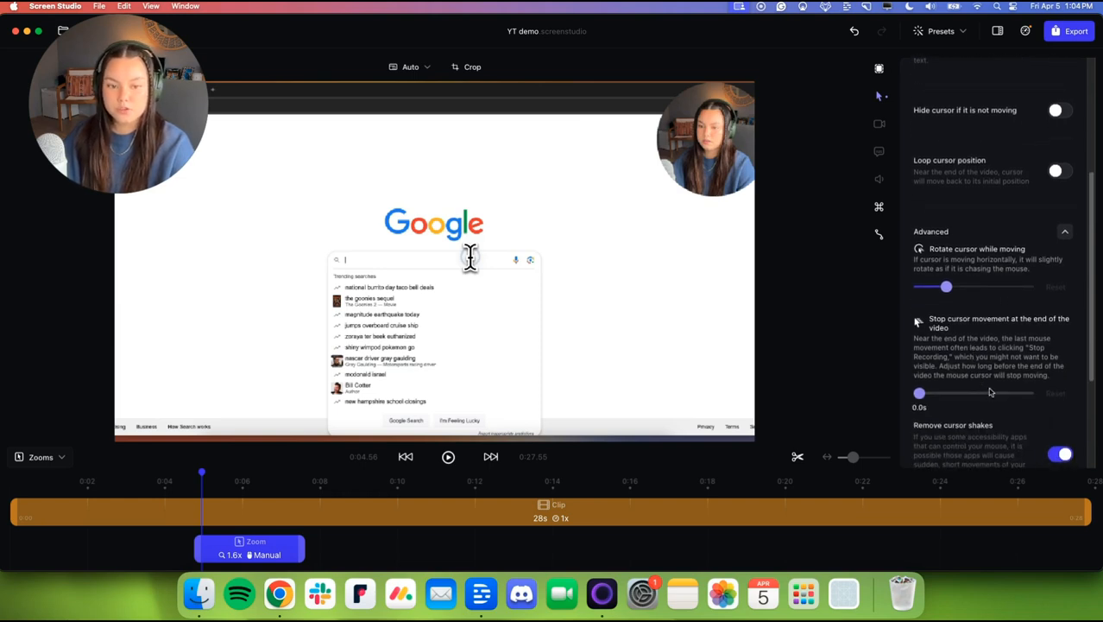
pyautogui.scroll(-3)
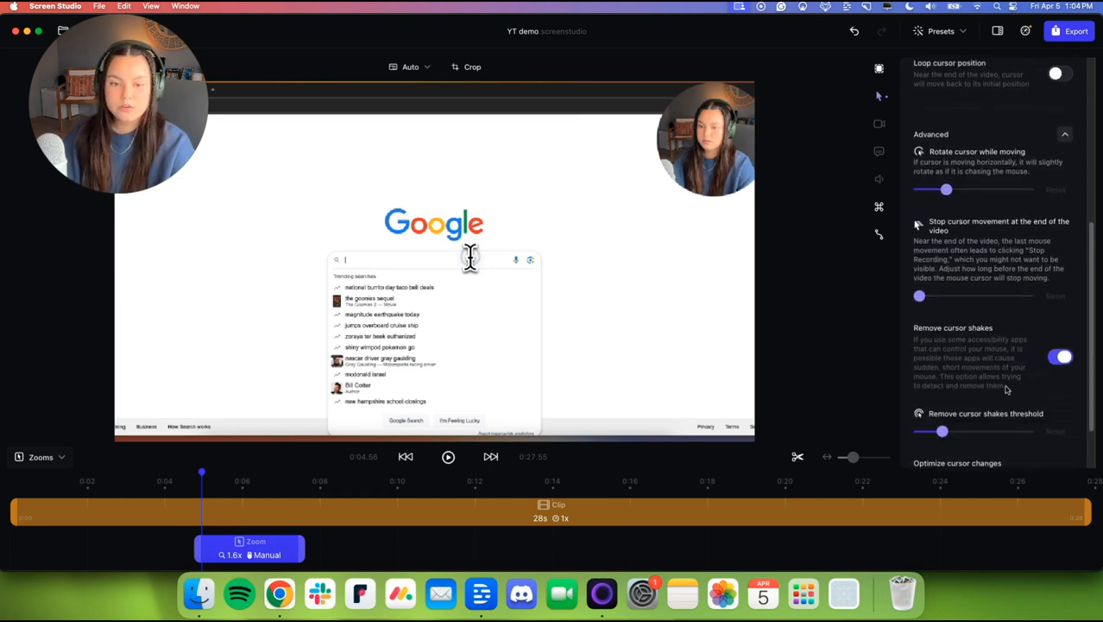
pyautogui.scroll(-3)
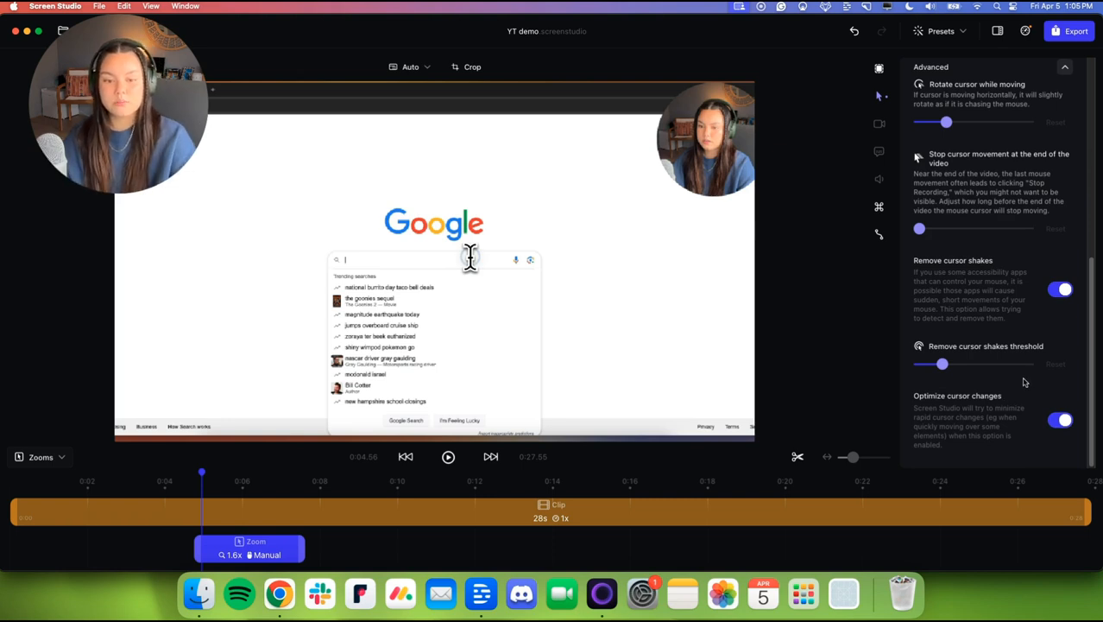
pyautogui.moveTo(879, 125)
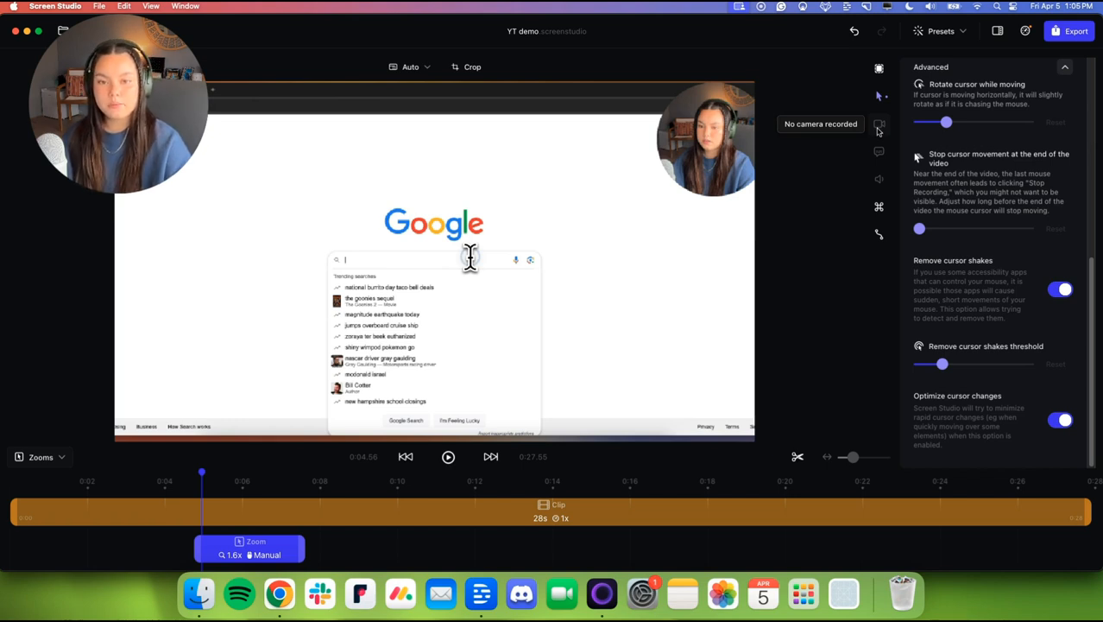
pyautogui.moveTo(880, 155)
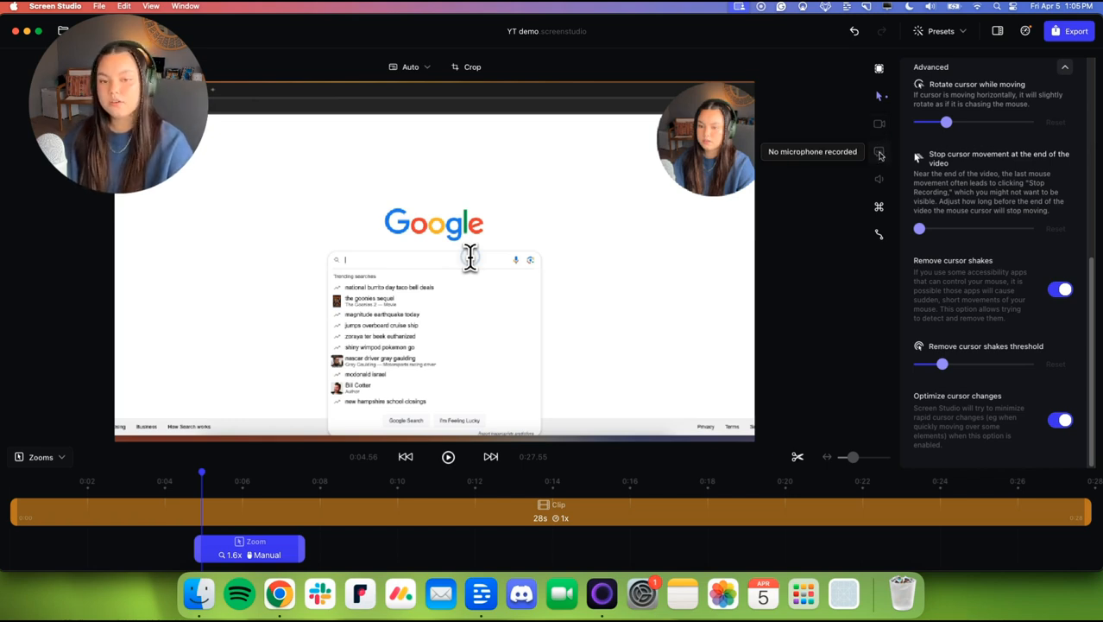
pyautogui.moveTo(878, 207)
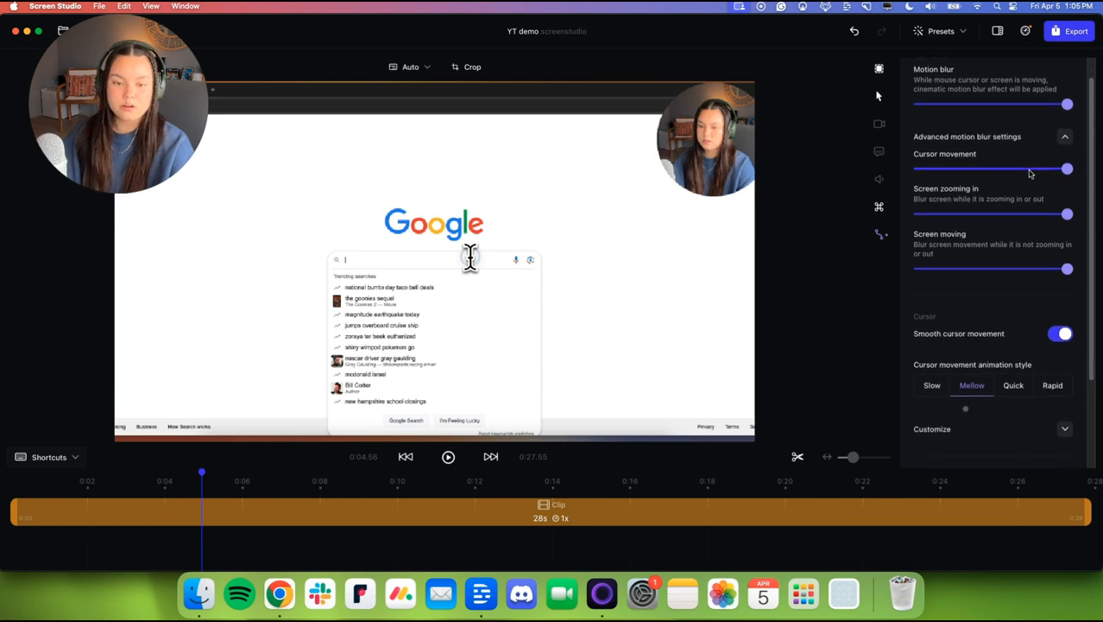
# Pick a cursor movement animation style, then return to the background wallpaper settings.
pyautogui.click(449, 456)
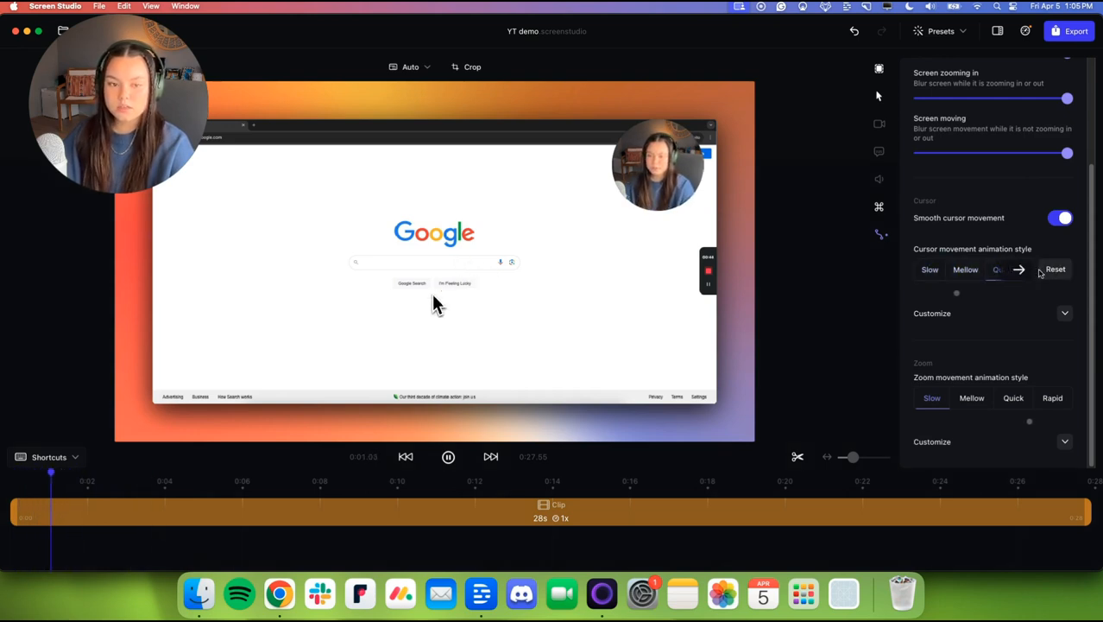
pyautogui.click(1003, 269)
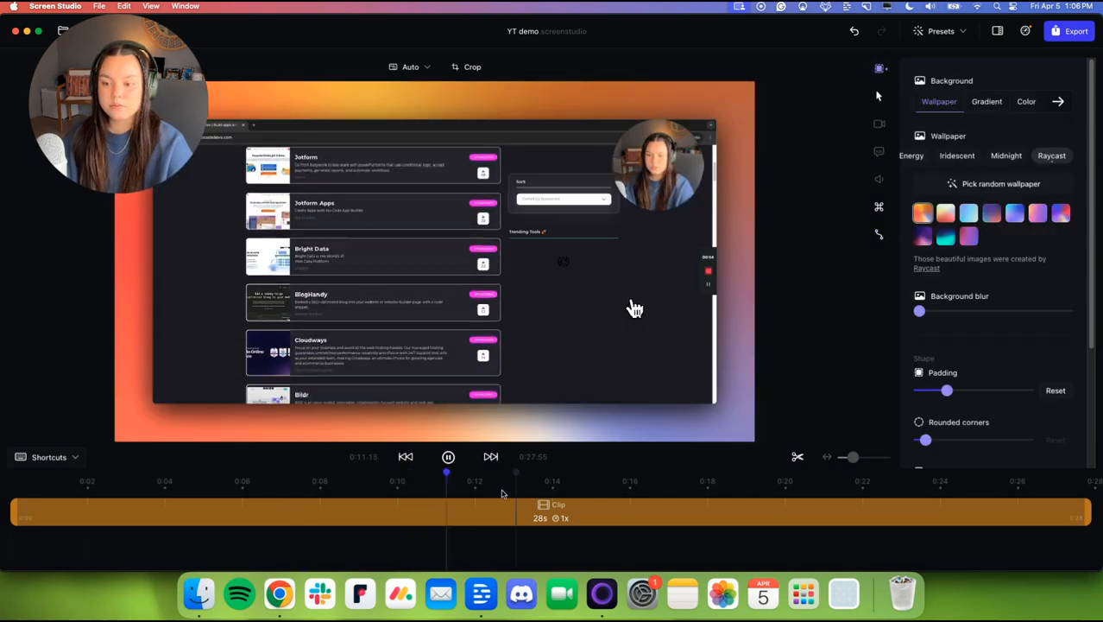
# Hide the settings side panel to give the preview more room.
pyautogui.click(449, 456)
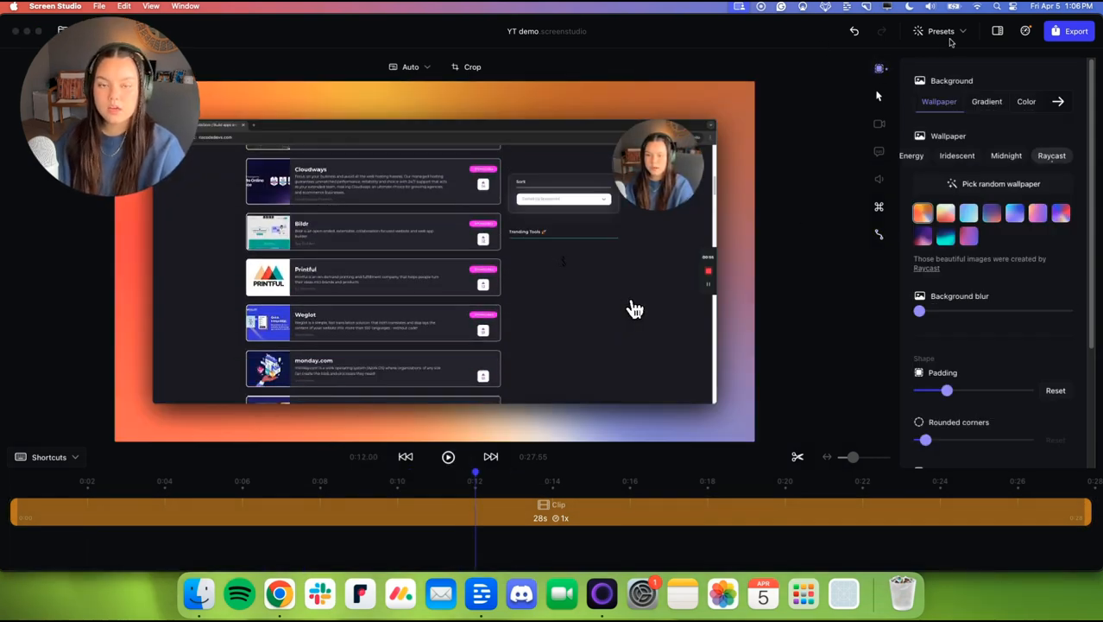
pyautogui.click(942, 31)
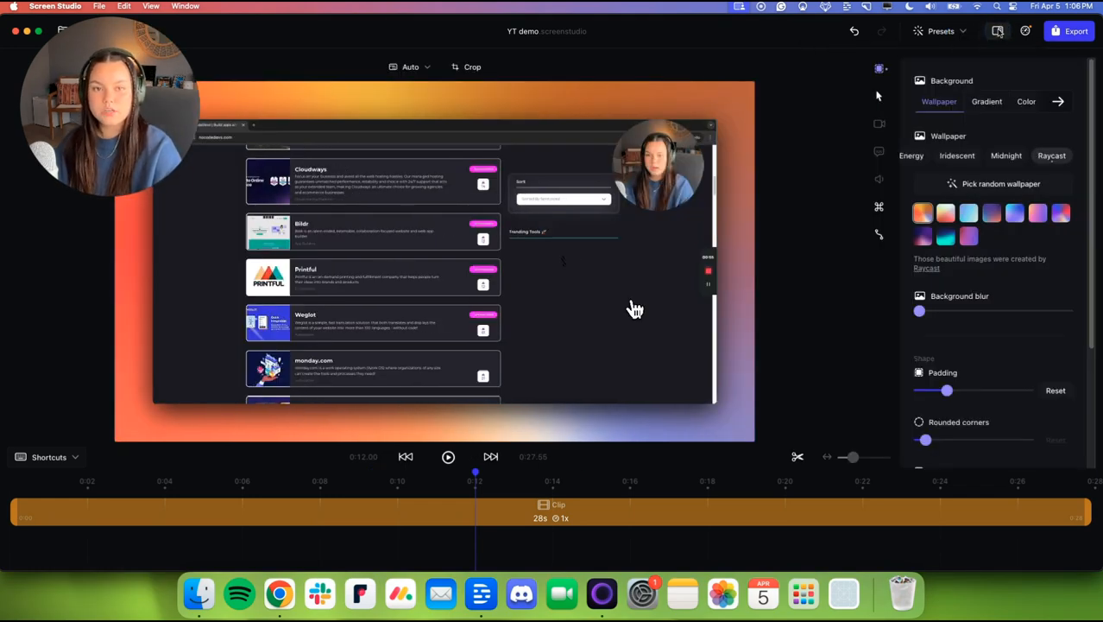
pyautogui.click(998, 31)
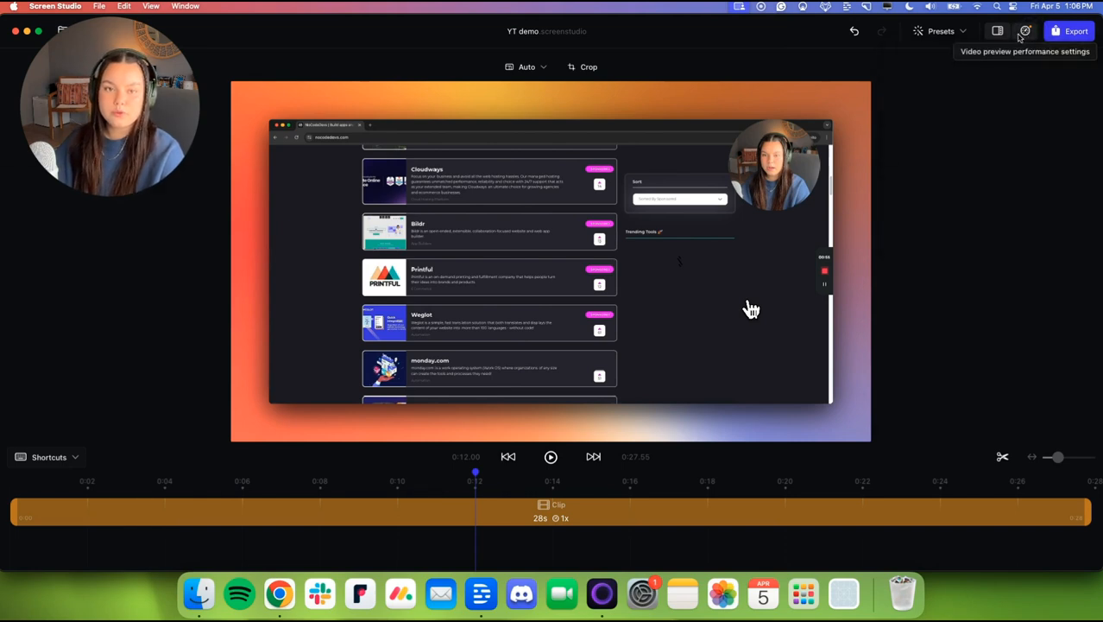
# Change the frame from Auto to Vertical 9:16, then Classic 4:3, then back to Vertical.
pyautogui.click(528, 65)
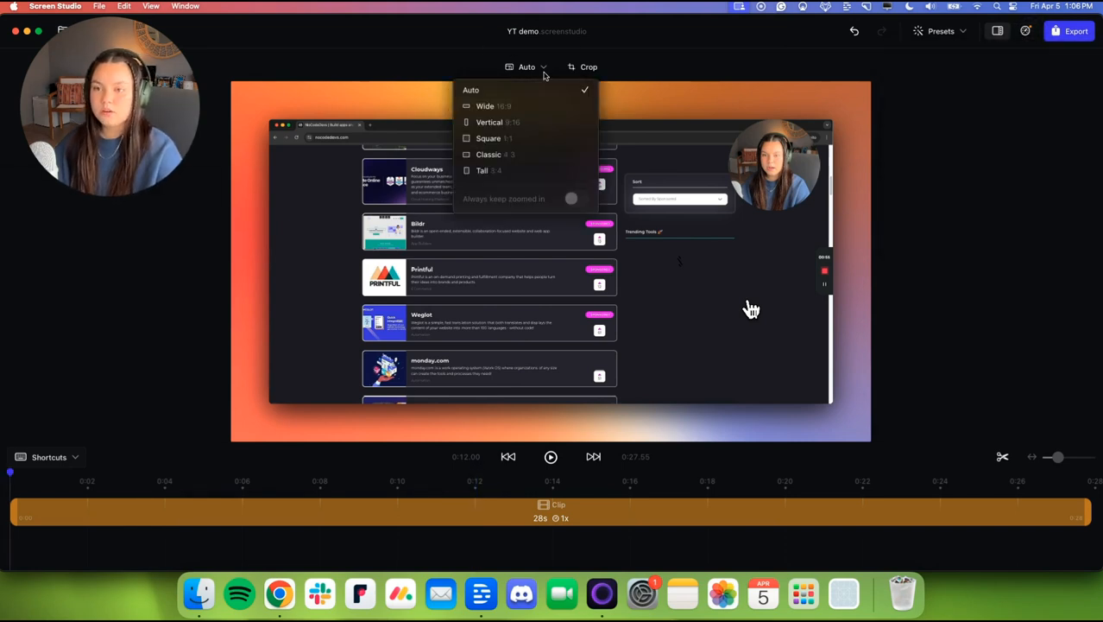
pyautogui.click(491, 121)
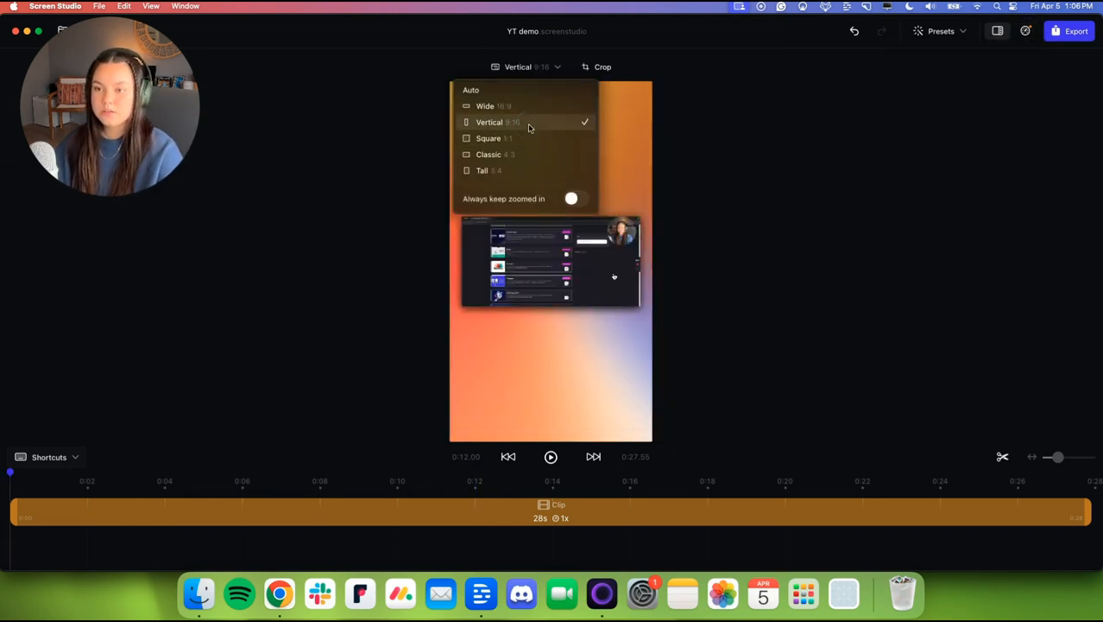
pyautogui.click(489, 154)
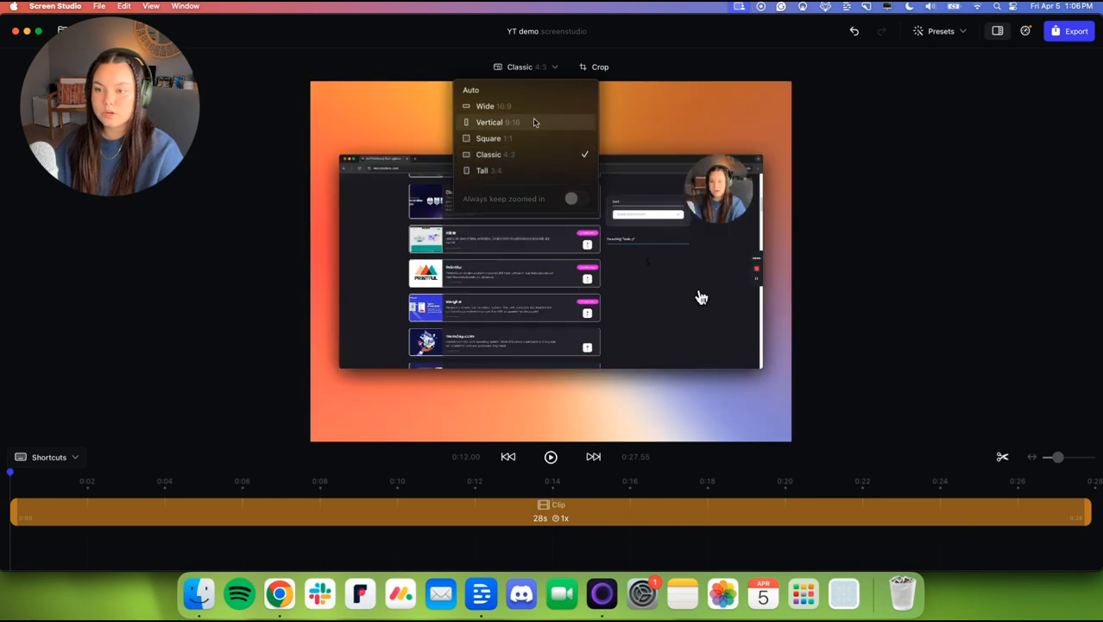
pyautogui.click(491, 121)
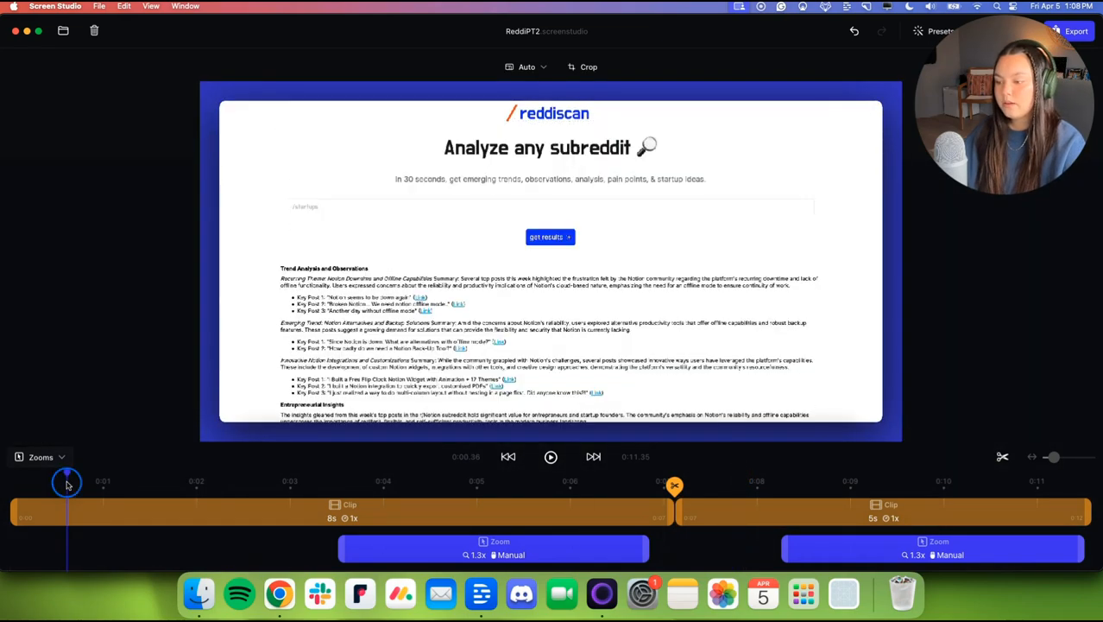
# Move the playhead to a later point and split the clip there.
pyautogui.moveTo(67, 482); pyautogui.dragTo(113, 482)
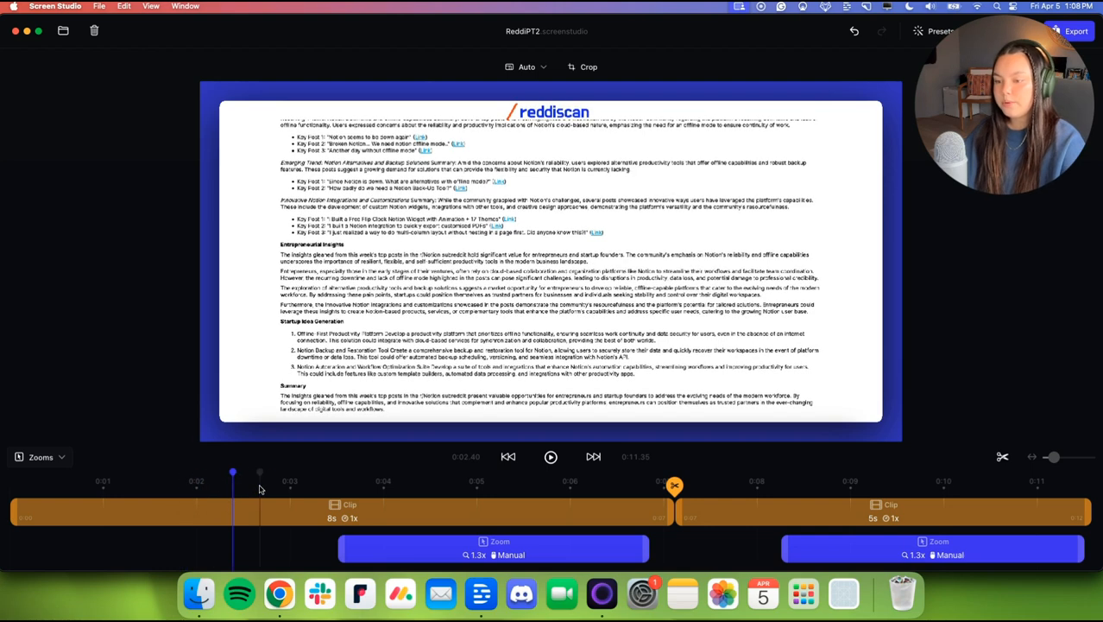
pyautogui.moveTo(233, 473); pyautogui.dragTo(276, 473)
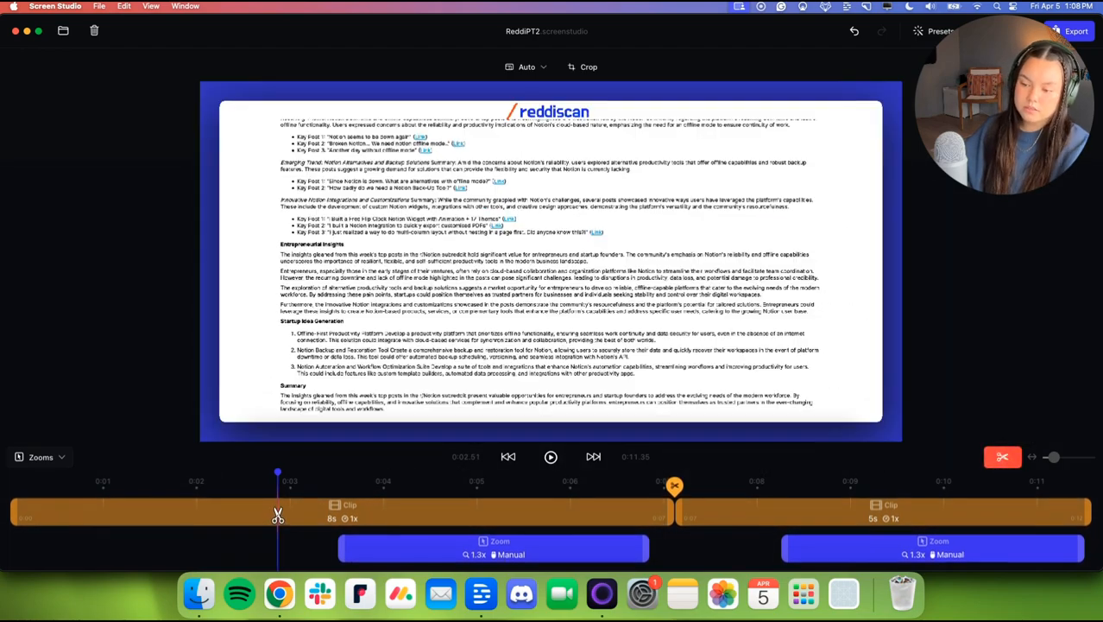
pyautogui.click(1001, 455)
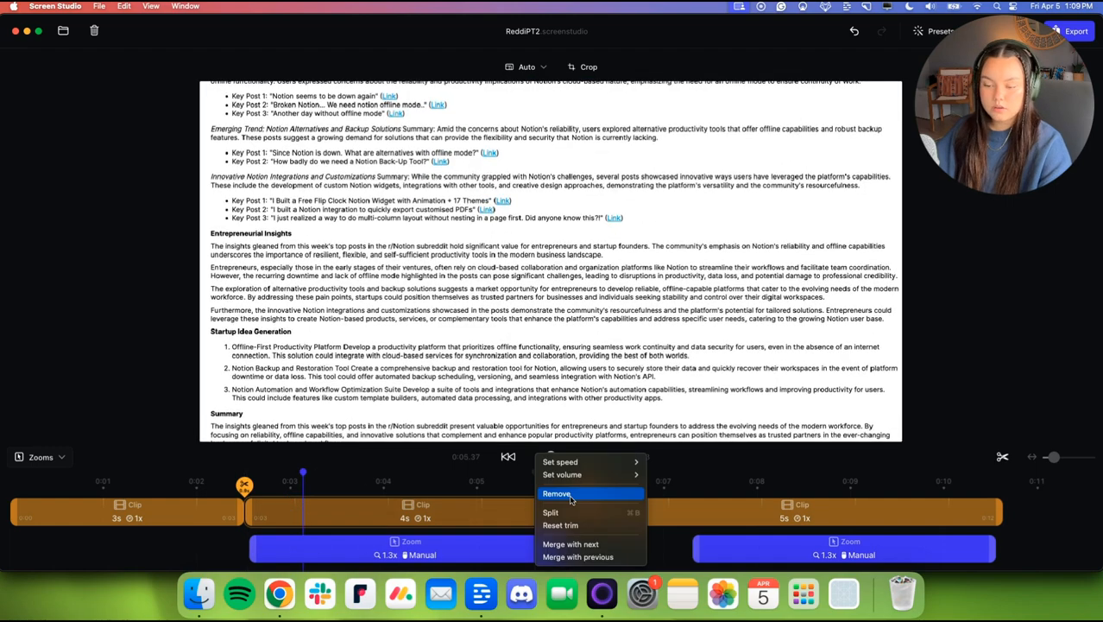
# Remove the short leftover clip piece via the timeline clip's context menu.
pyautogui.click(550, 511)
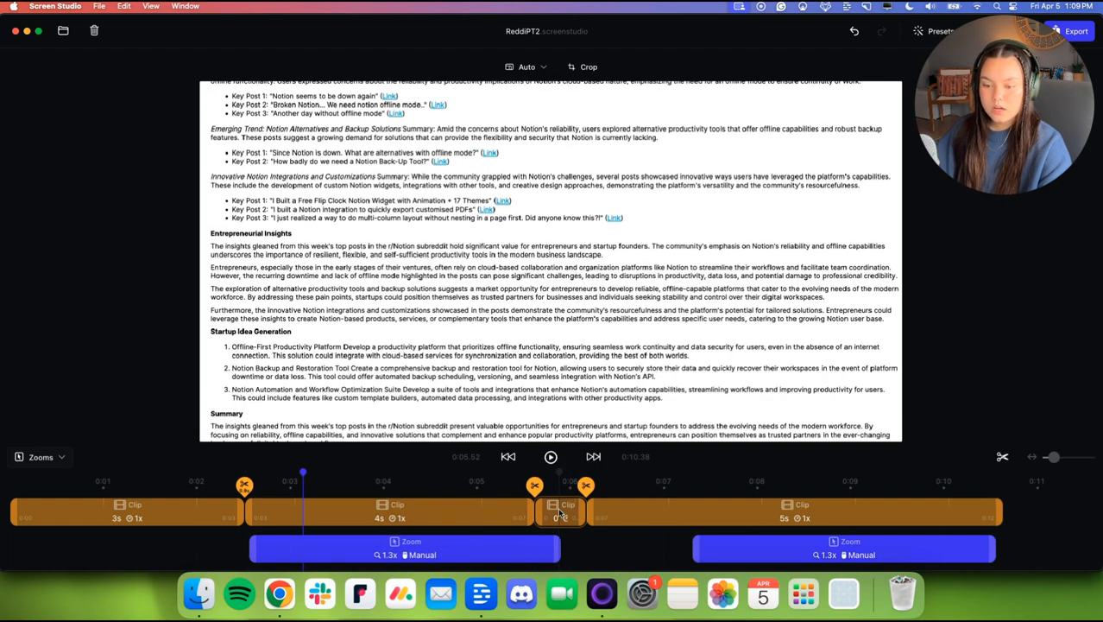
pyautogui.rightClick(560, 509)
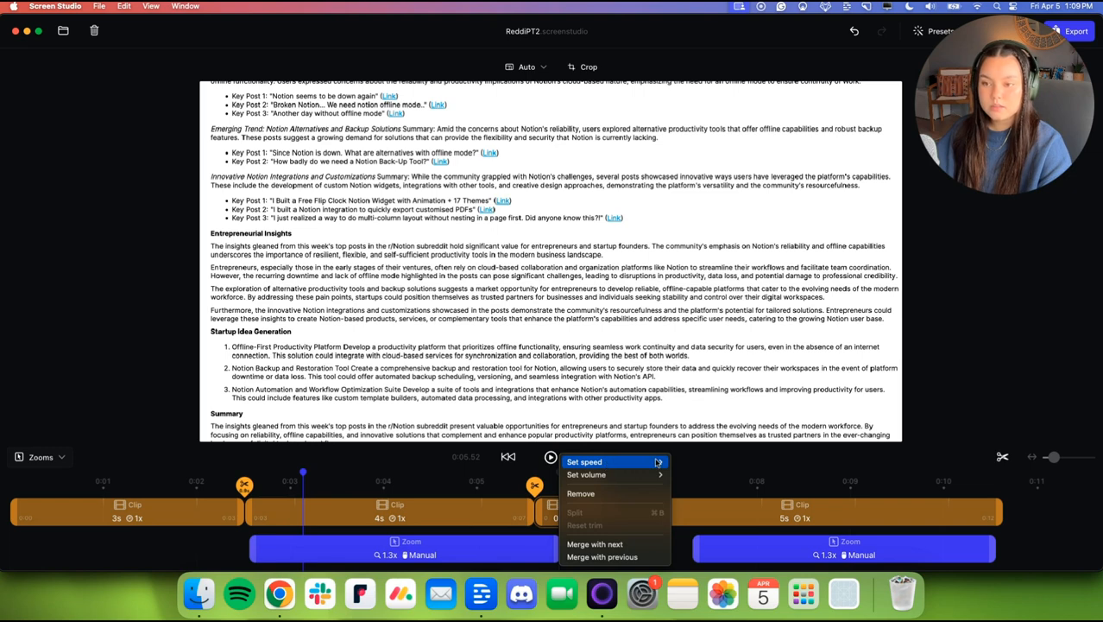
pyautogui.moveTo(734, 440)
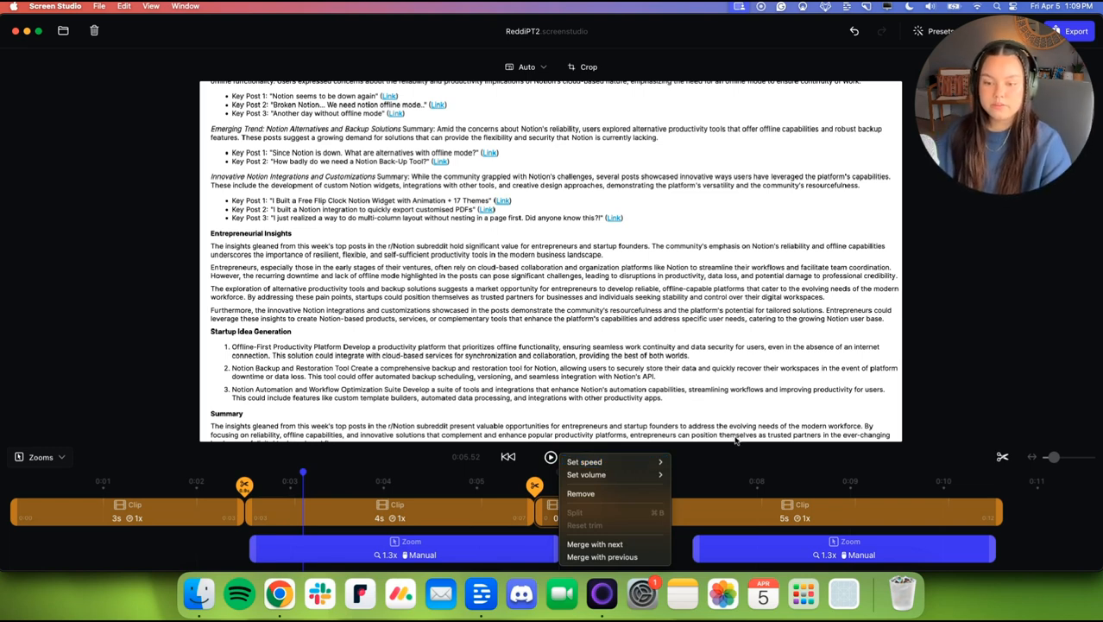
pyautogui.click(573, 511)
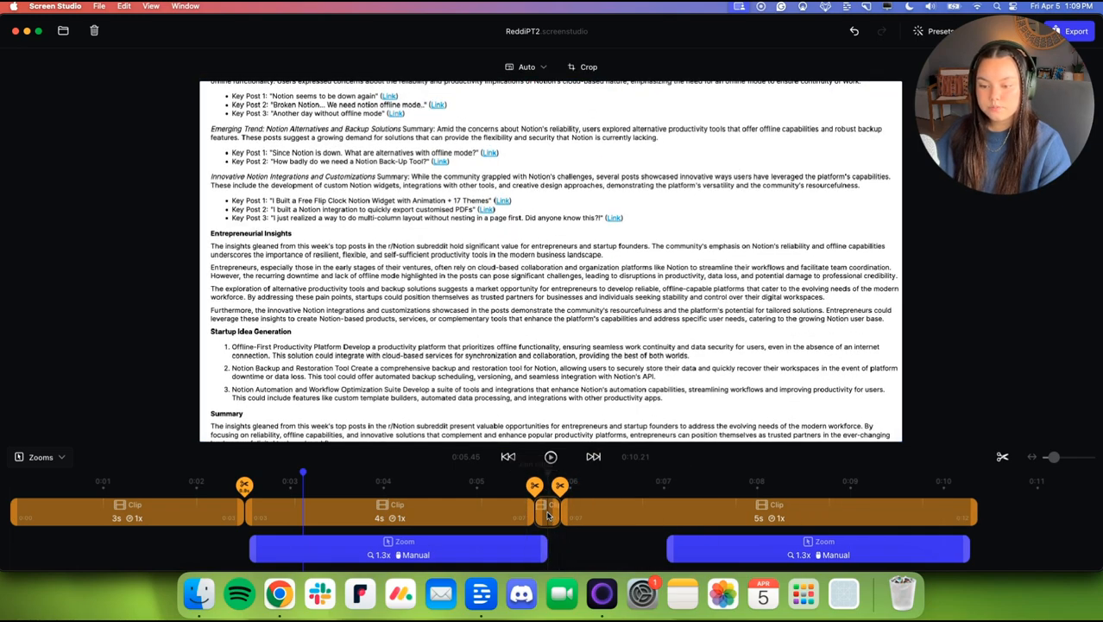
pyautogui.rightClick(549, 514)
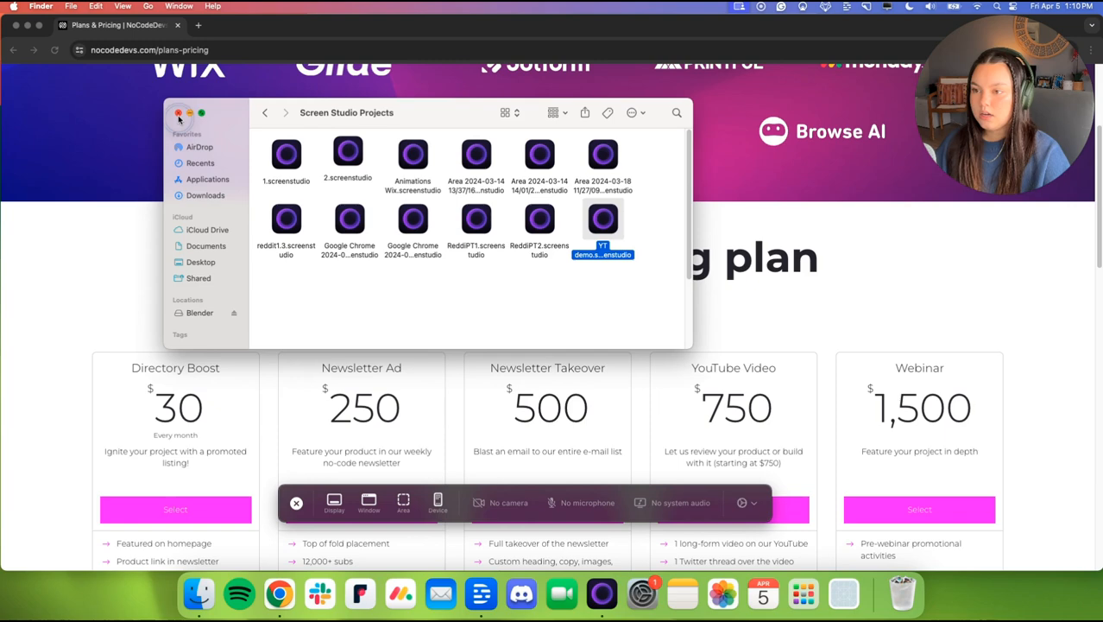
# Close the projects folder, choose a camera, settle the area over the pricing page and start recording.
pyautogui.click(179, 114)
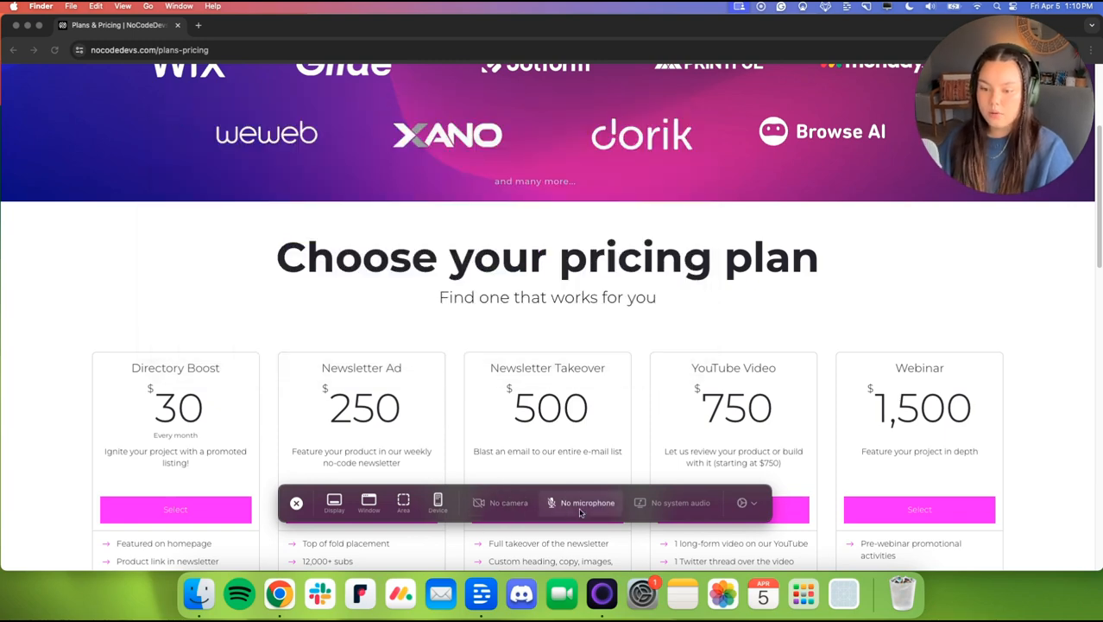
pyautogui.click(501, 503)
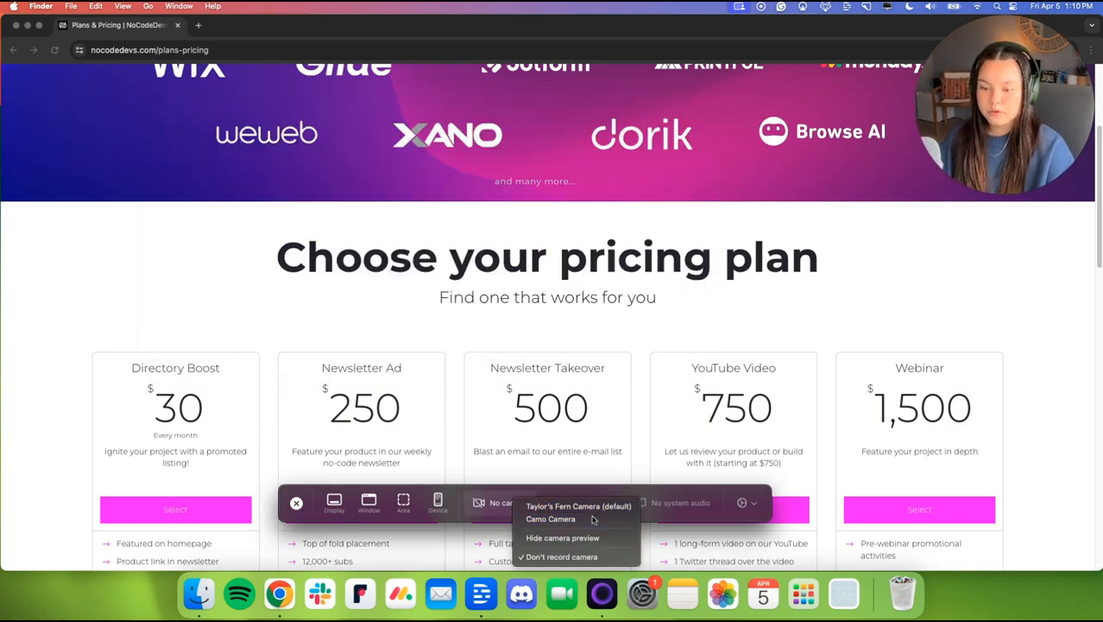
pyautogui.click(551, 518)
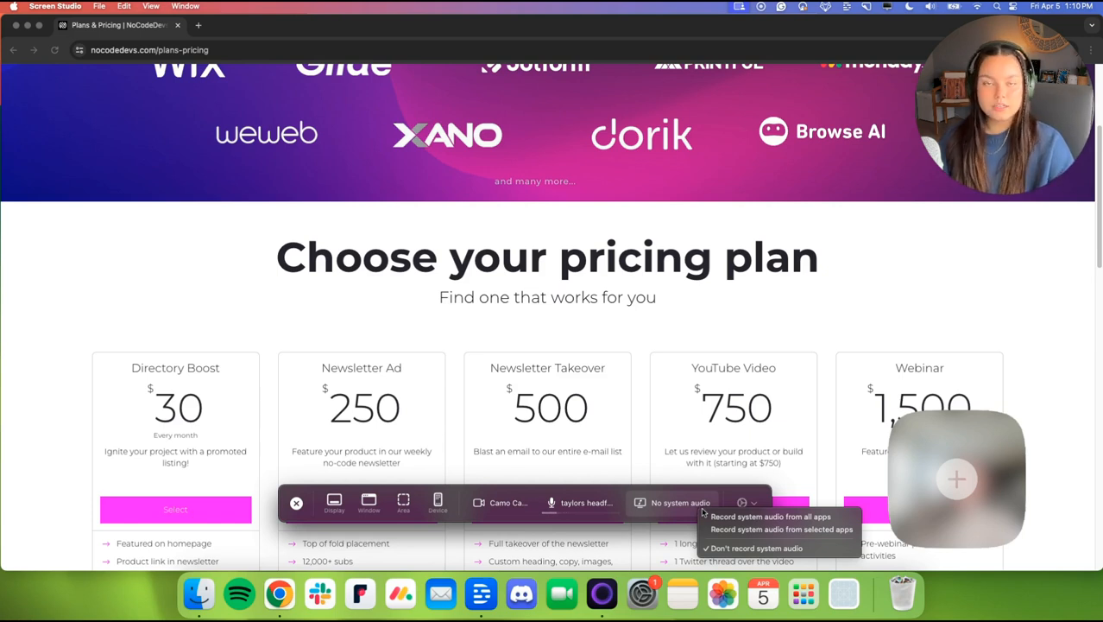
pyautogui.moveTo(770, 516)
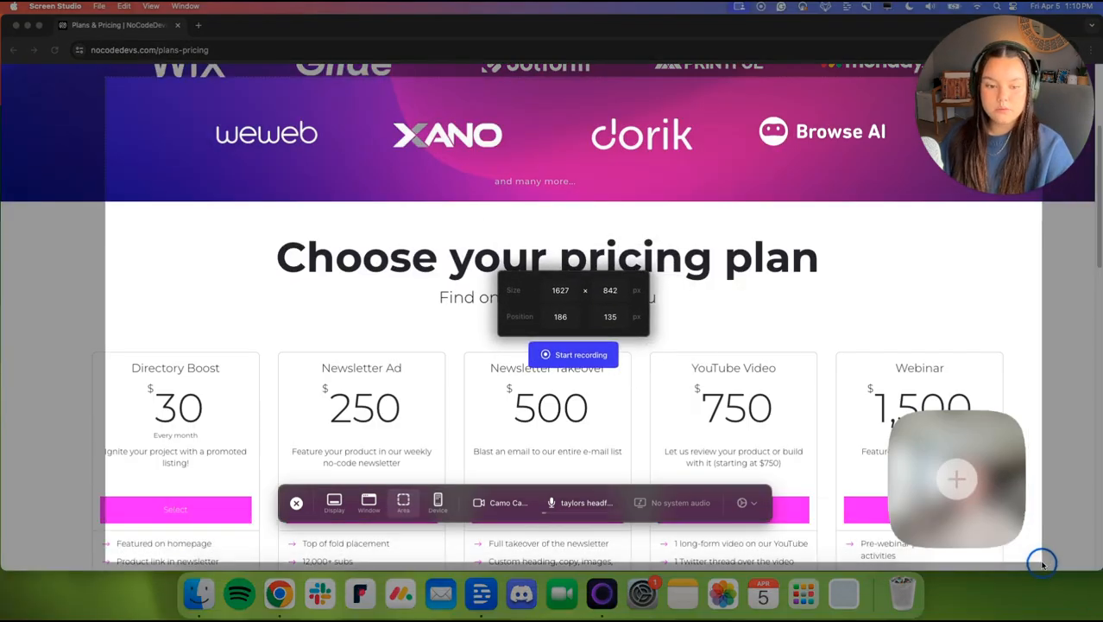
pyautogui.click(573, 354)
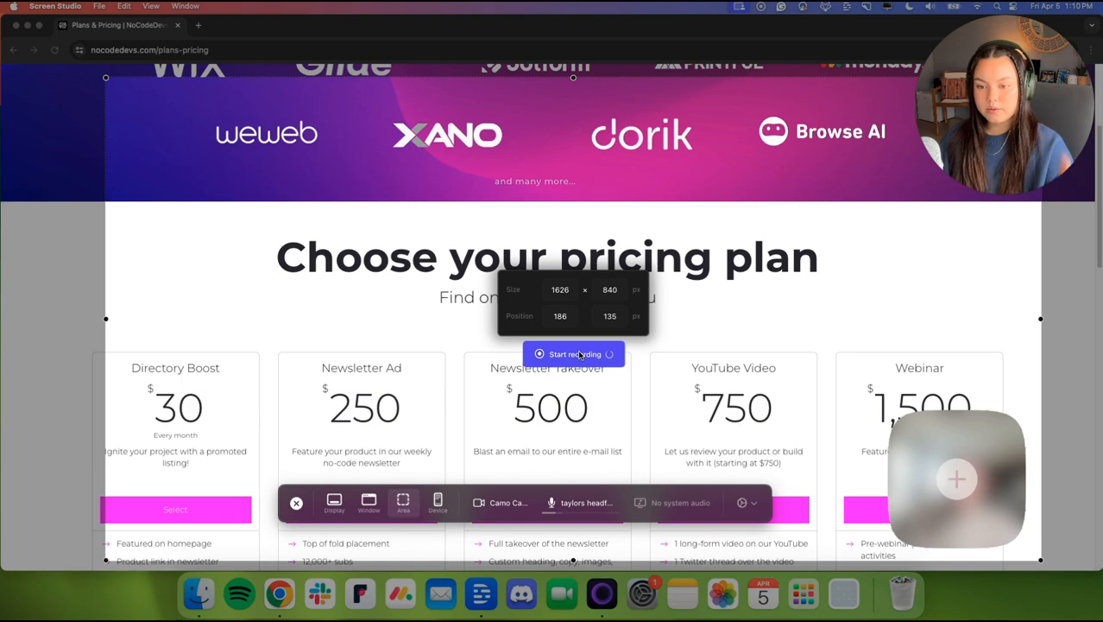
pyautogui.click(573, 354)
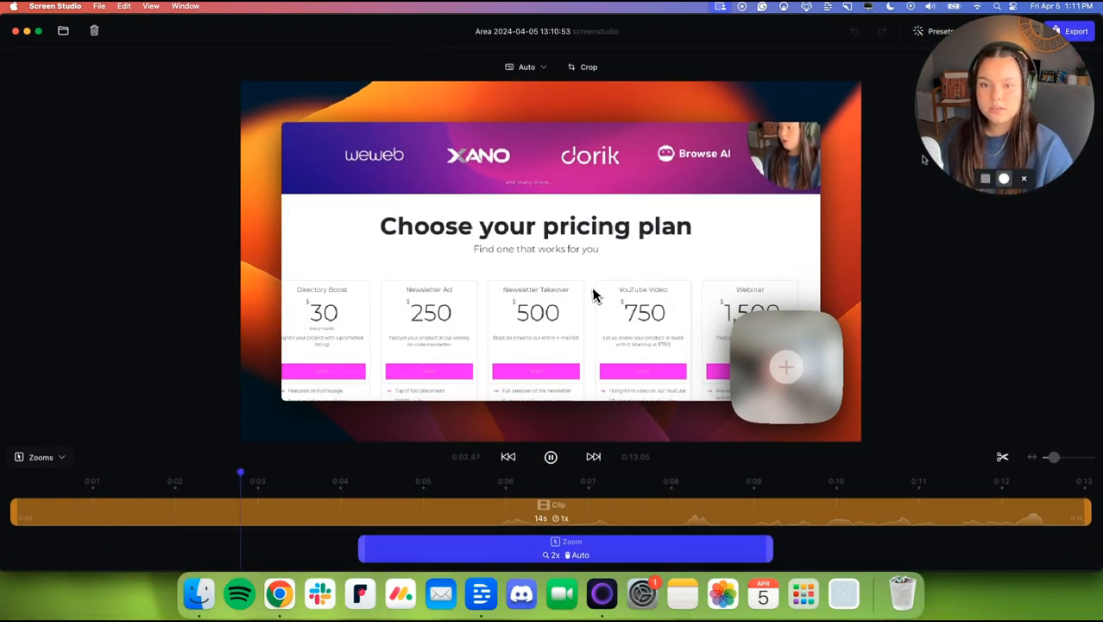
# Play back the new pricing-page recording, then pause it.
pyautogui.click(551, 455)
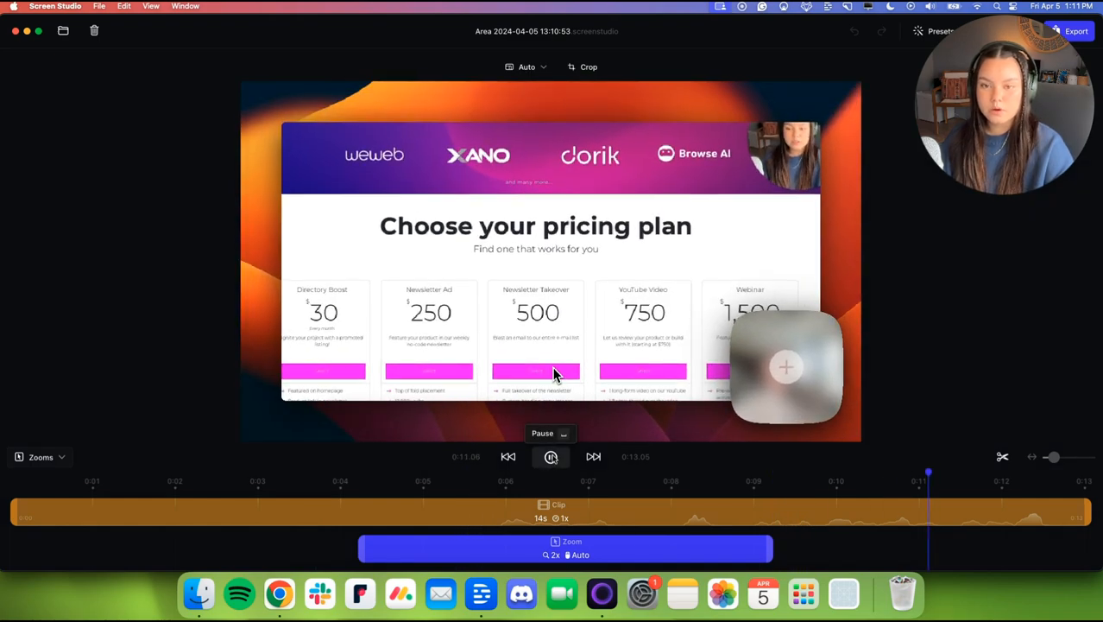
pyautogui.click(551, 456)
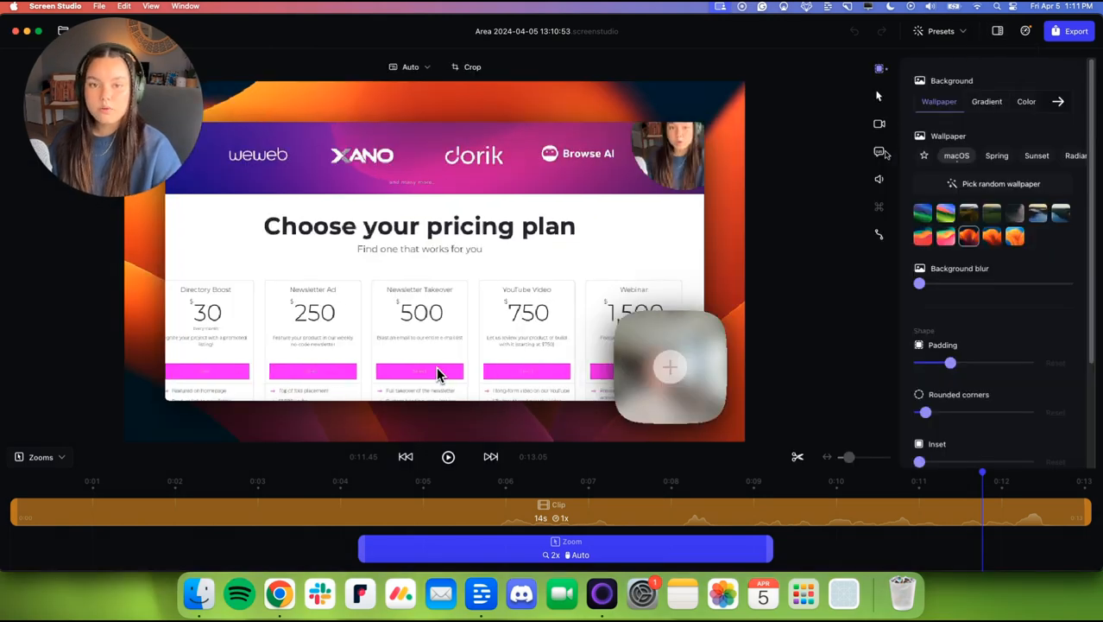
pyautogui.moveTo(879, 124)
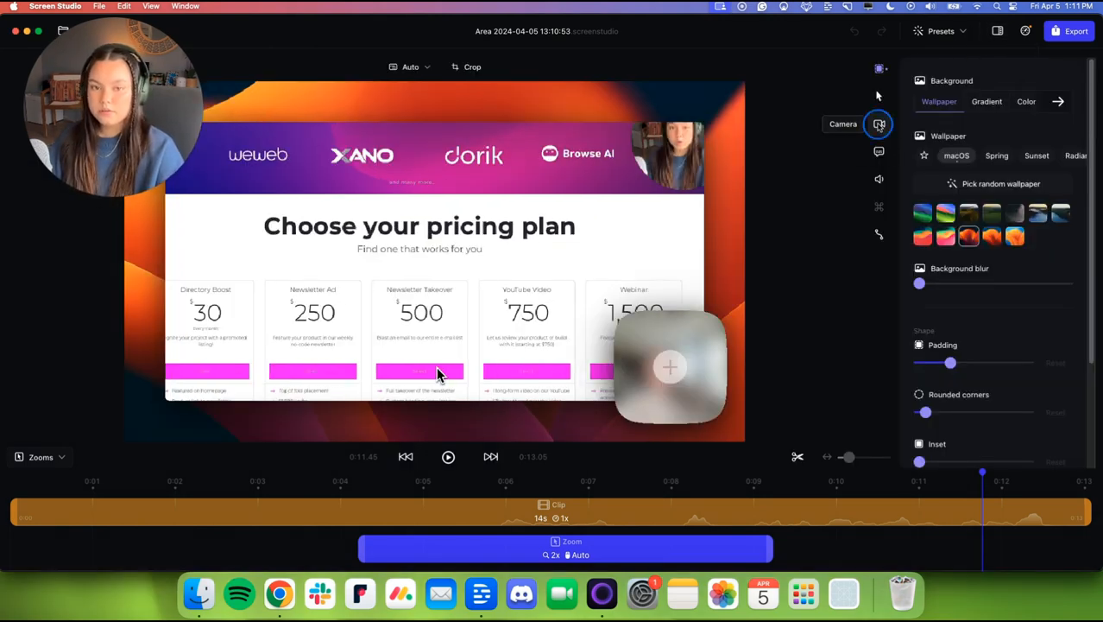
# Move the camera bubble to the top-left, then settle it in the top-right corner.
pyautogui.click(878, 124)
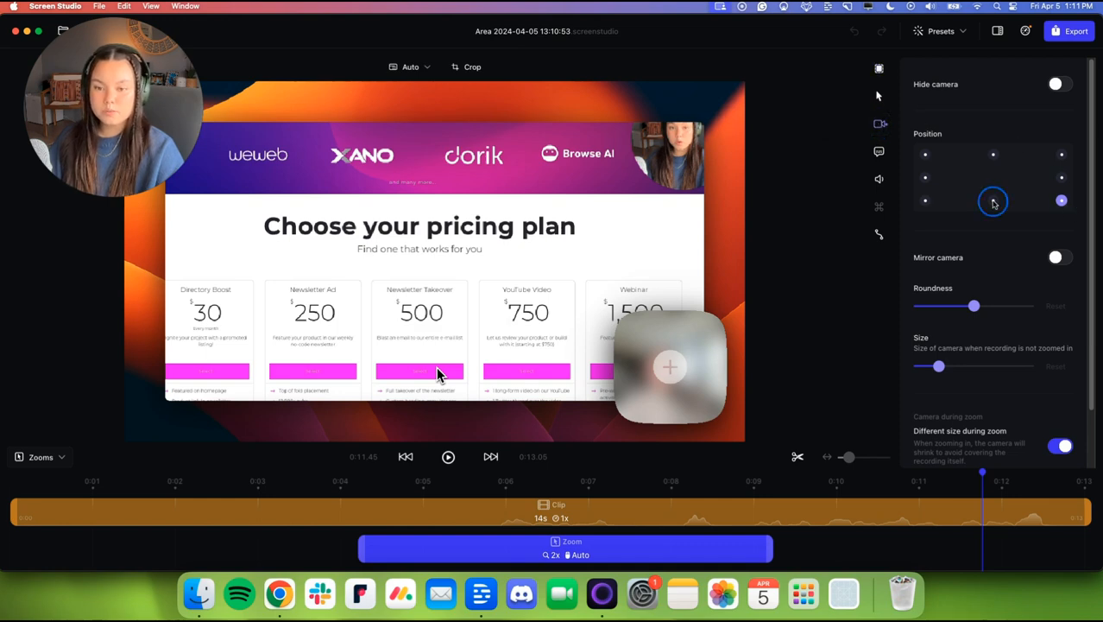
pyautogui.click(925, 176)
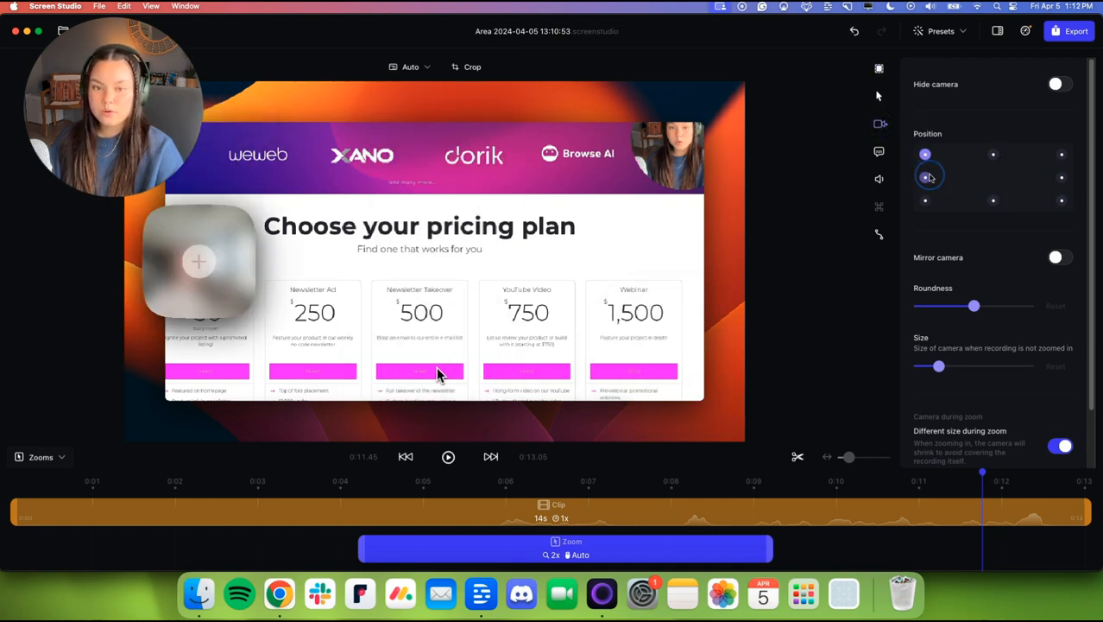
pyautogui.click(1062, 154)
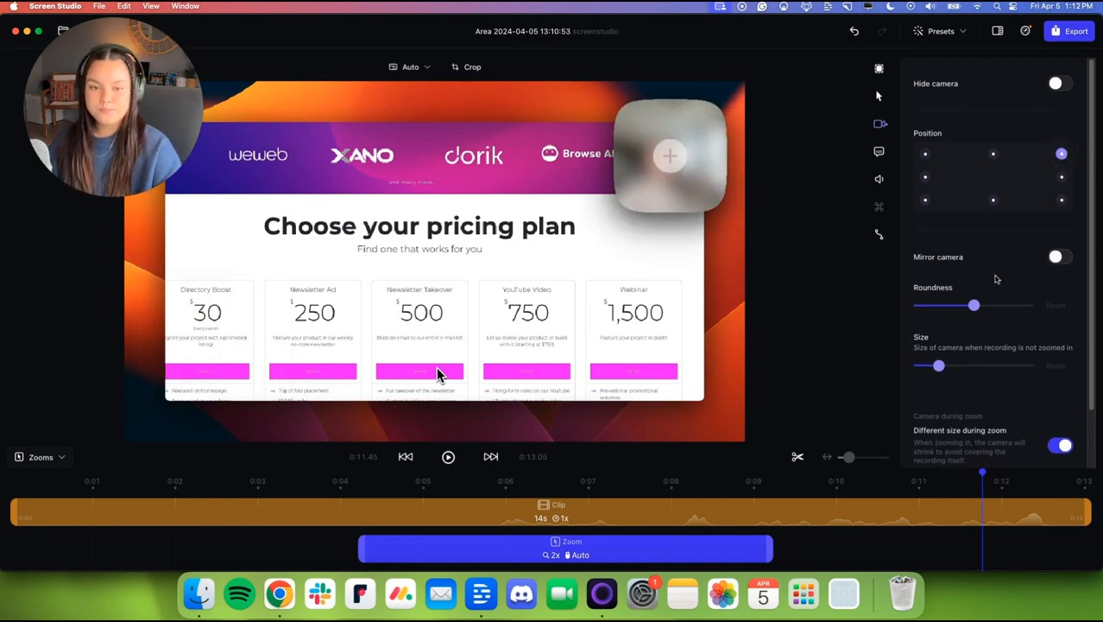
pyautogui.scroll(-3)
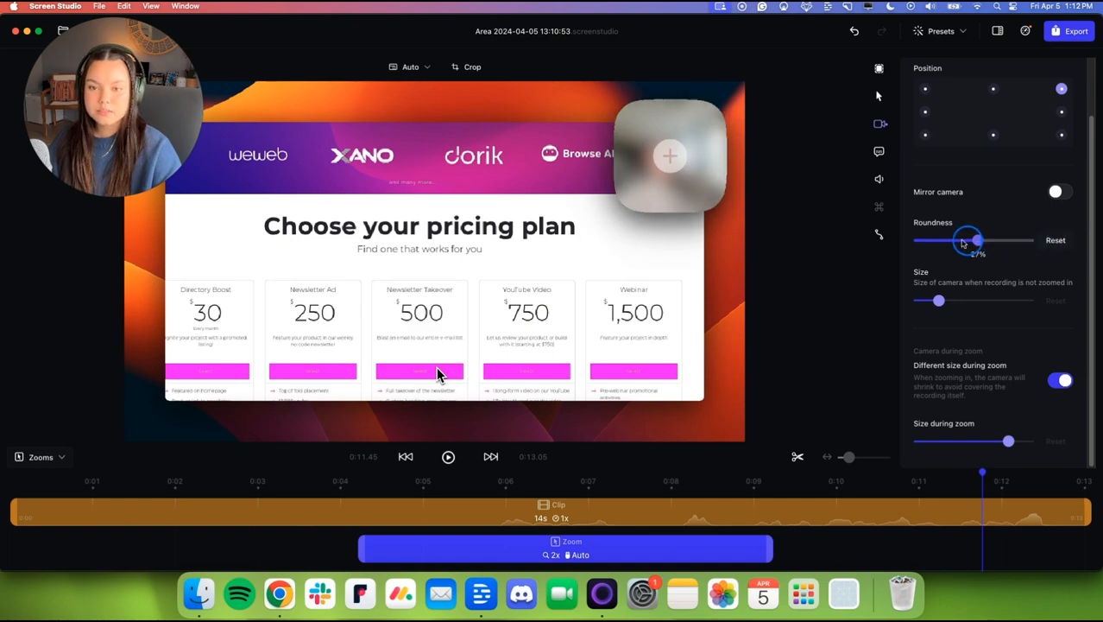
# Adjust the camera bubble's roundness, enlarge it to 80%, and set its size during zooms to 47%.
pyautogui.moveTo(967, 241); pyautogui.dragTo(1005, 242)
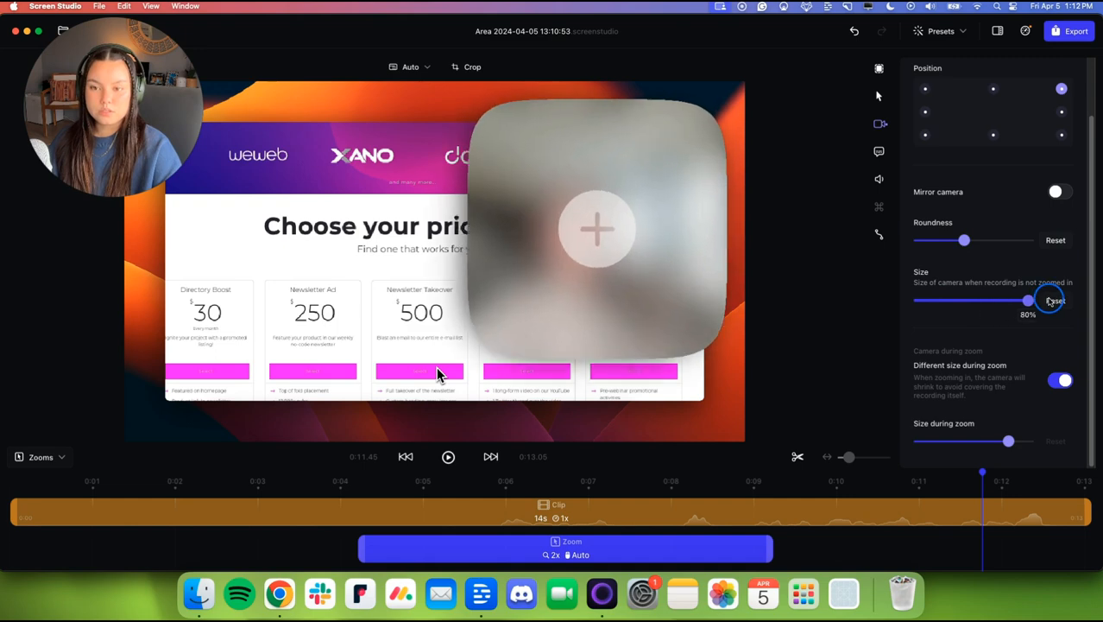
pyautogui.moveTo(1027, 301); pyautogui.dragTo(962, 300)
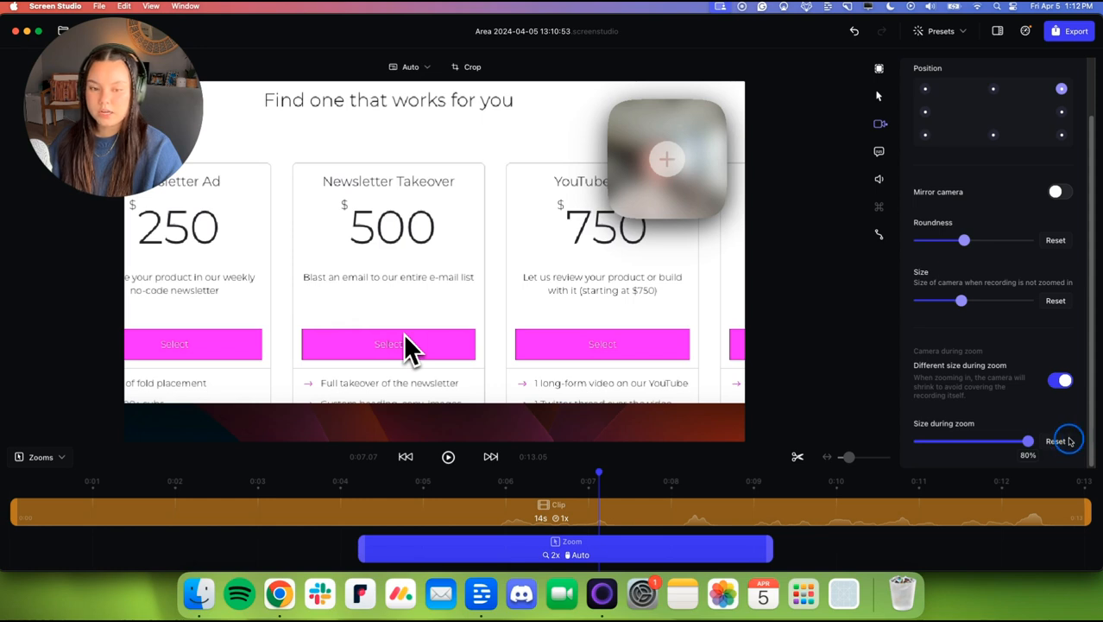
pyautogui.moveTo(1027, 440); pyautogui.dragTo(924, 442)
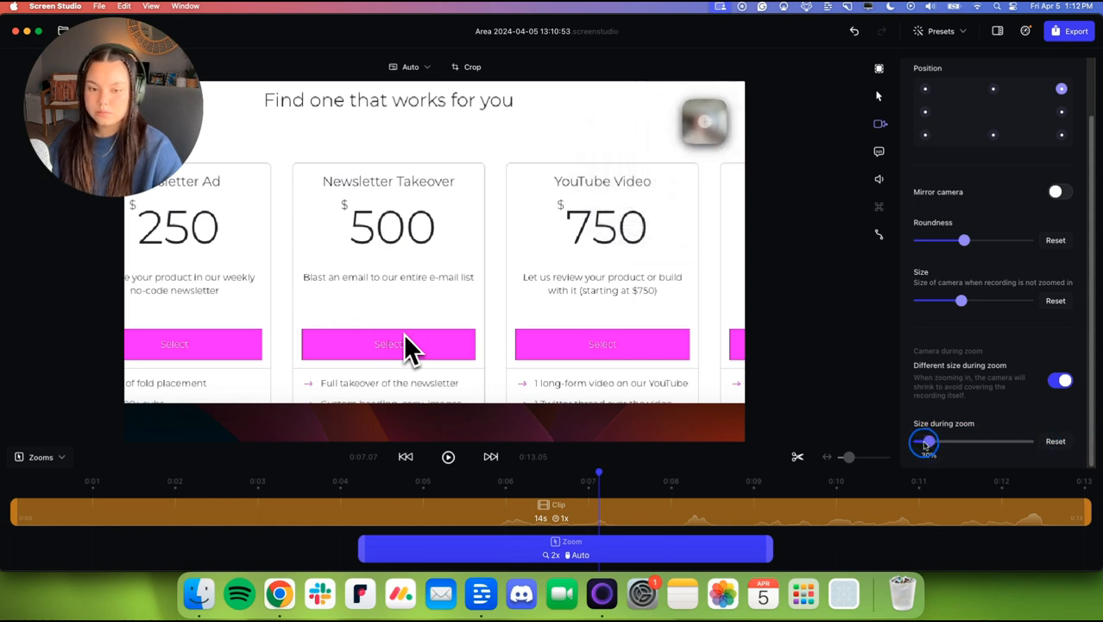
pyautogui.moveTo(926, 442); pyautogui.dragTo(964, 442)
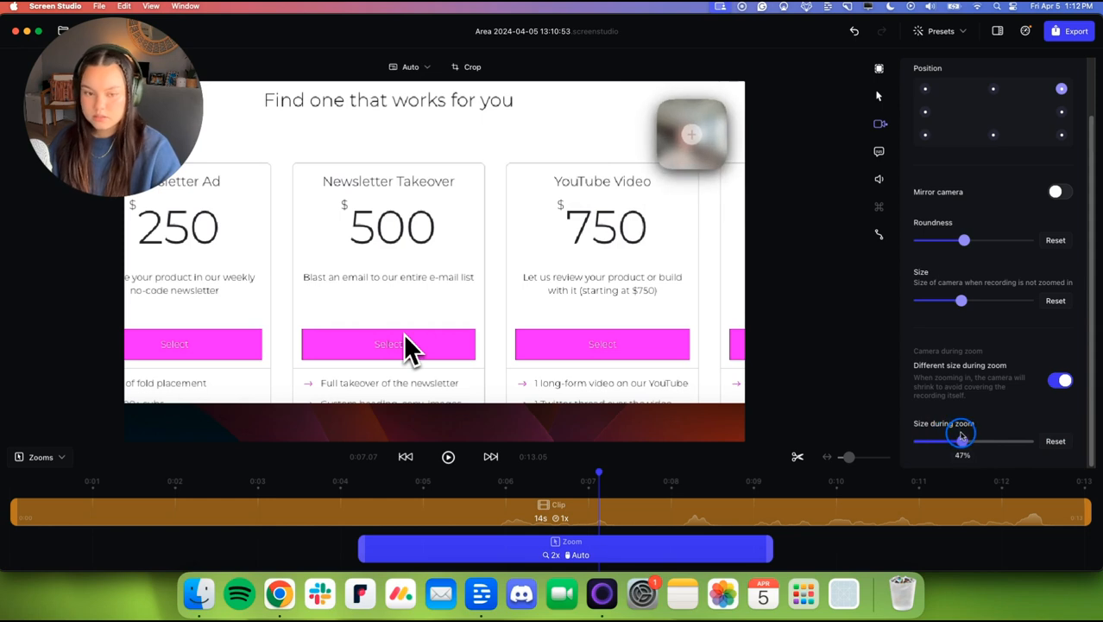
pyautogui.click(879, 152)
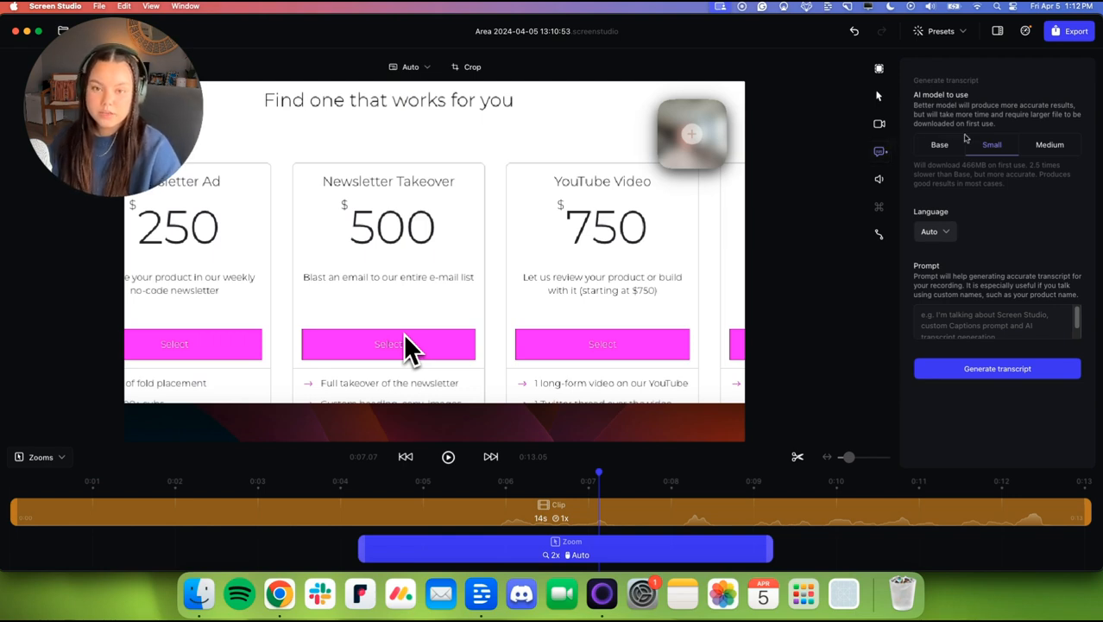
# Show the microphone settings with the Mute and Improve microphone audio options.
pyautogui.click(879, 178)
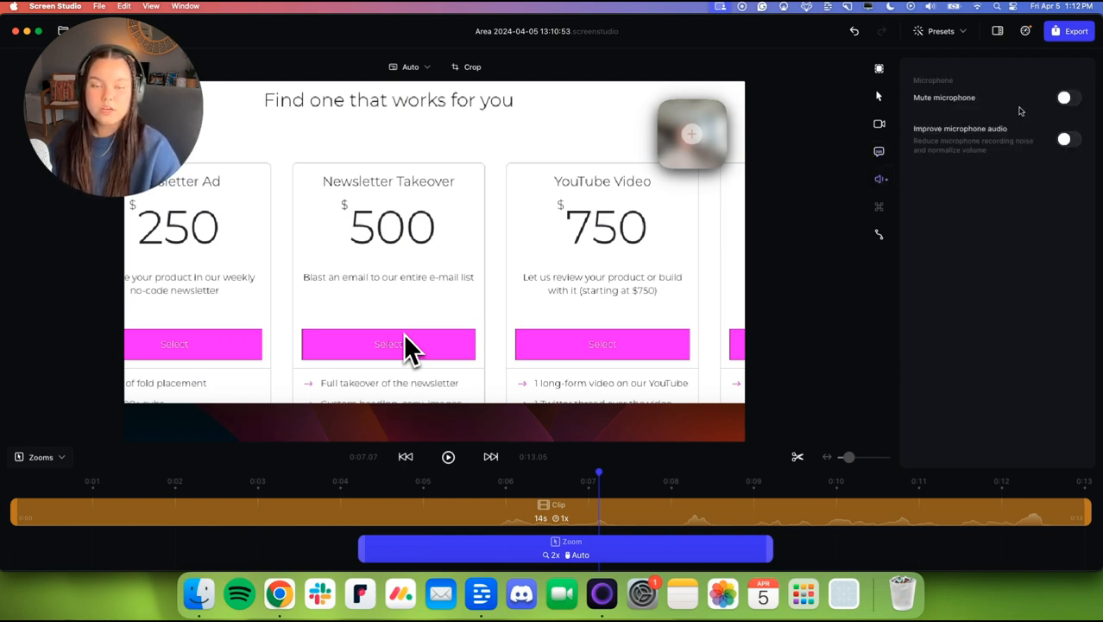